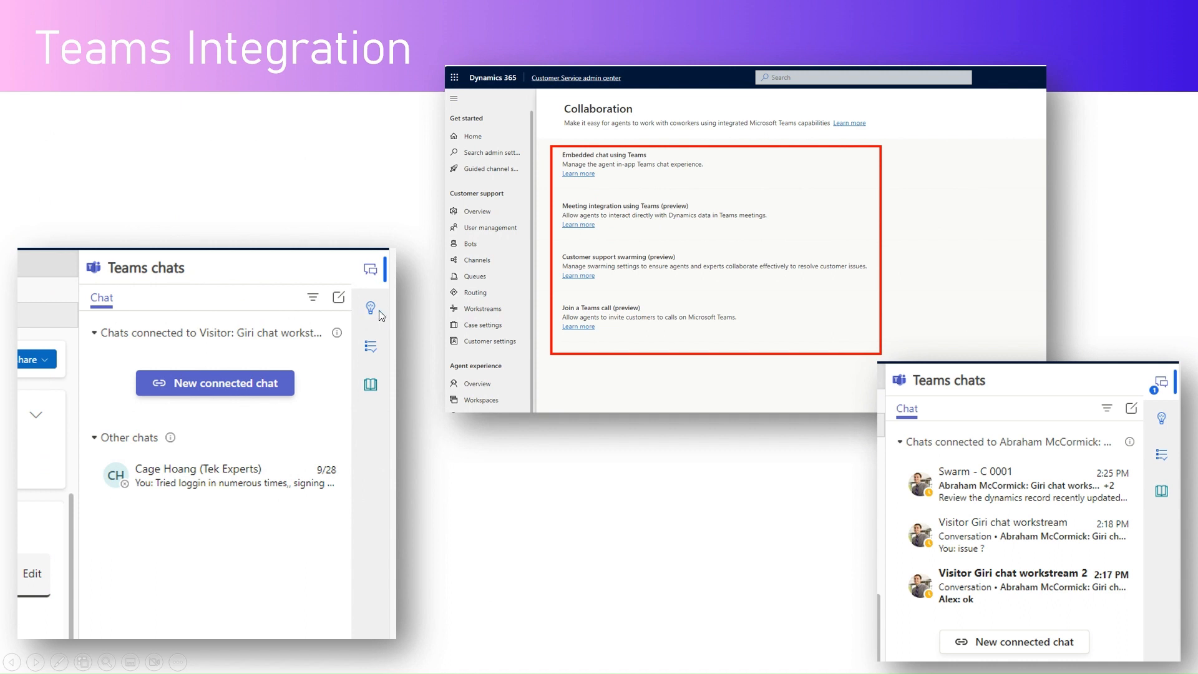
mouse_move(308, 295)
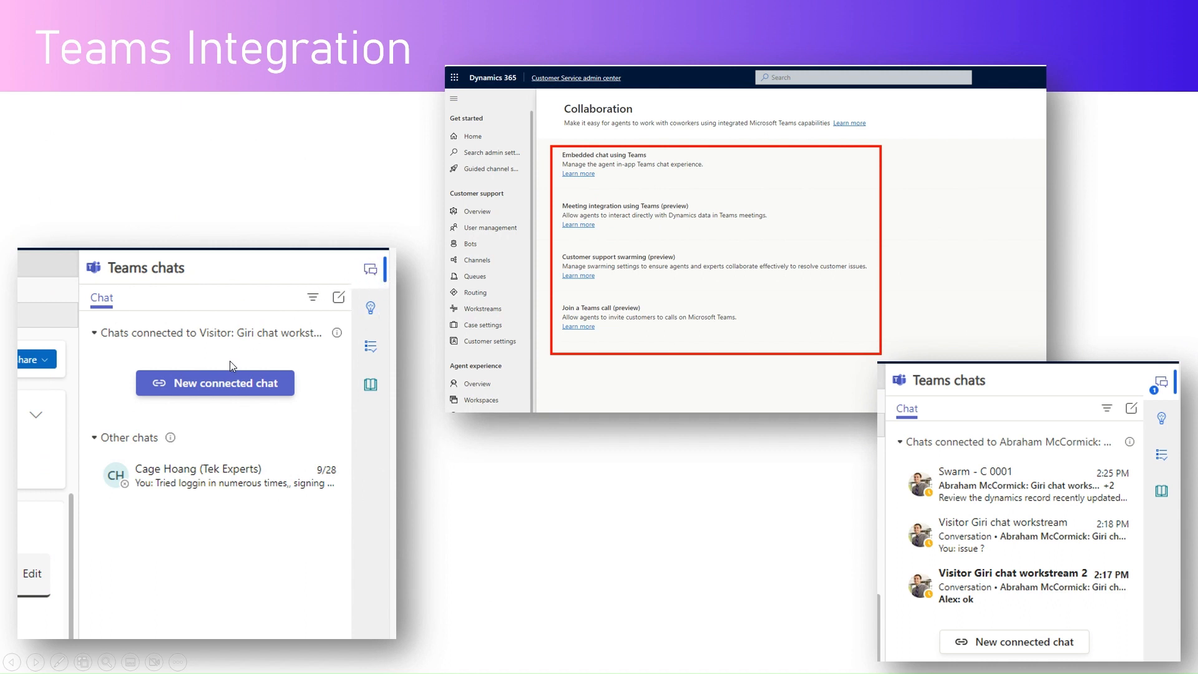
mouse_move(191, 291)
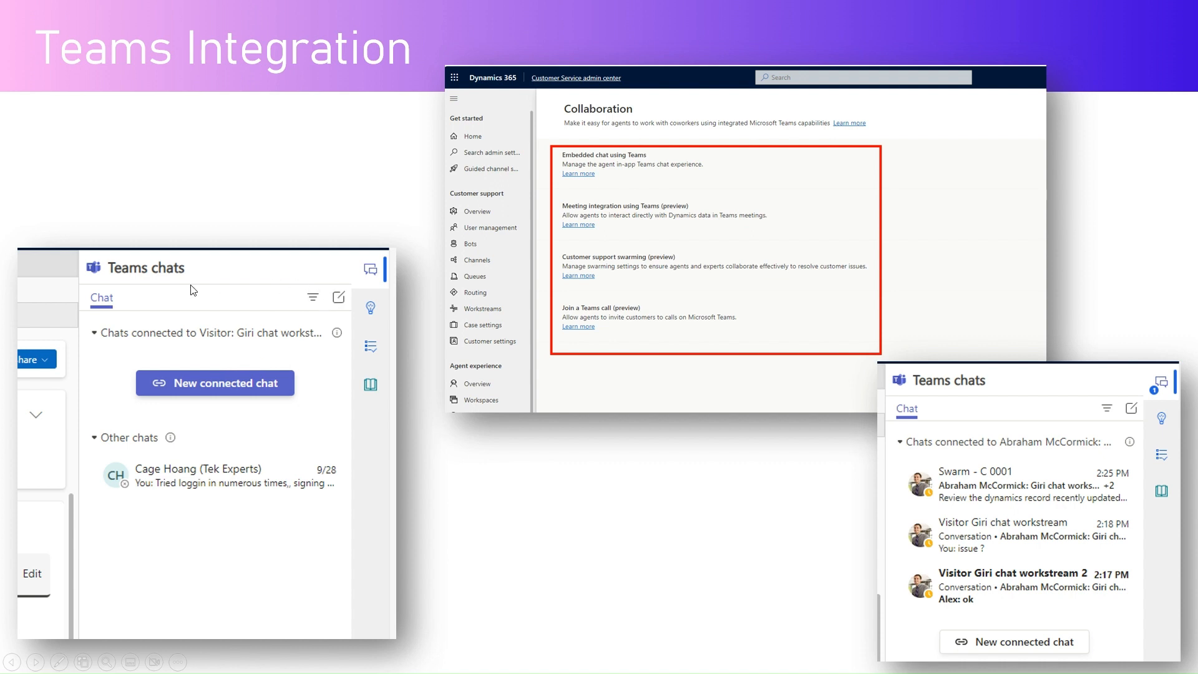
mouse_move(214, 356)
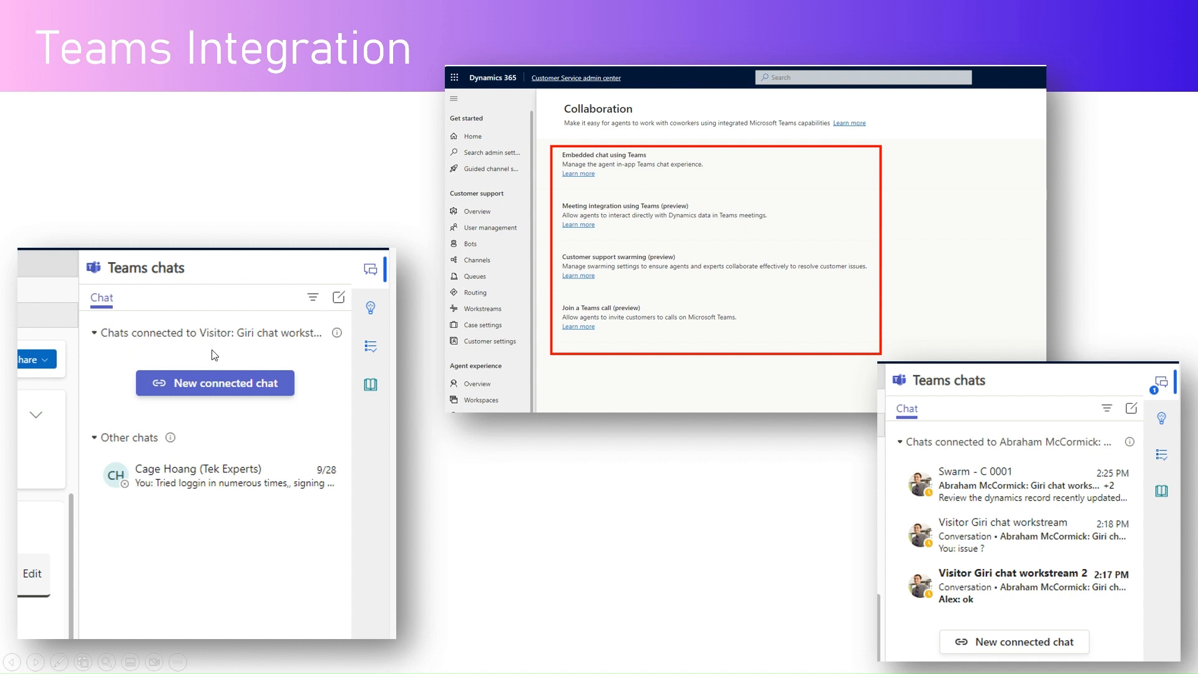
mouse_move(687, 140)
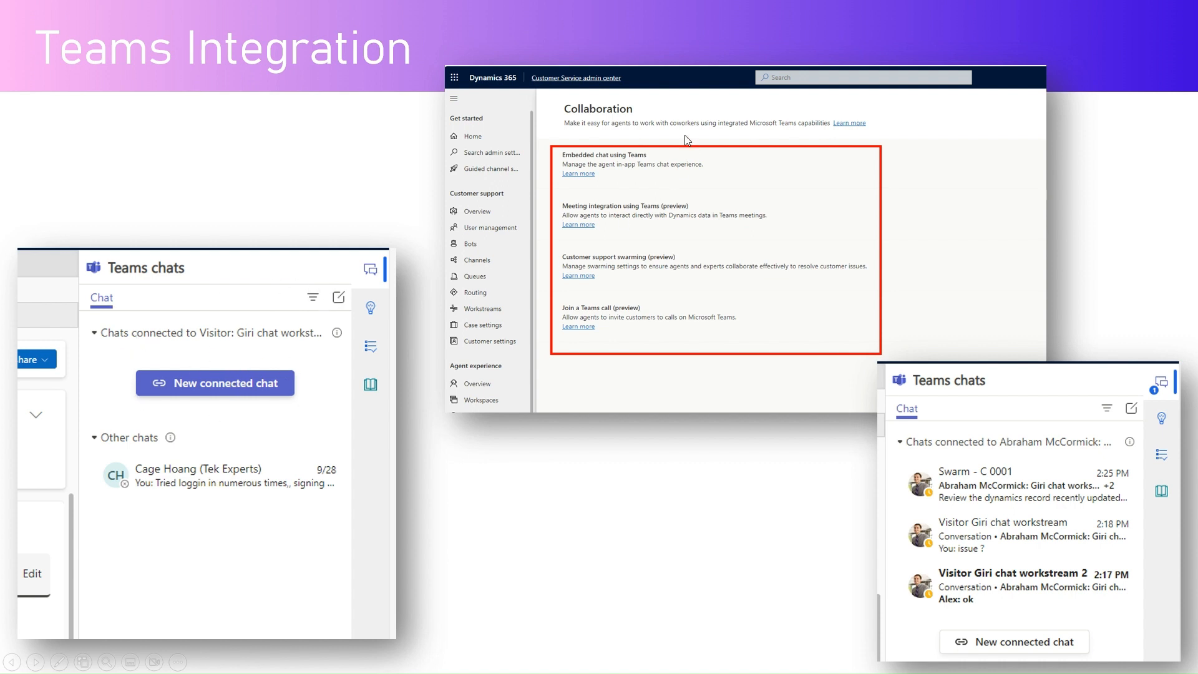
mouse_move(549, 93)
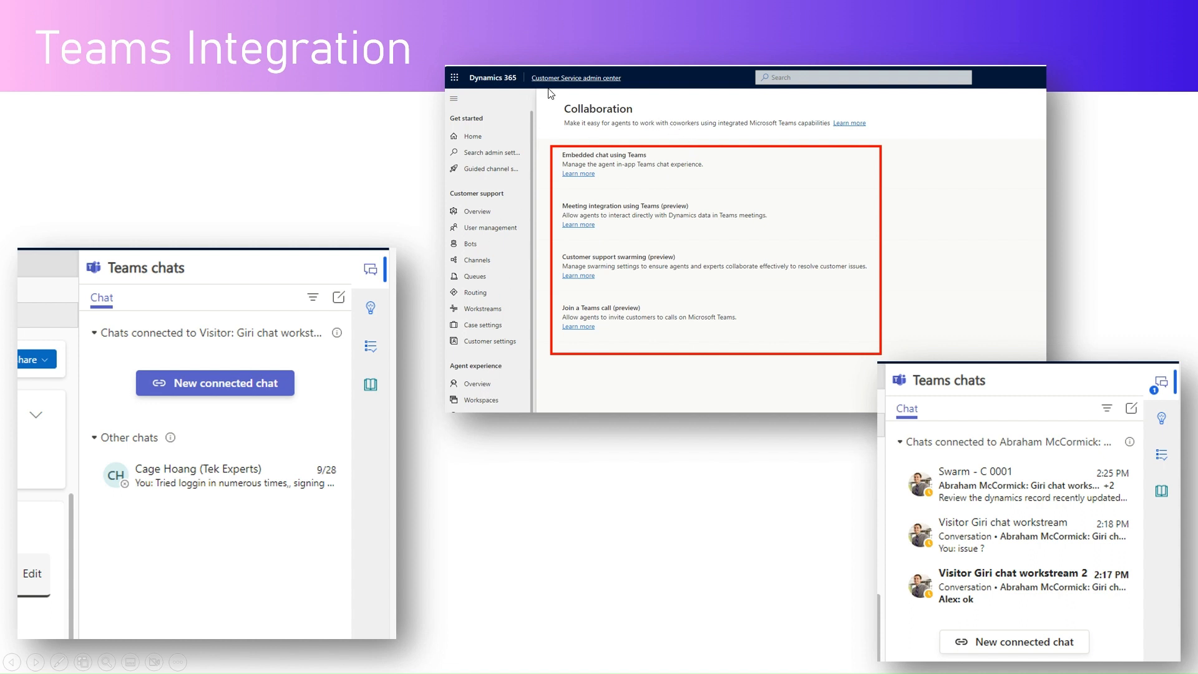
mouse_move(632, 161)
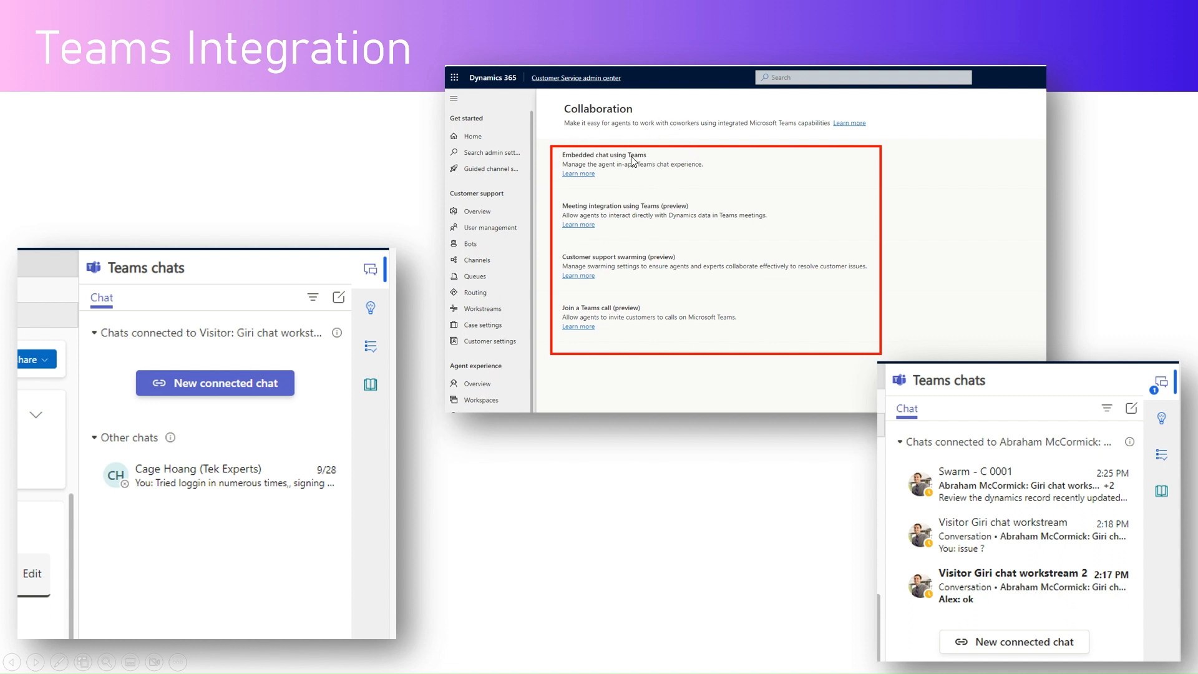
mouse_move(612, 220)
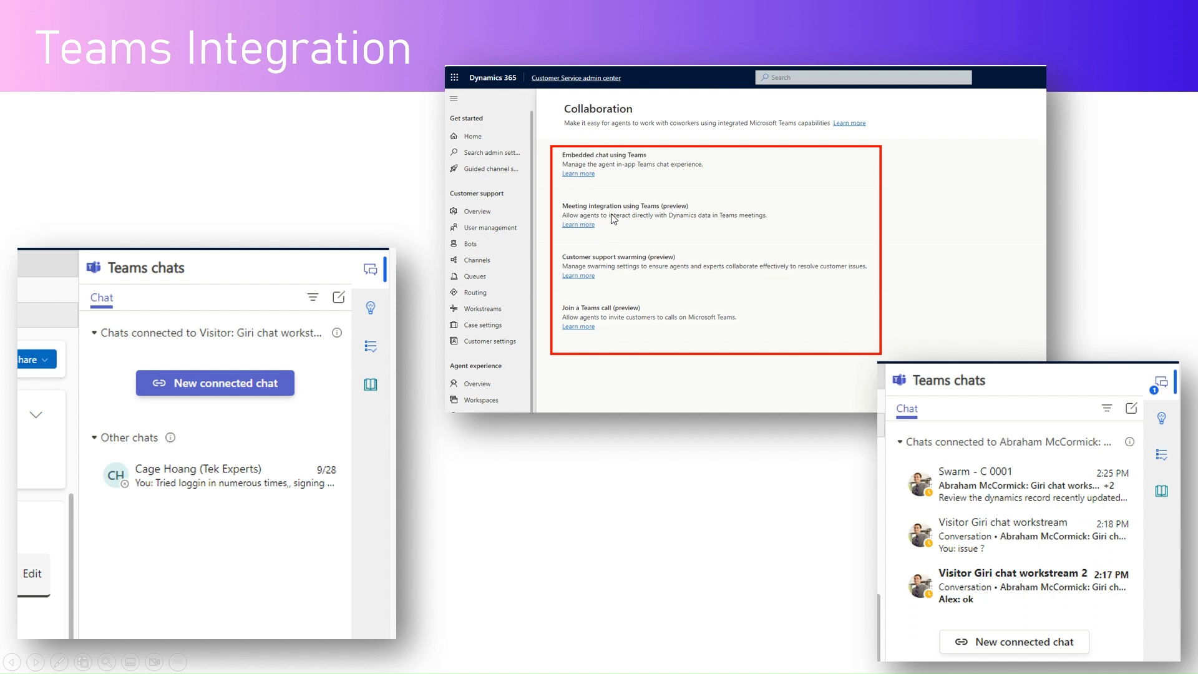
mouse_move(558, 277)
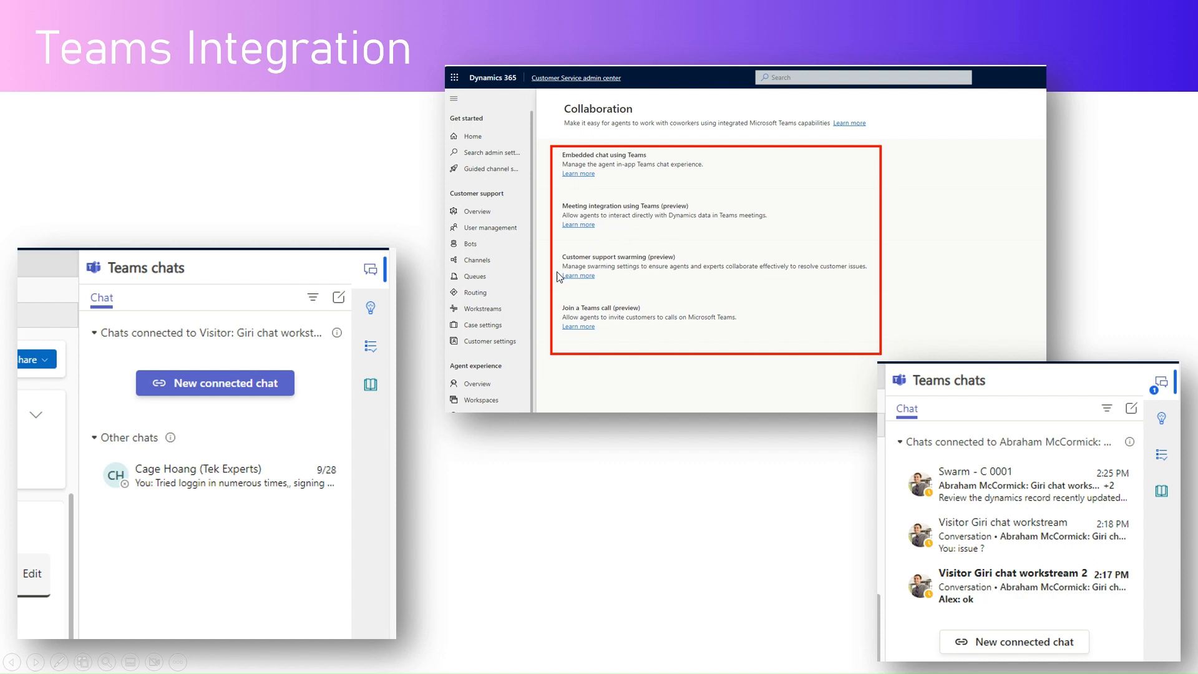
mouse_move(635, 319)
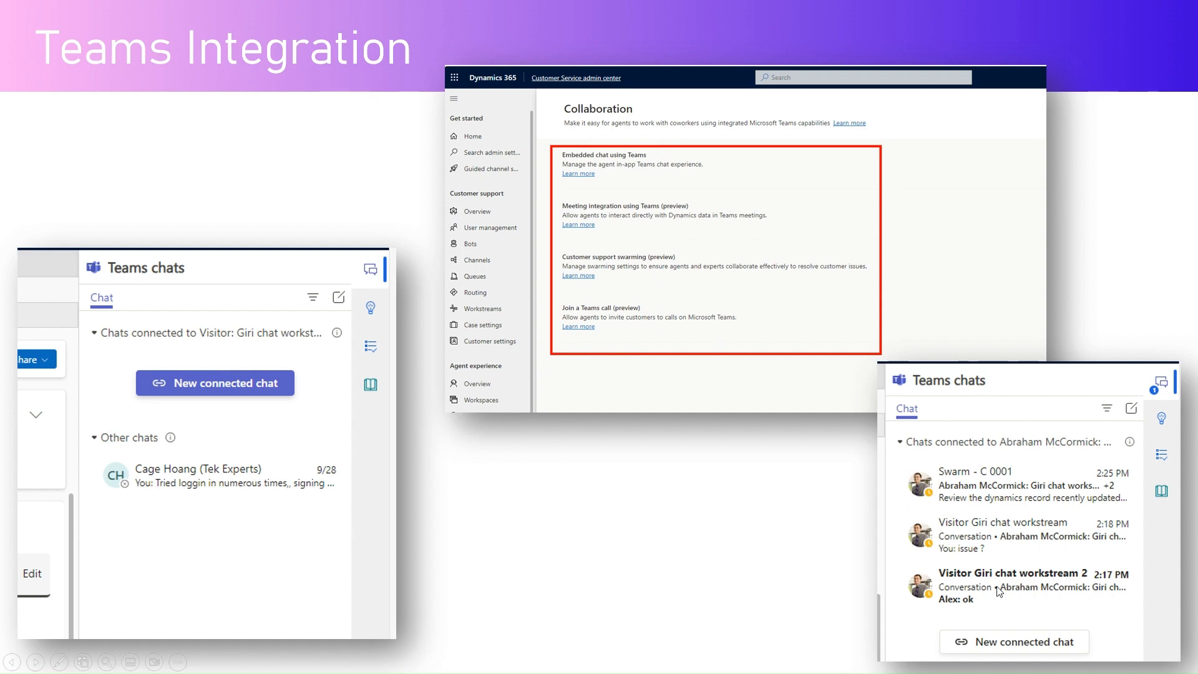
mouse_move(798, 452)
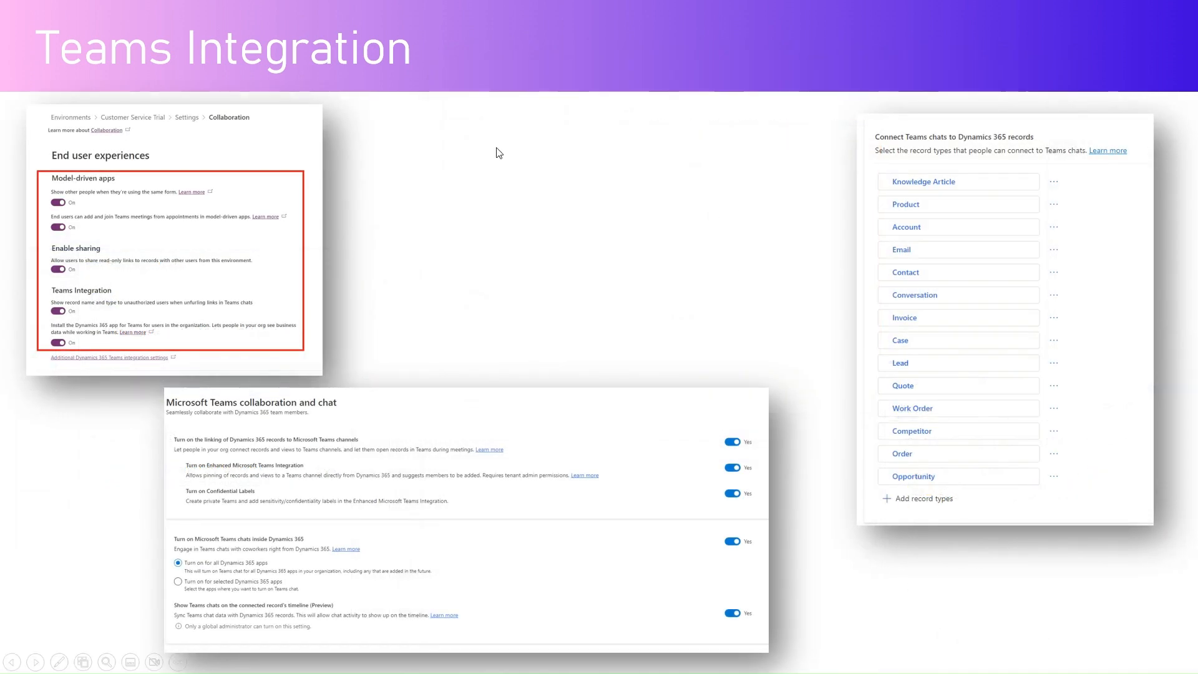
mouse_move(134, 122)
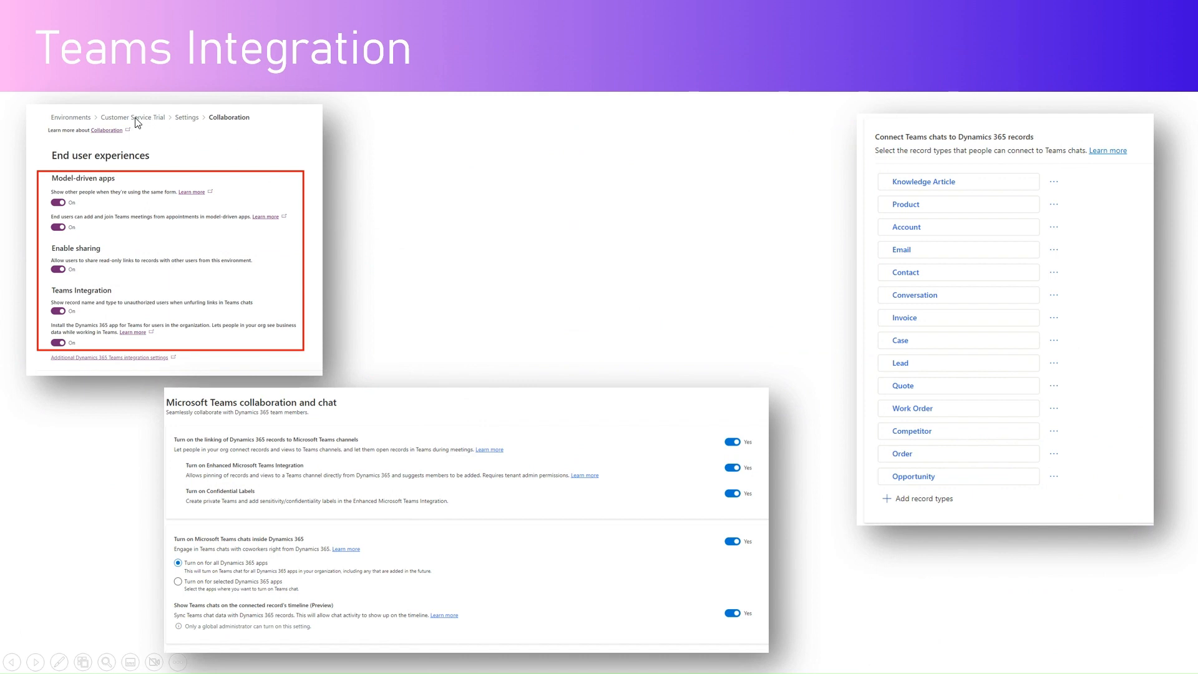
mouse_move(80, 119)
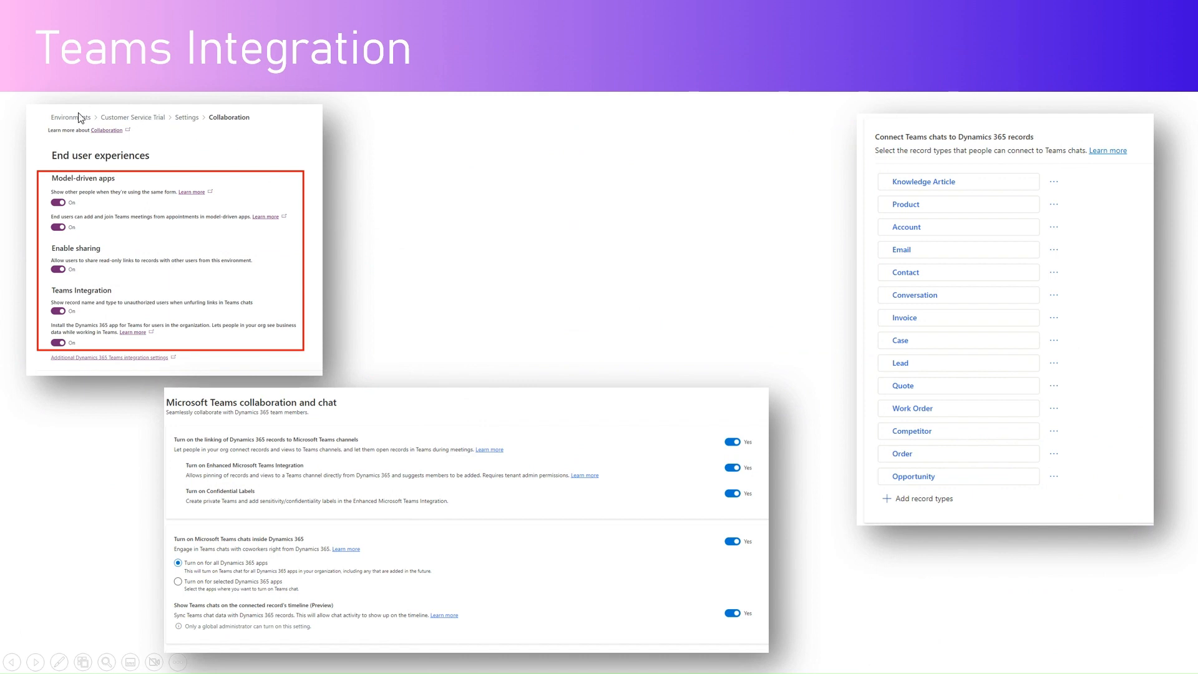
mouse_move(65, 151)
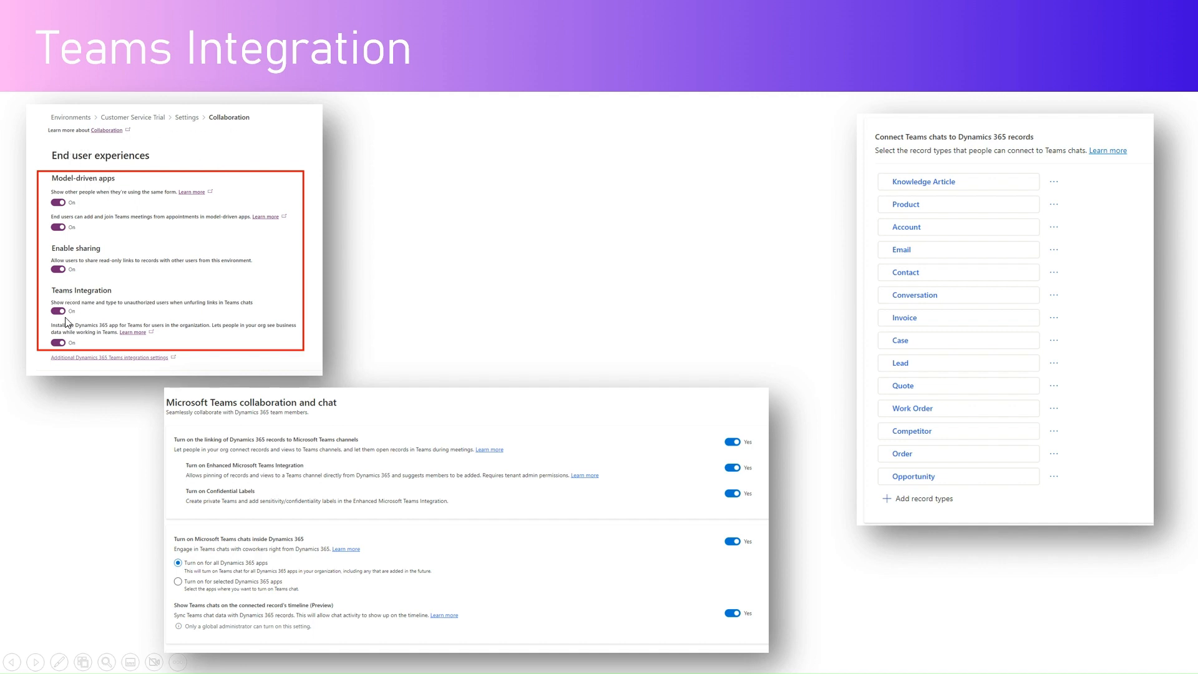
mouse_move(76, 337)
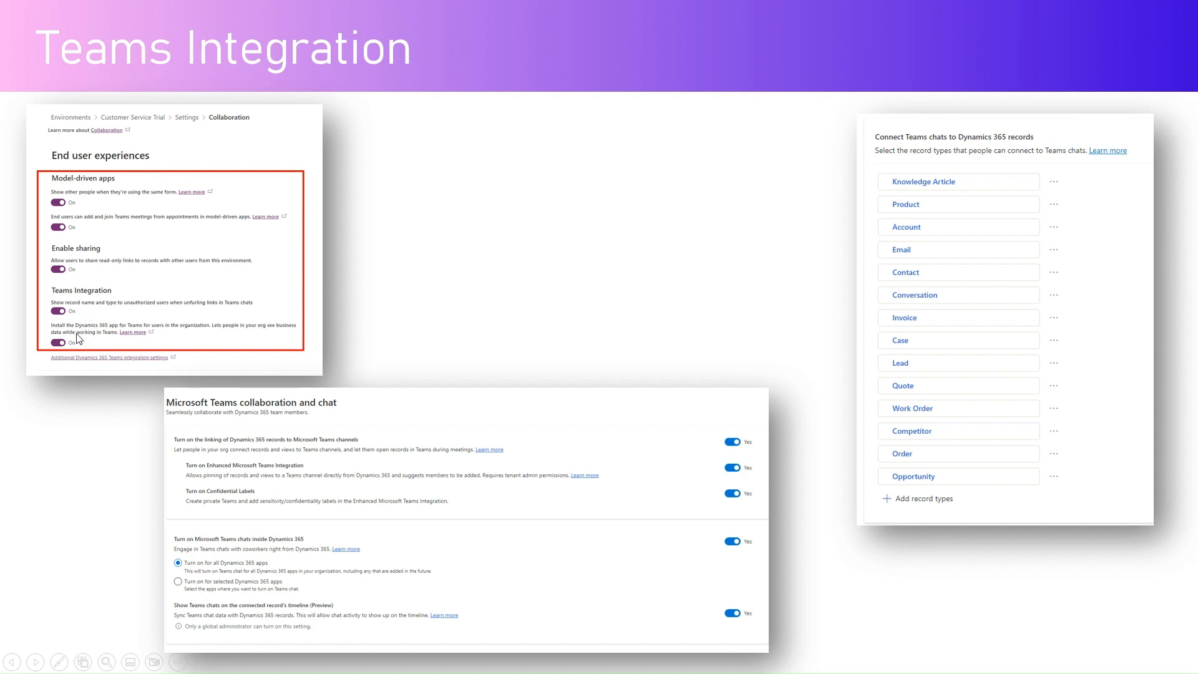
mouse_move(123, 363)
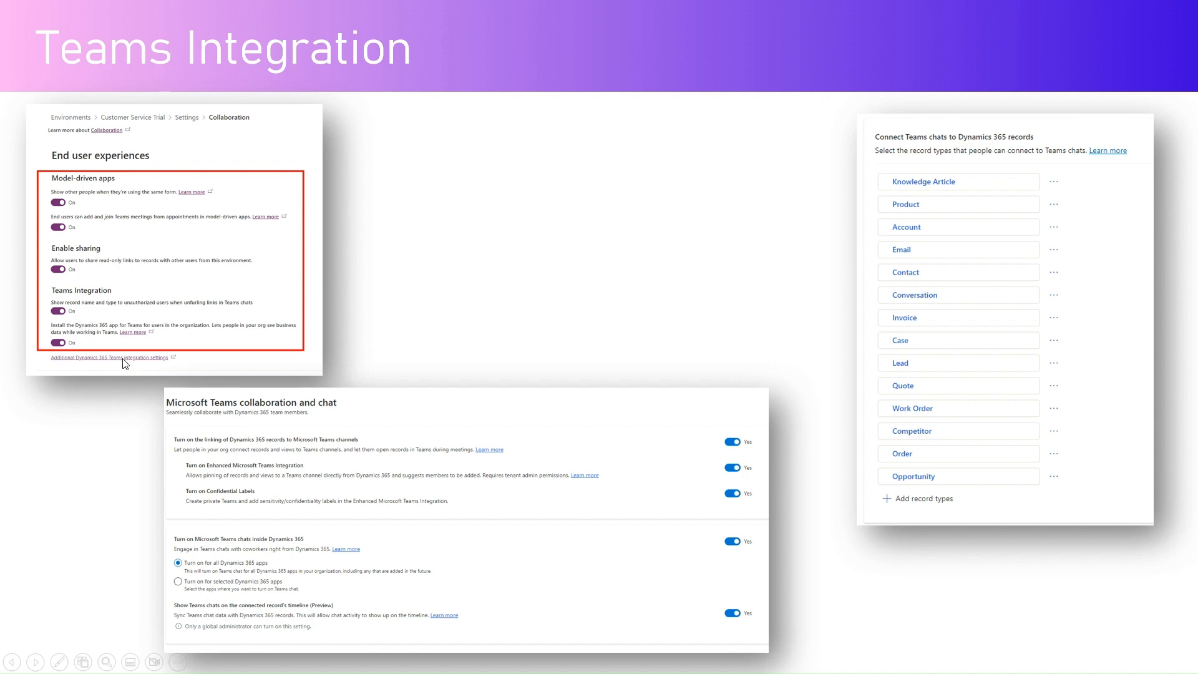
mouse_move(205, 403)
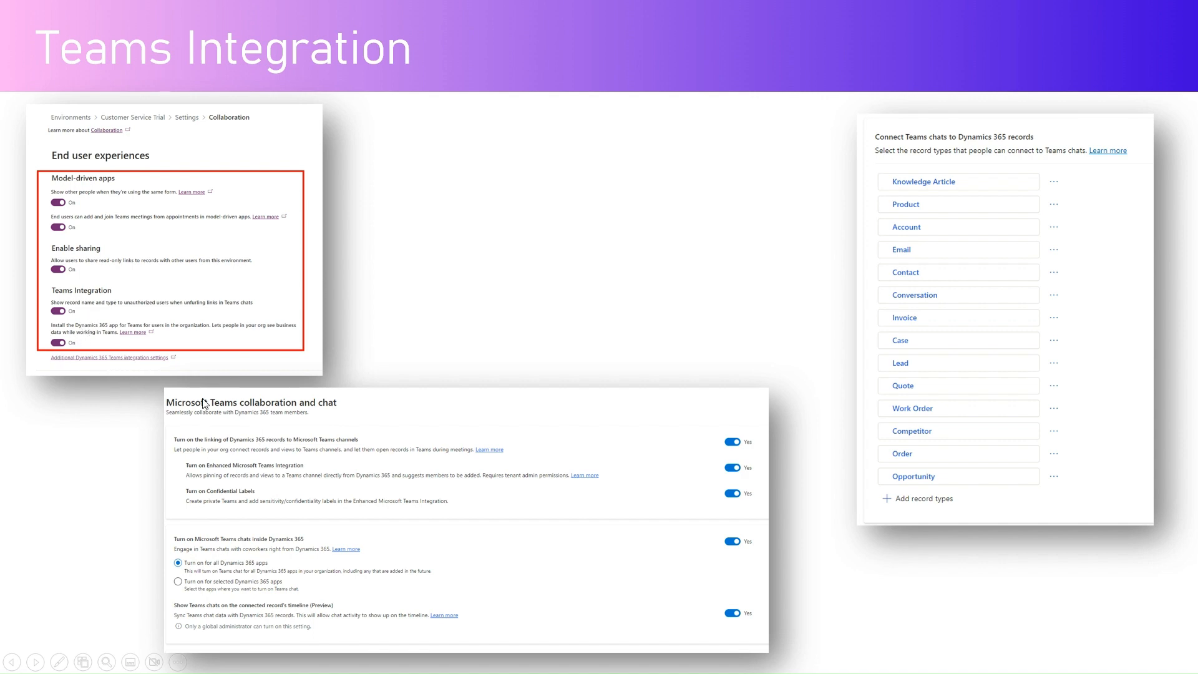
mouse_move(573, 478)
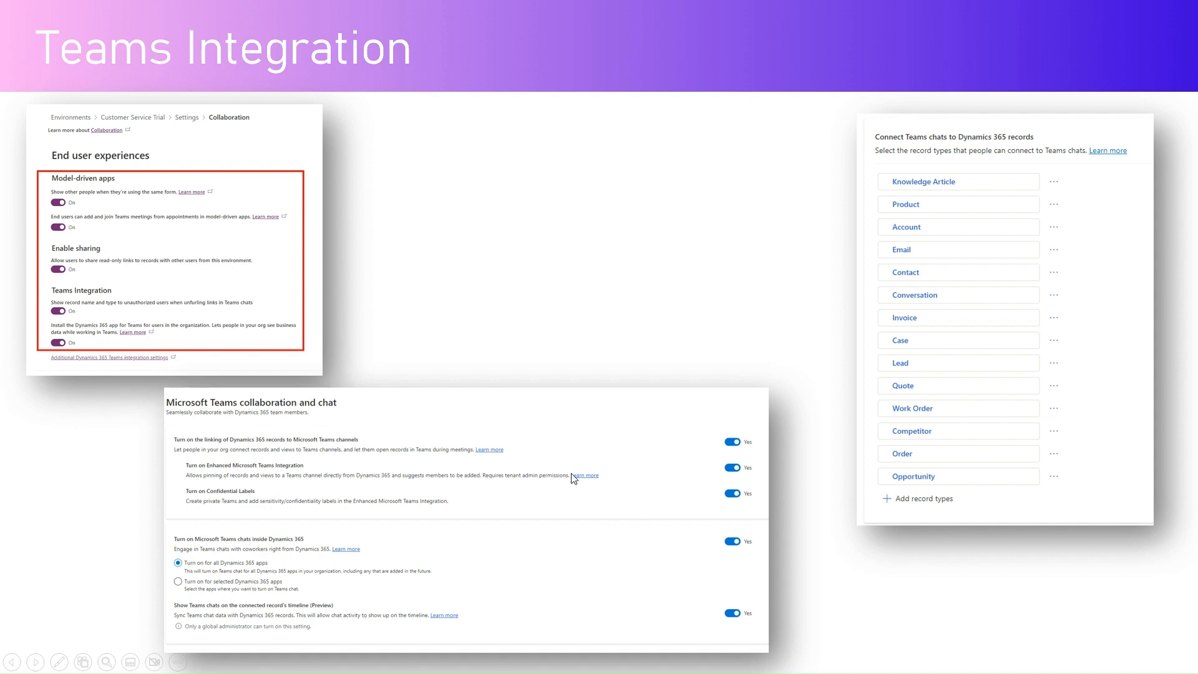
mouse_move(932, 143)
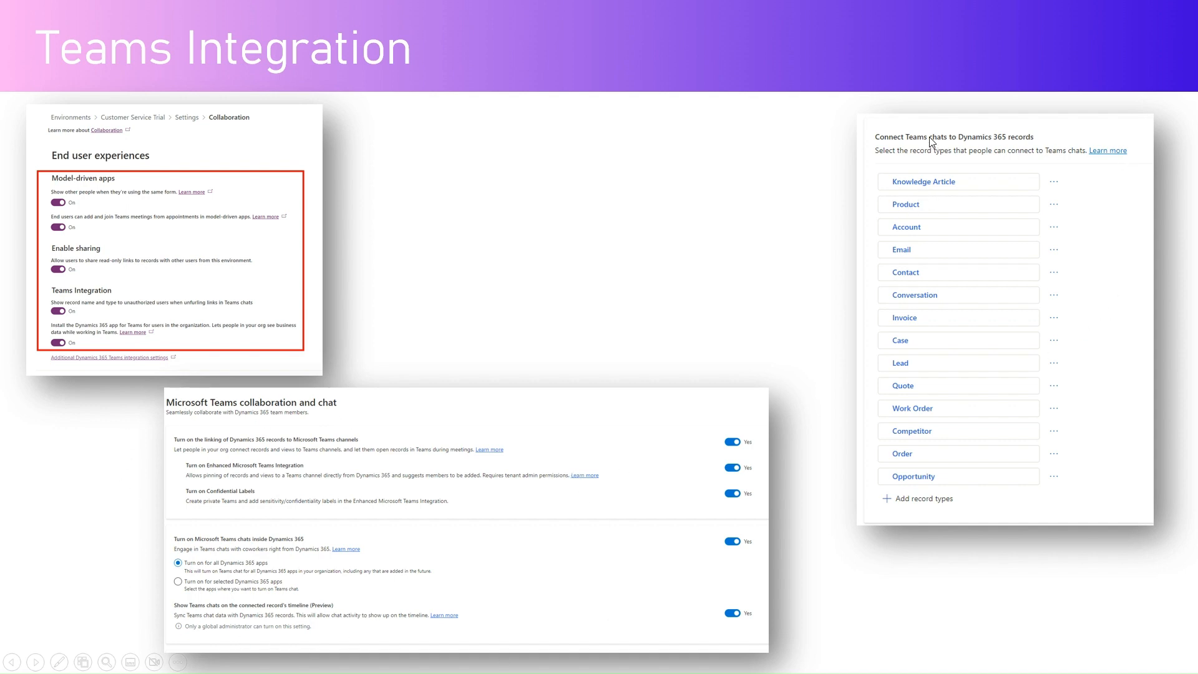
mouse_move(726, 157)
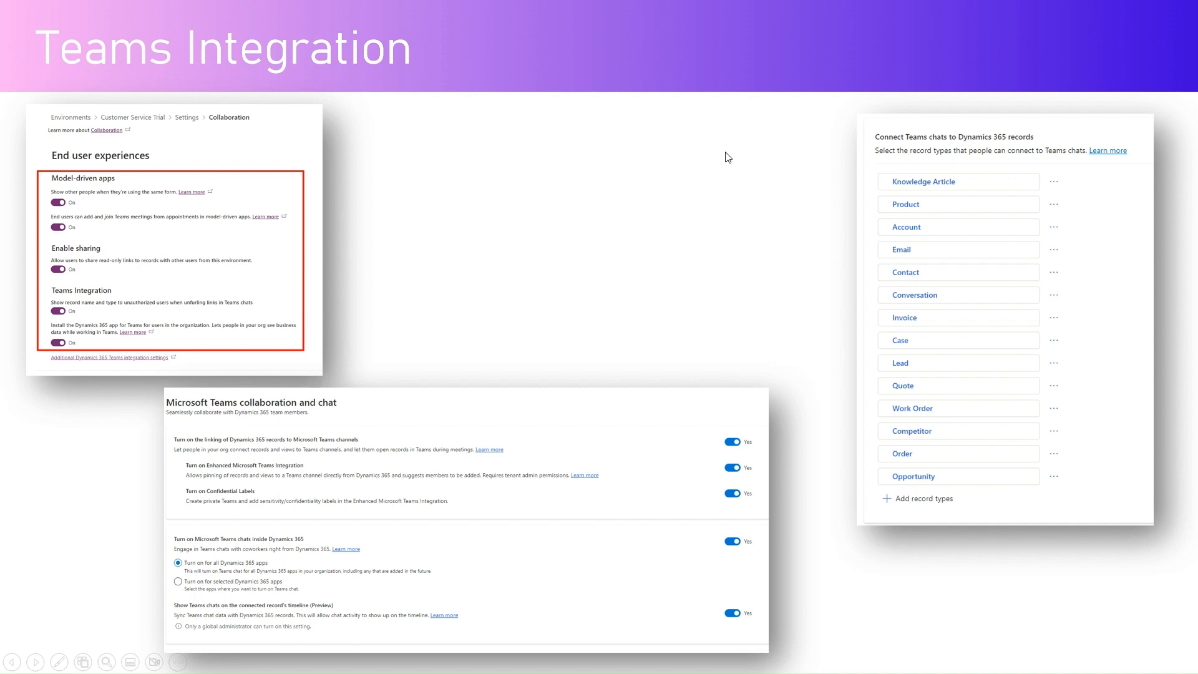
mouse_move(591, 184)
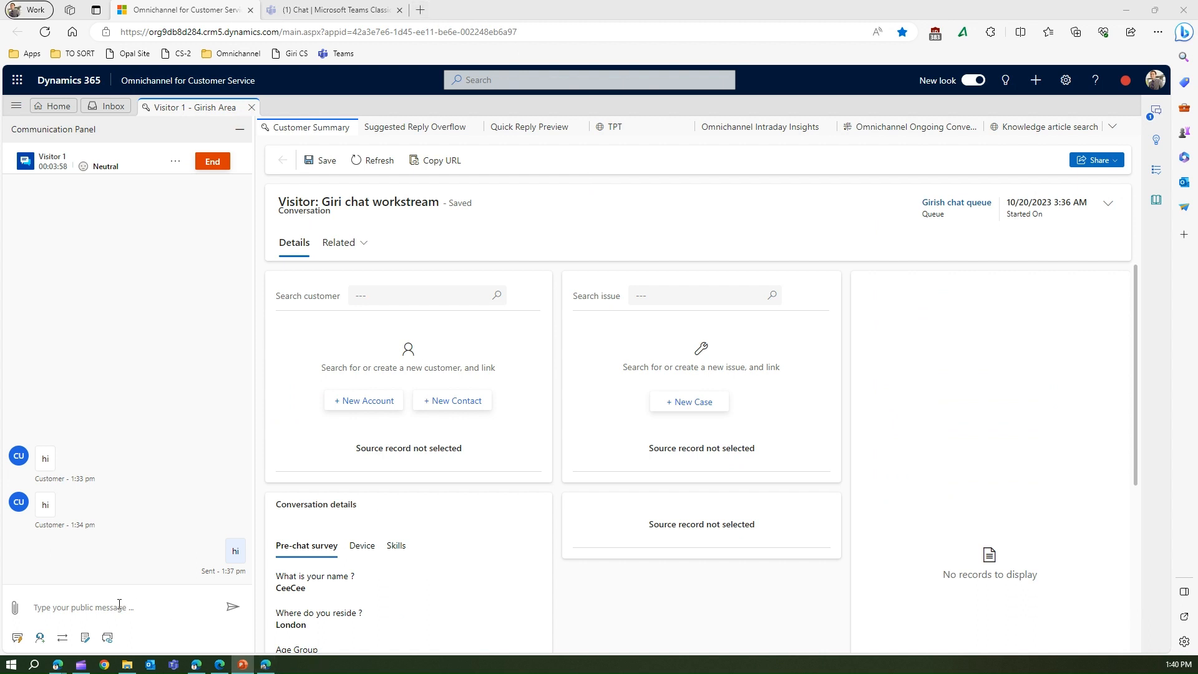
Step: As the customer, send the message that the issue is regards to a password problem
left_click(234, 606)
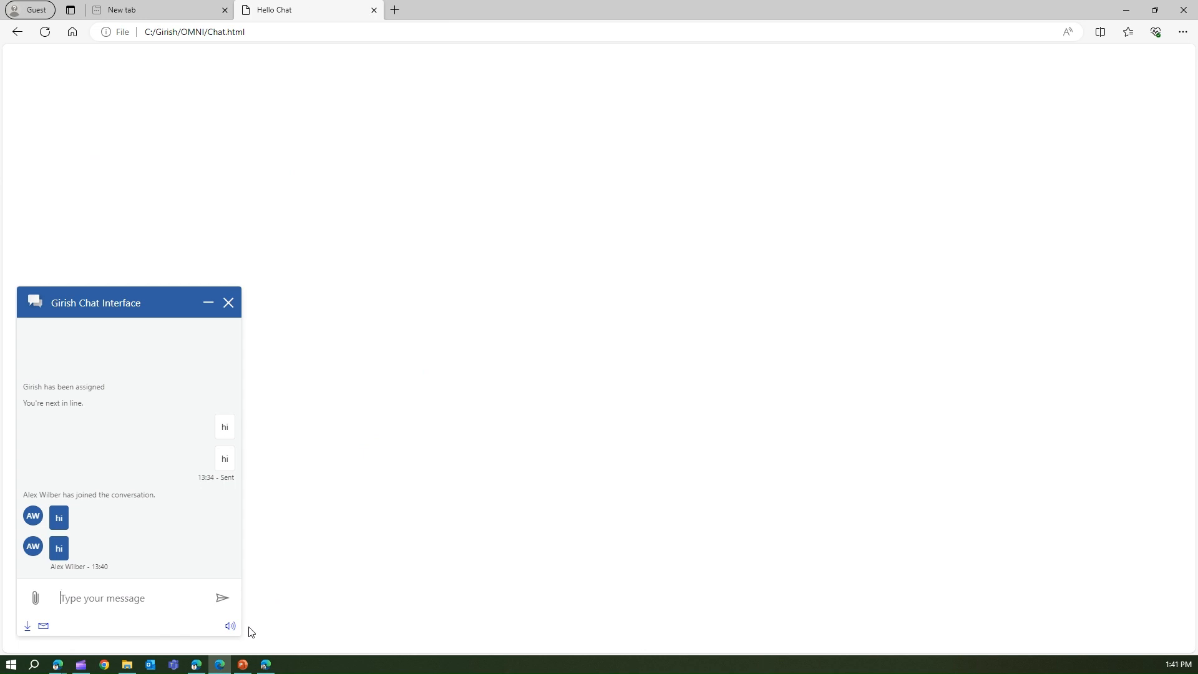
type("Issue")
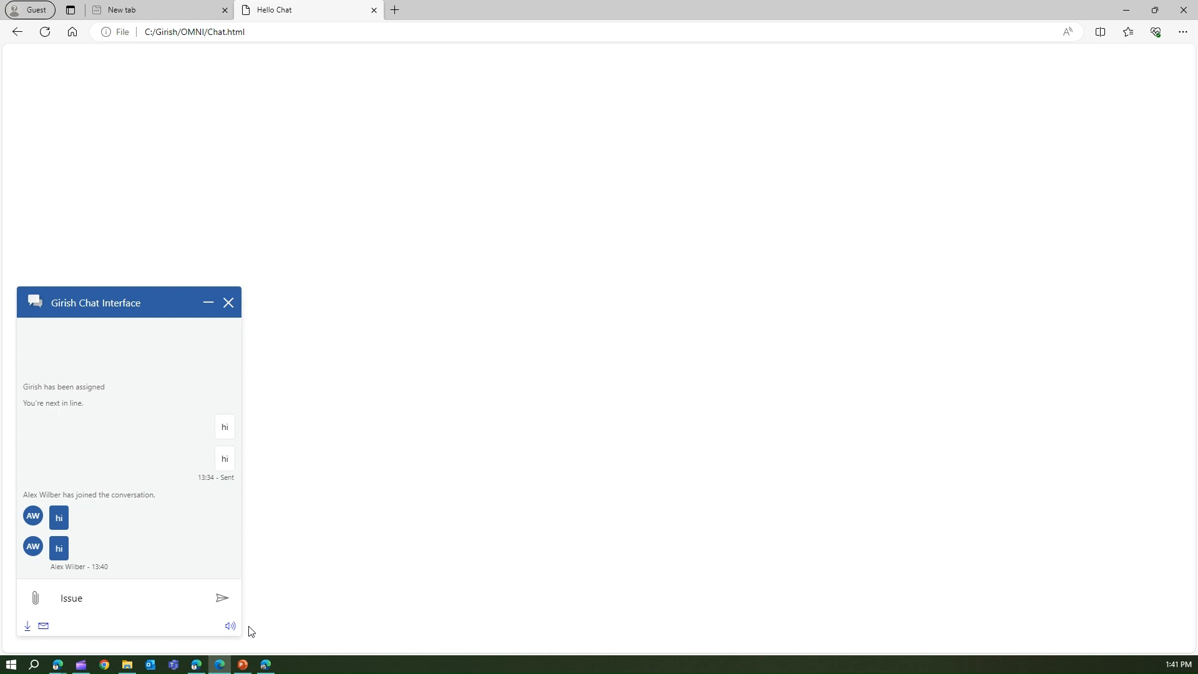
type("is regards to")
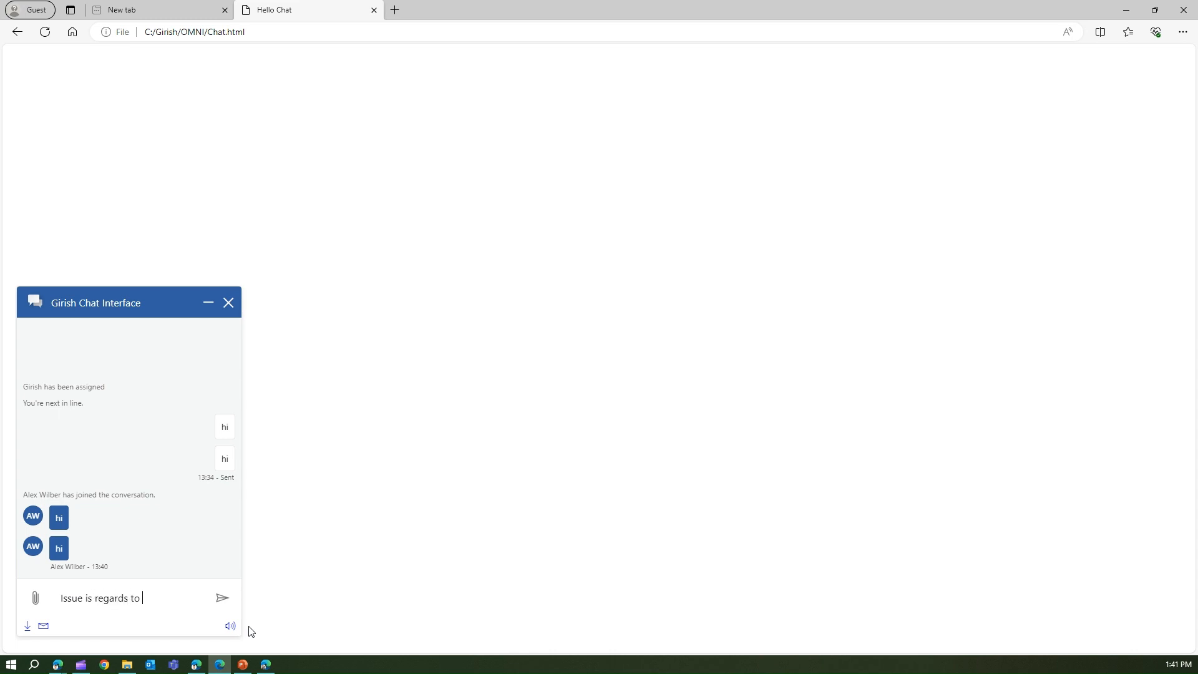
Step: As the agent, begin replying 'ok i will have a look' in the Omnichannel message box
left_click(222, 598)
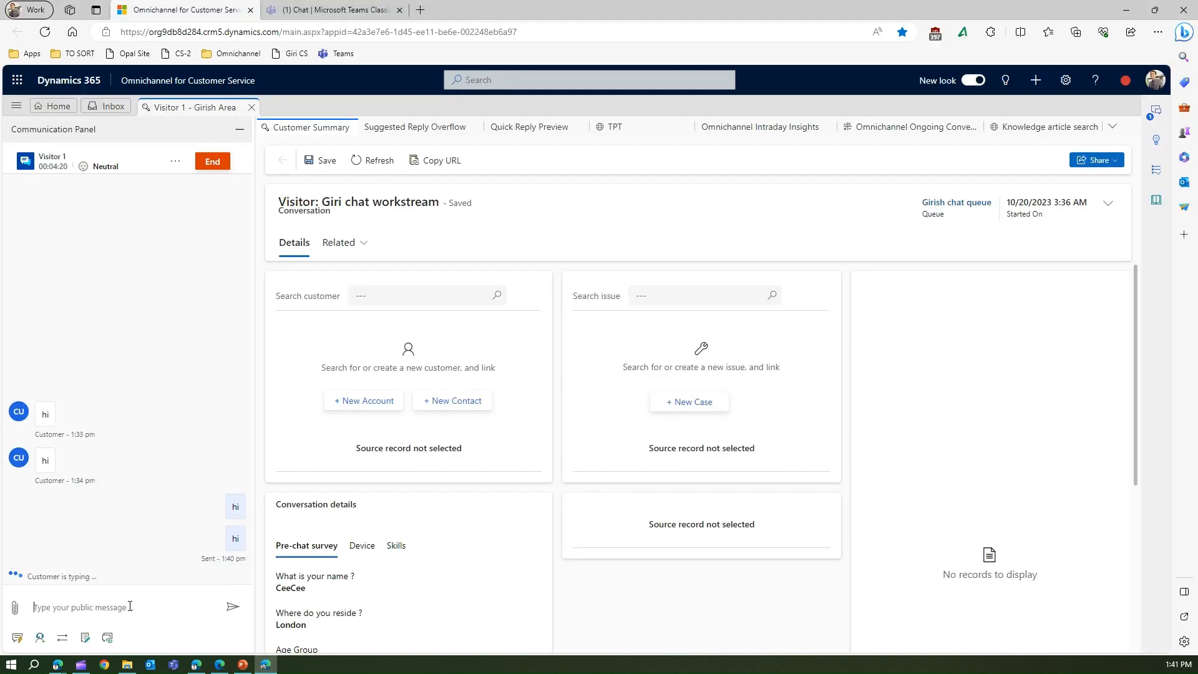
type("ok")
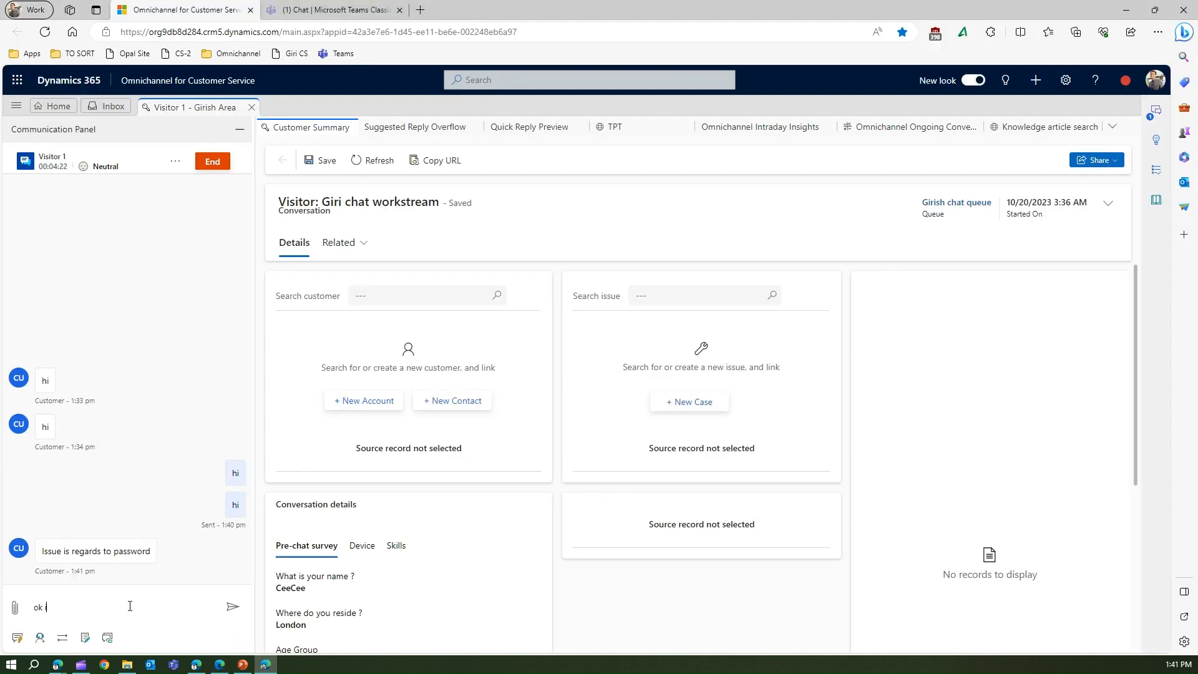
type("i wil have")
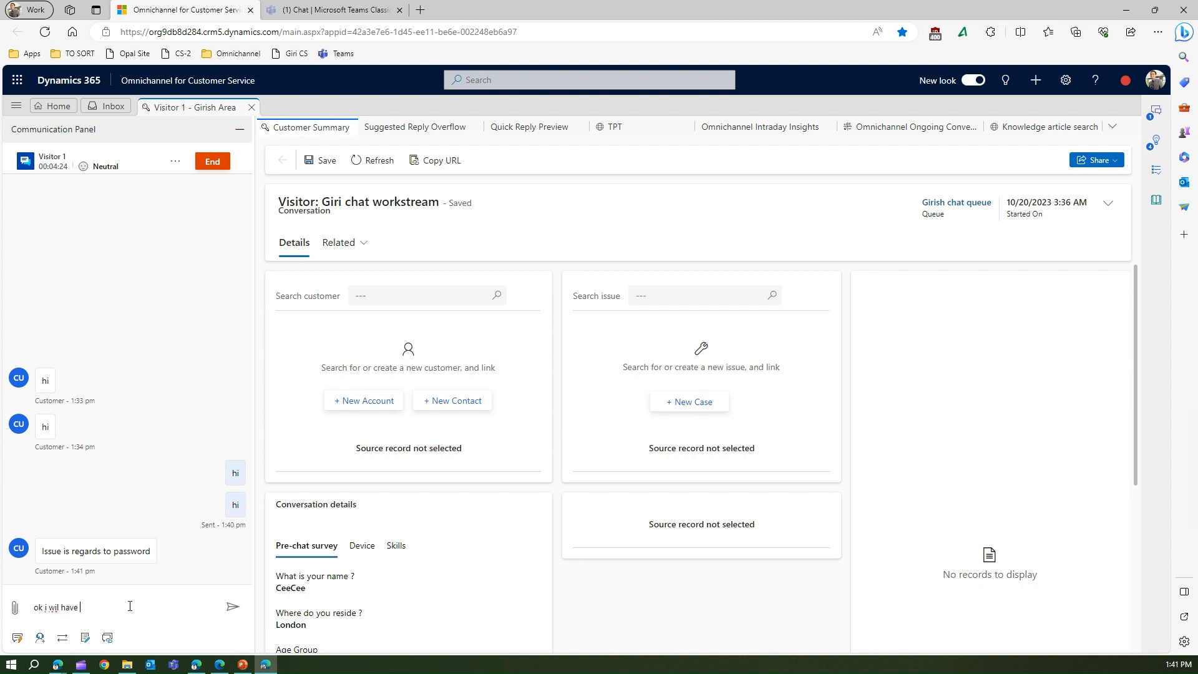
type("a")
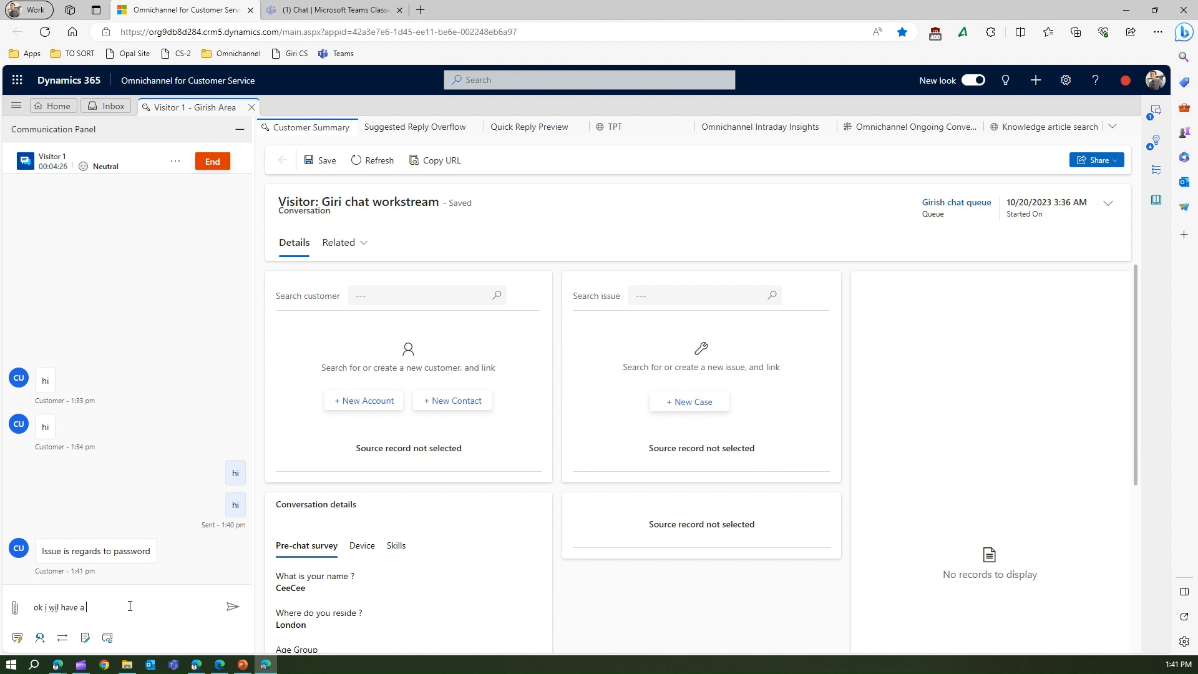
type("lo")
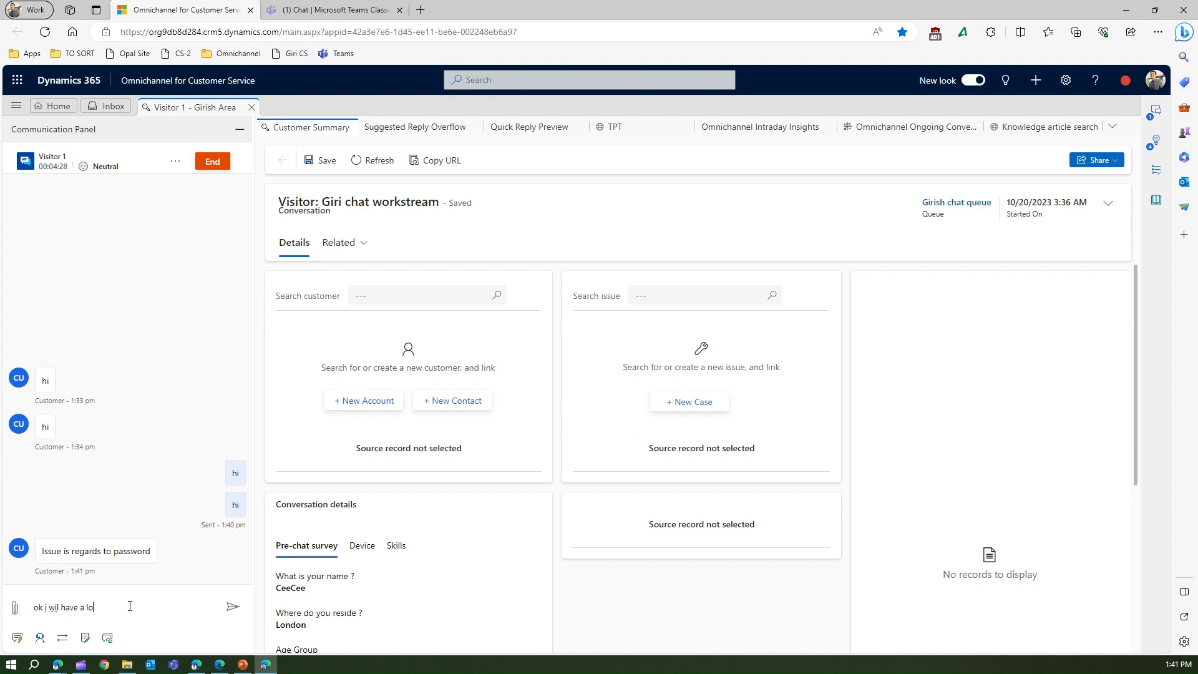
left_click(233, 606)
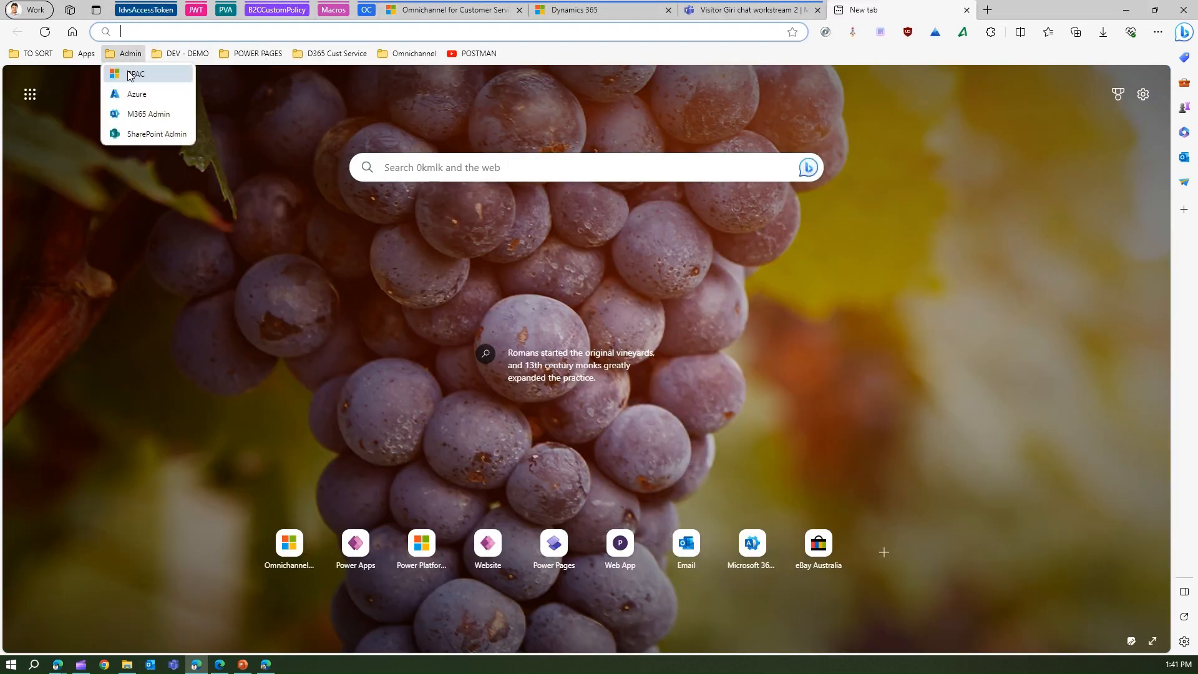
Step: Go to the Environments list in Power Platform admin center
left_click(136, 74)
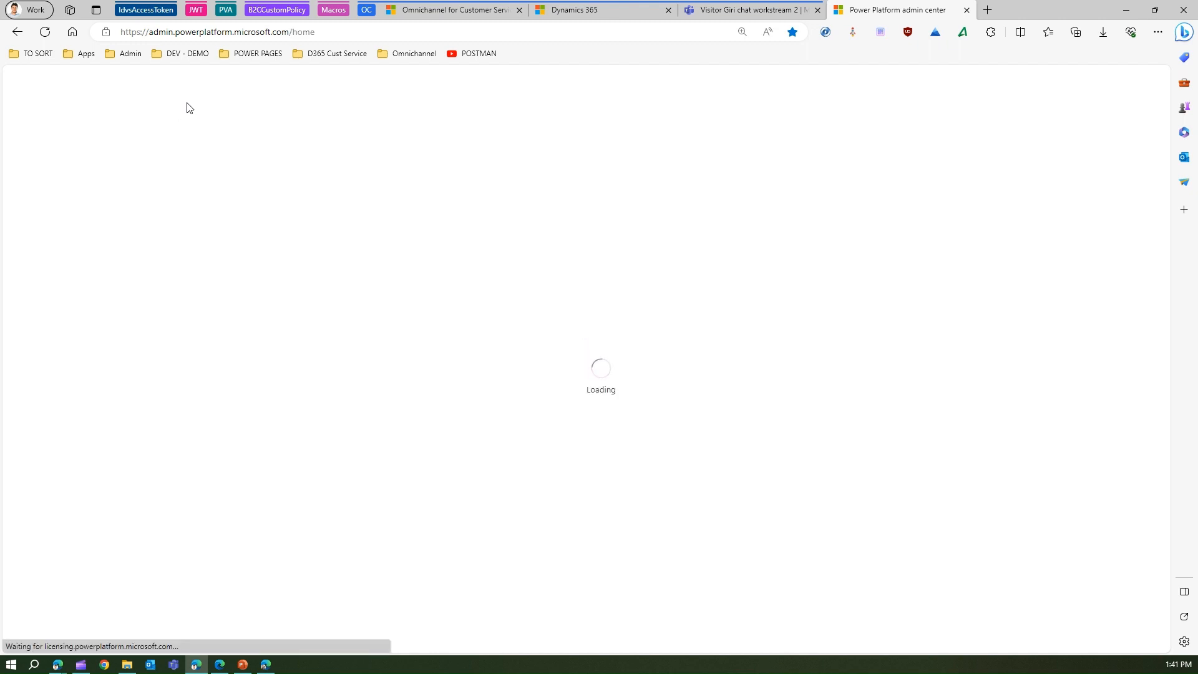
left_click(60, 170)
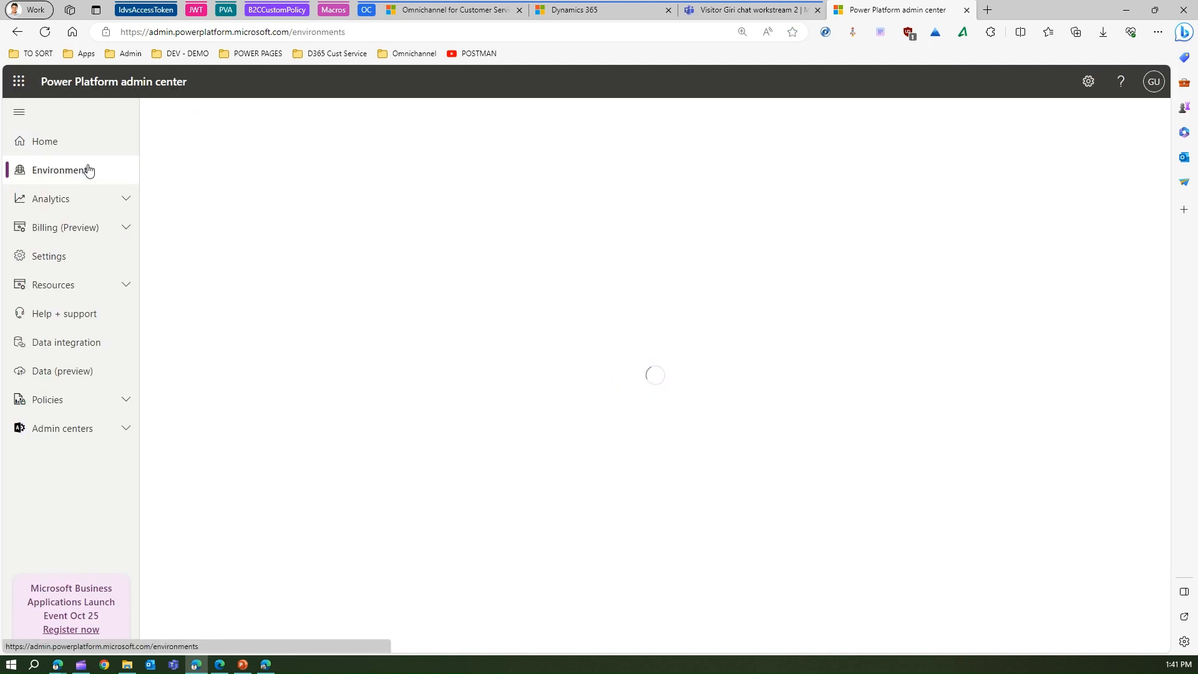
left_click(61, 170)
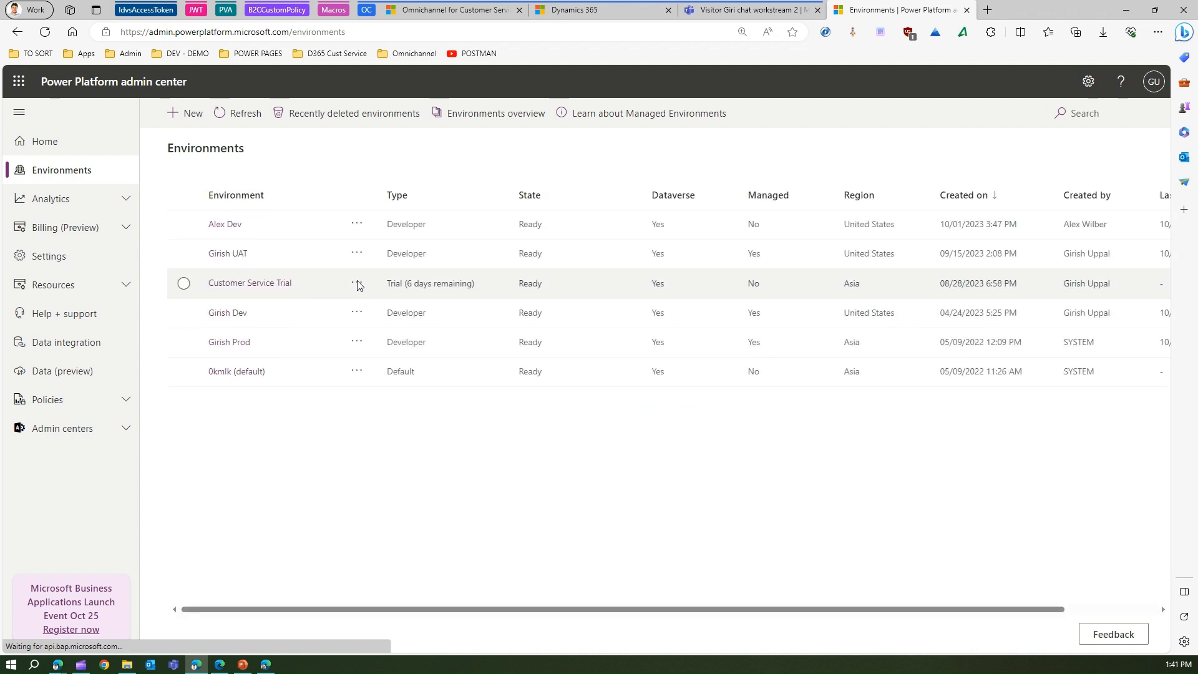
Step: Open the Customer Service Trial environment's settings and expand the Product group
left_click(356, 283)
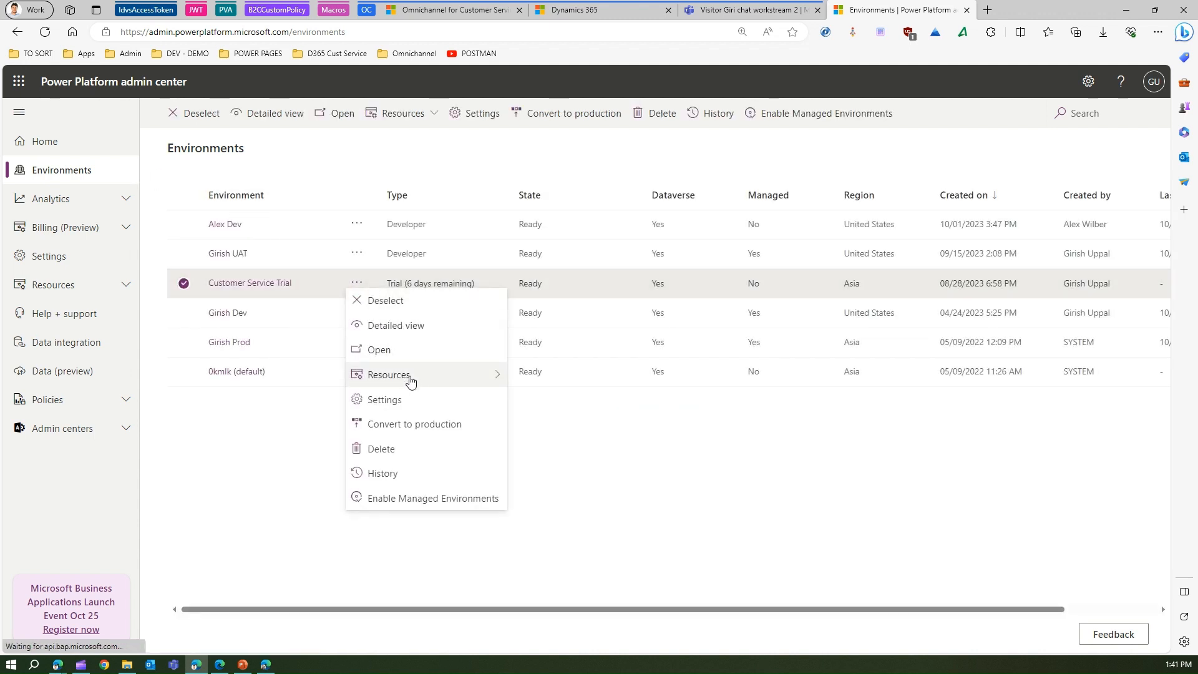
left_click(383, 400)
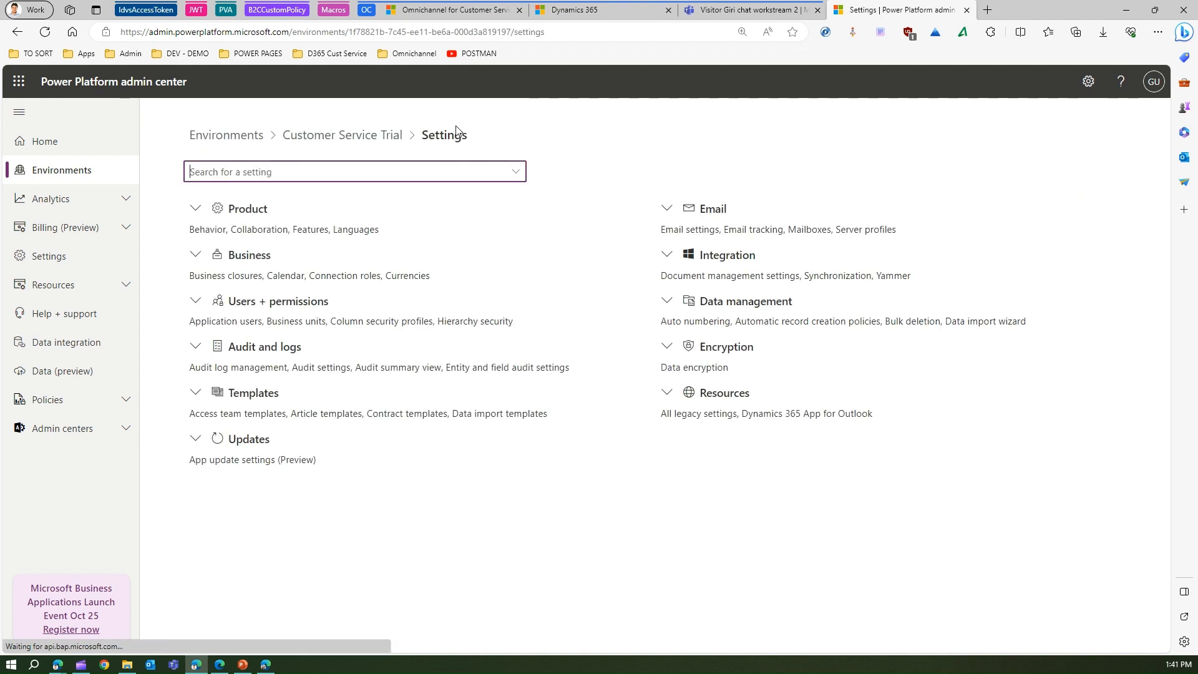
left_click(196, 209)
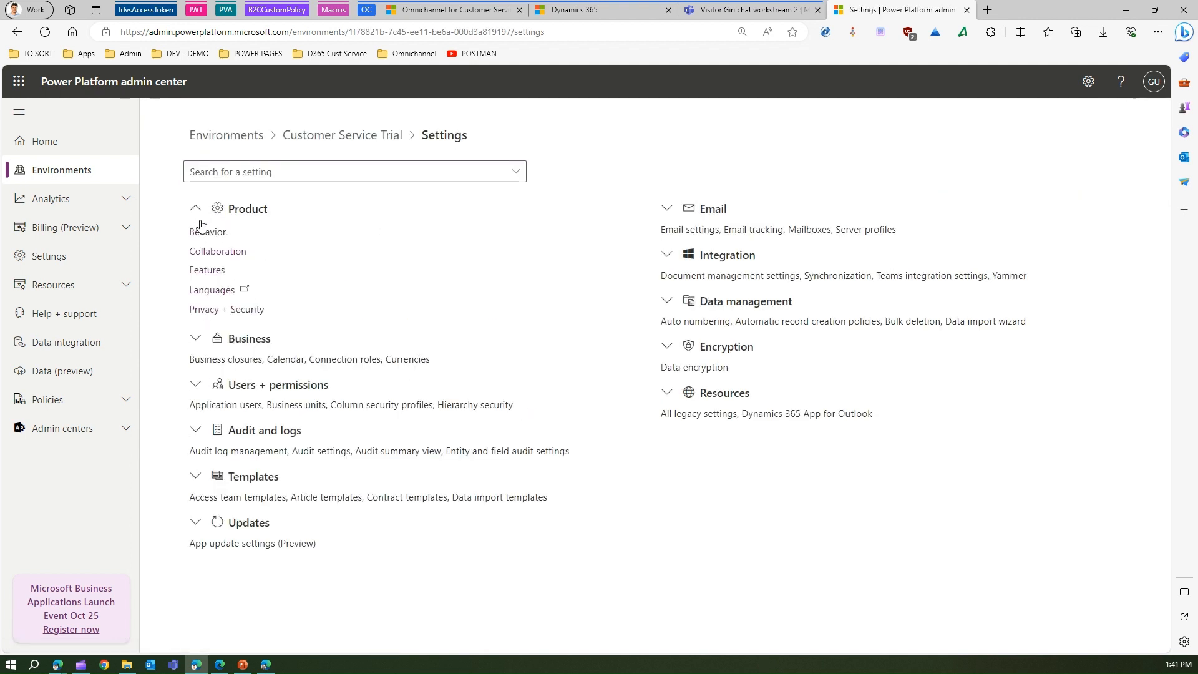
Step: Show the Collaboration settings with the Teams Integration toggles switched on
left_click(217, 251)
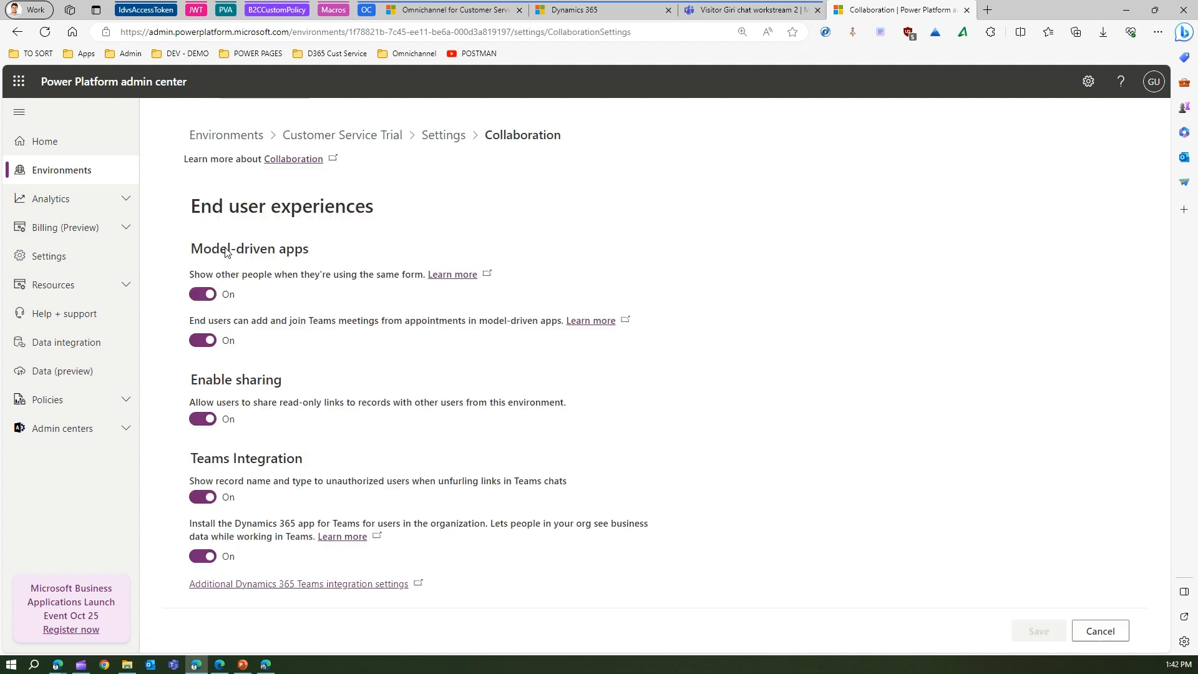
mouse_move(254, 464)
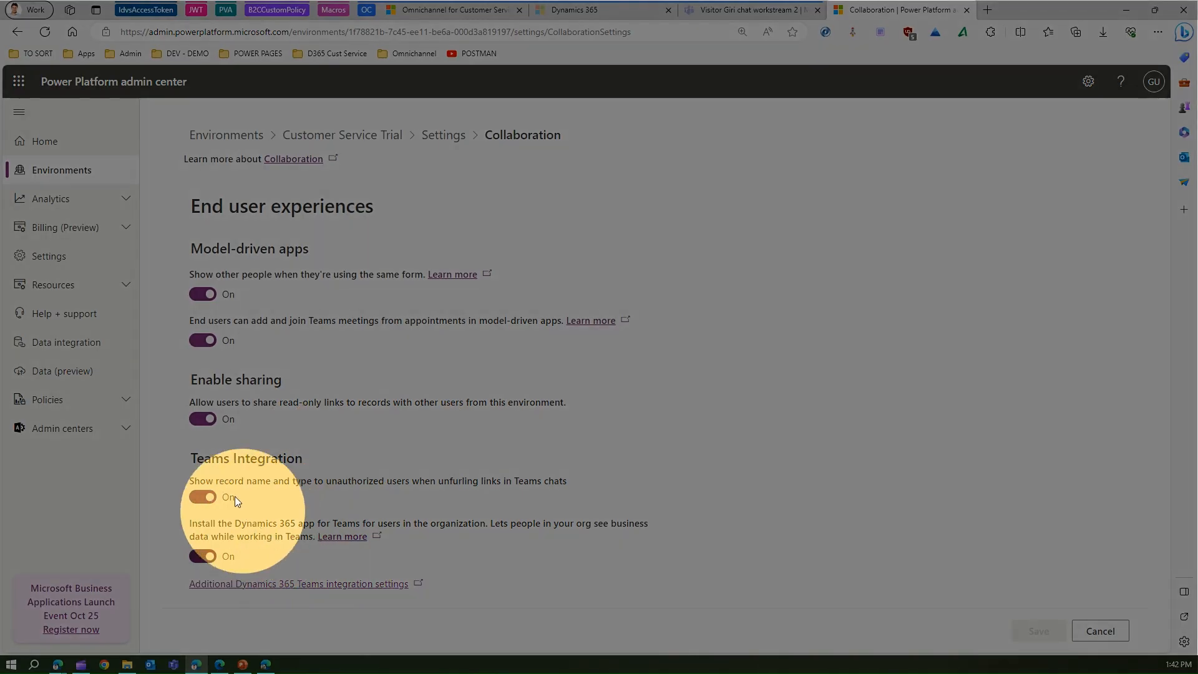
mouse_move(227, 493)
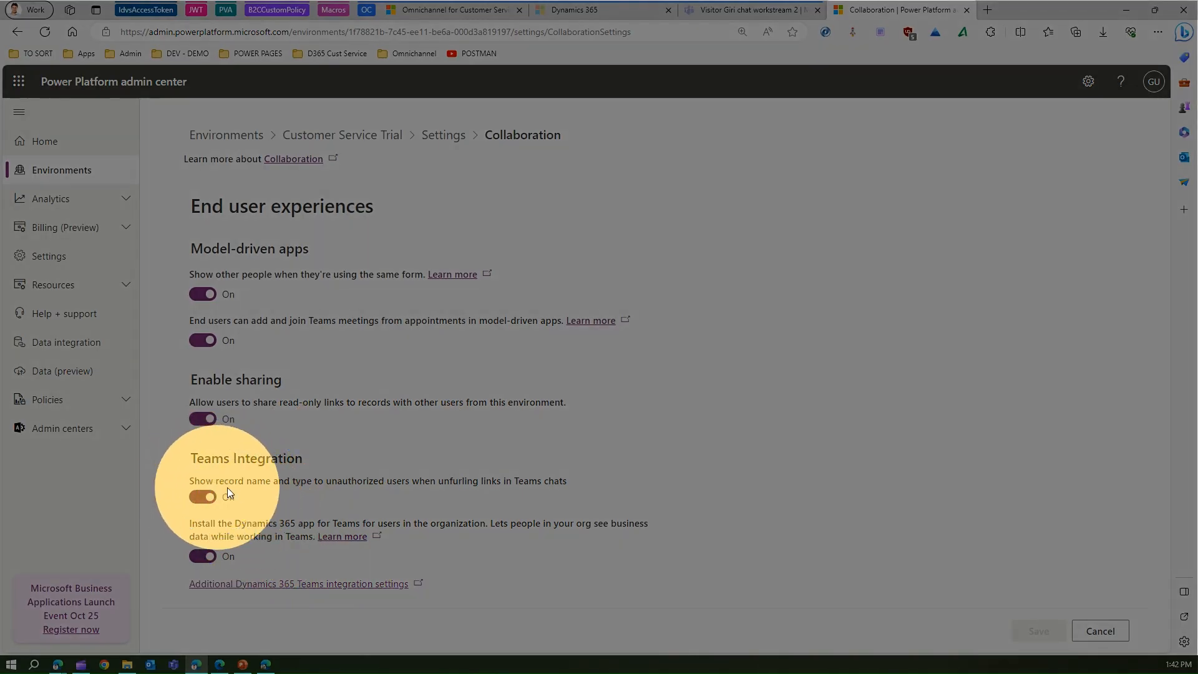
left_click(203, 497)
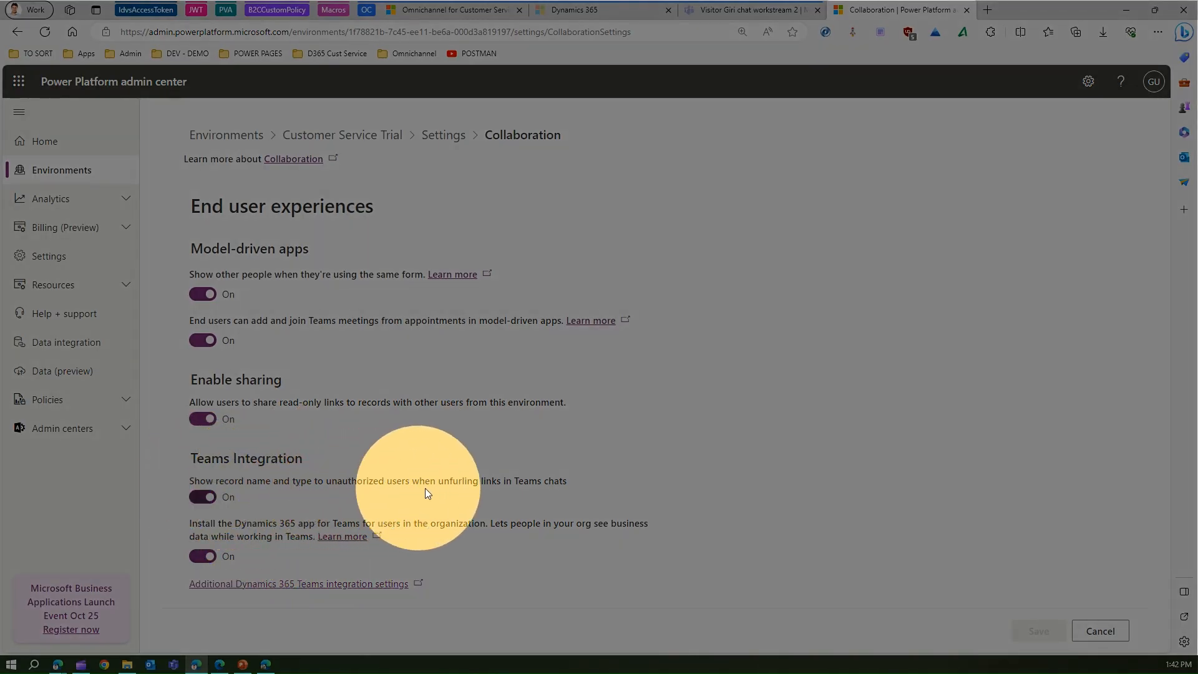
mouse_move(240, 498)
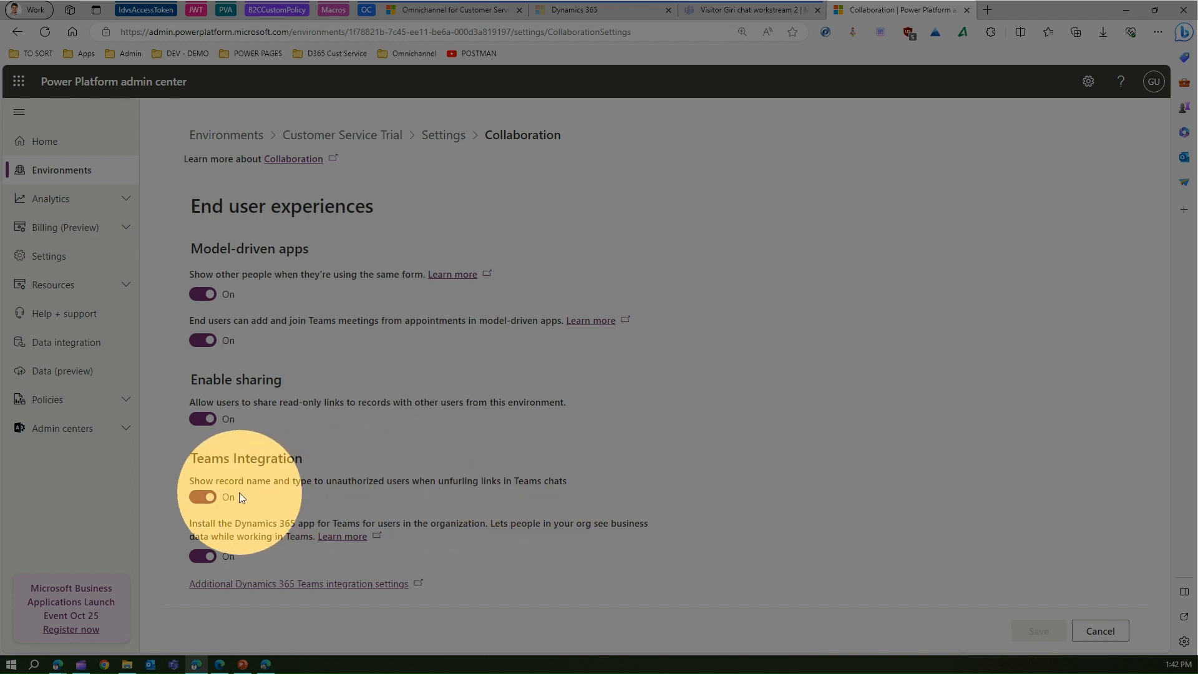
mouse_move(283, 535)
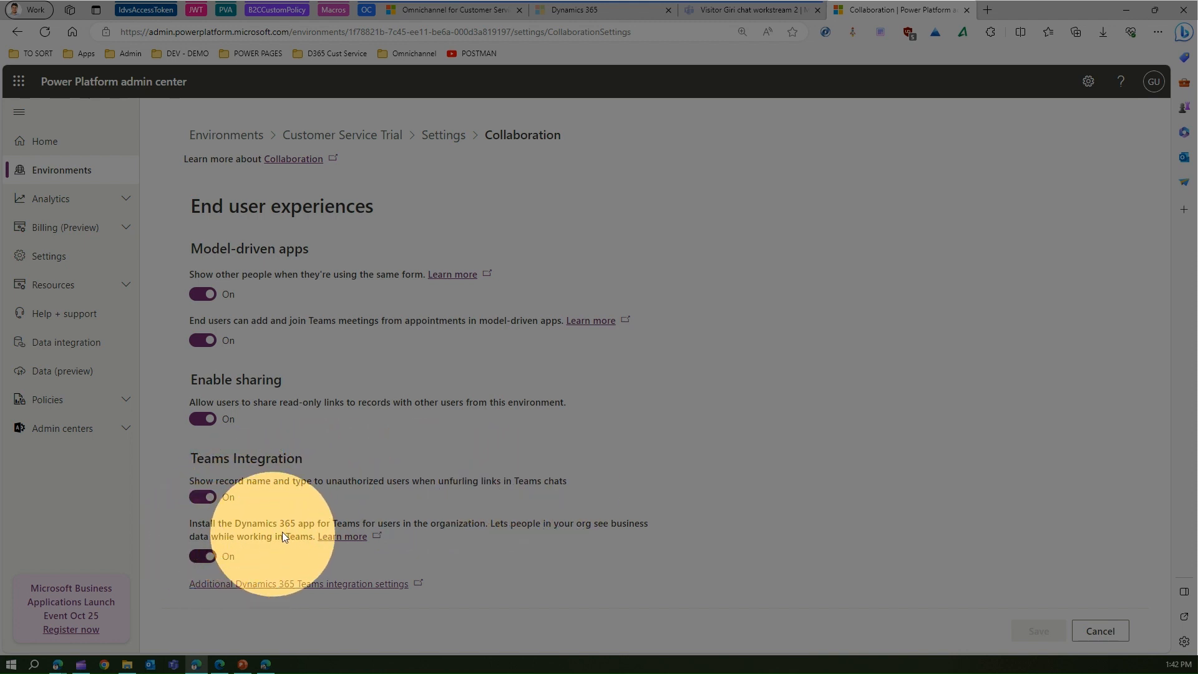
mouse_move(493, 543)
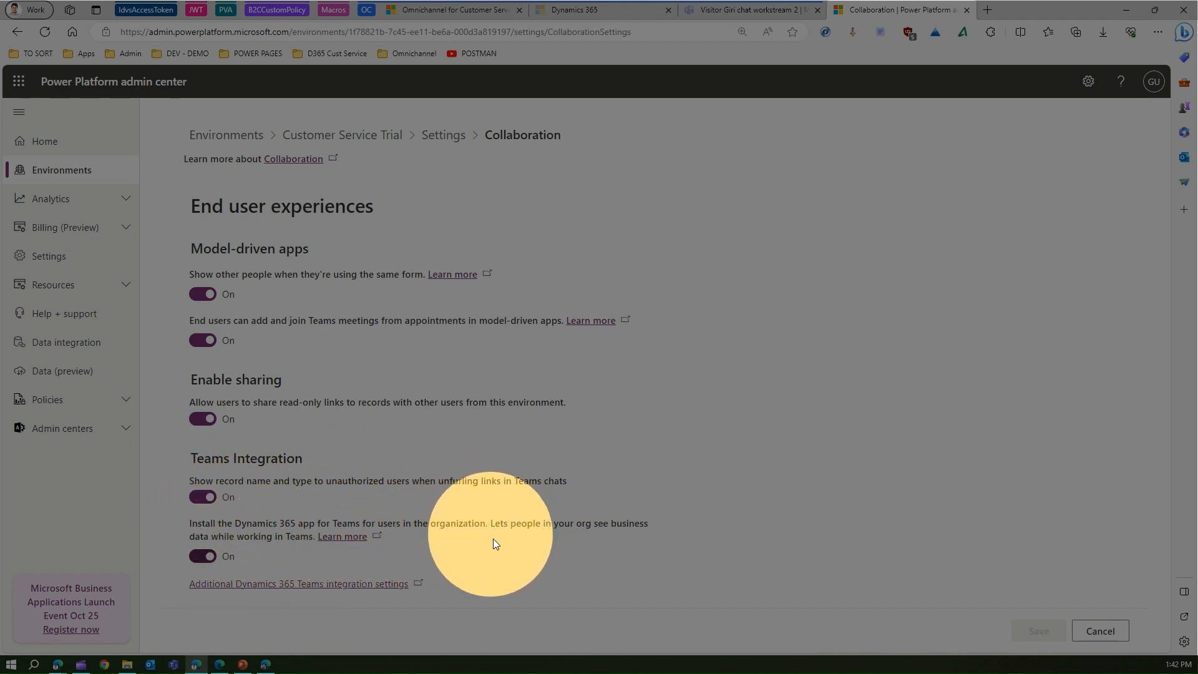
mouse_move(472, 538)
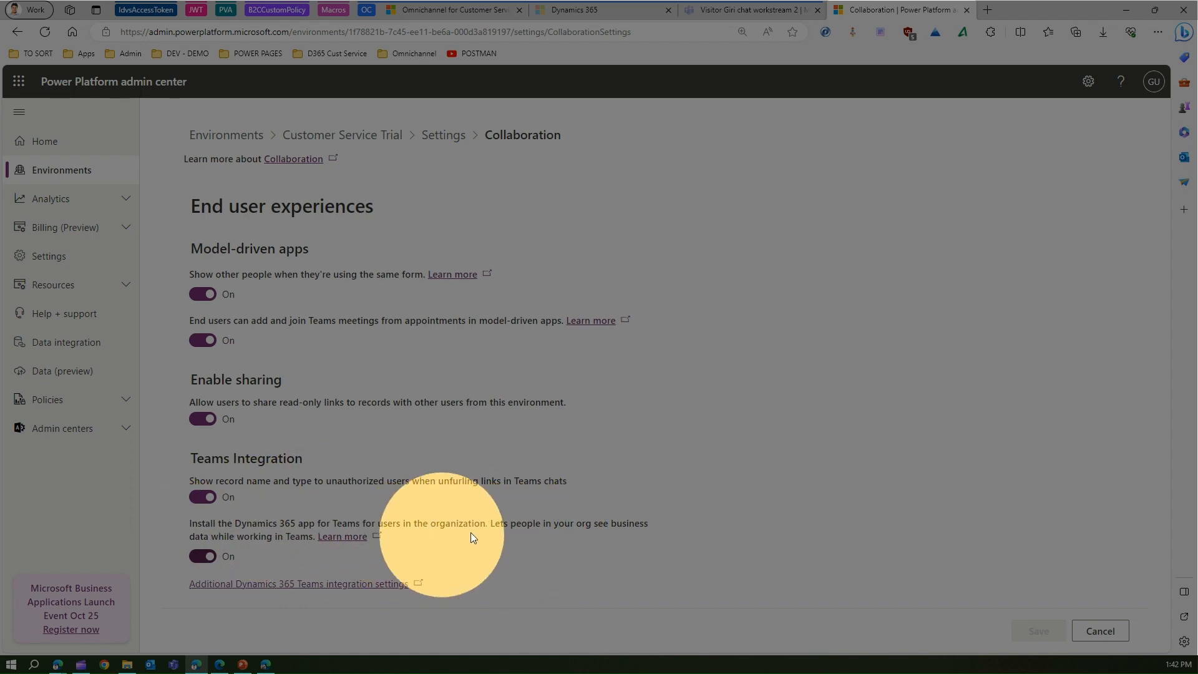
mouse_move(405, 563)
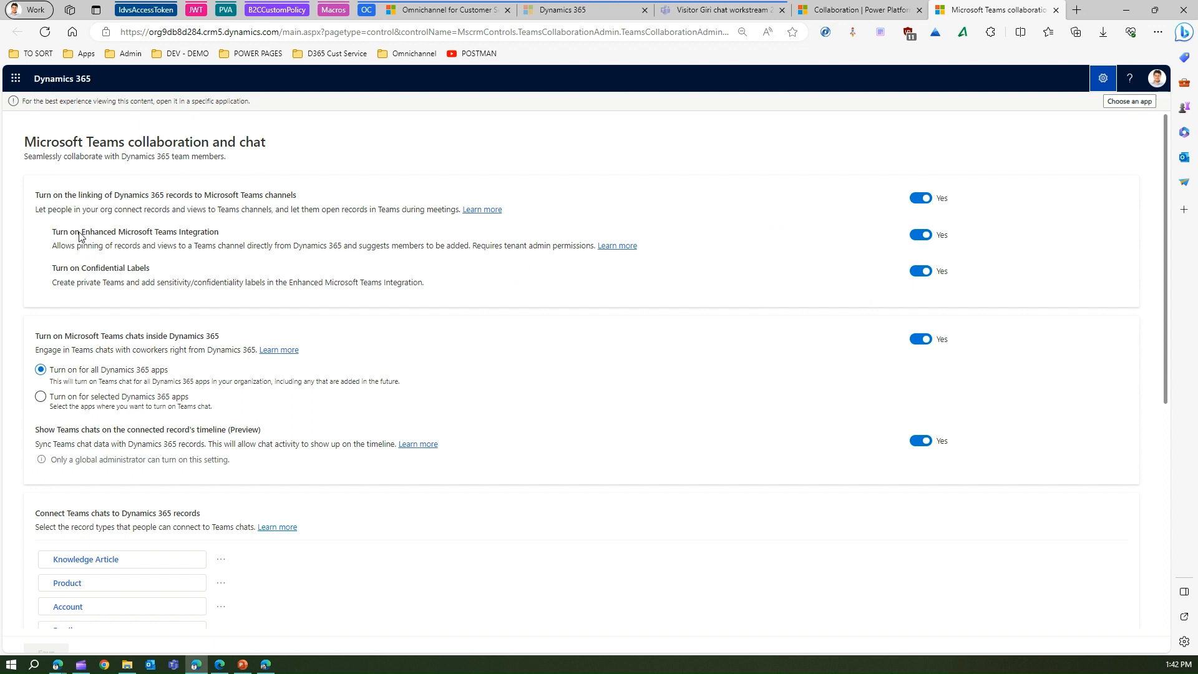
mouse_move(186, 240)
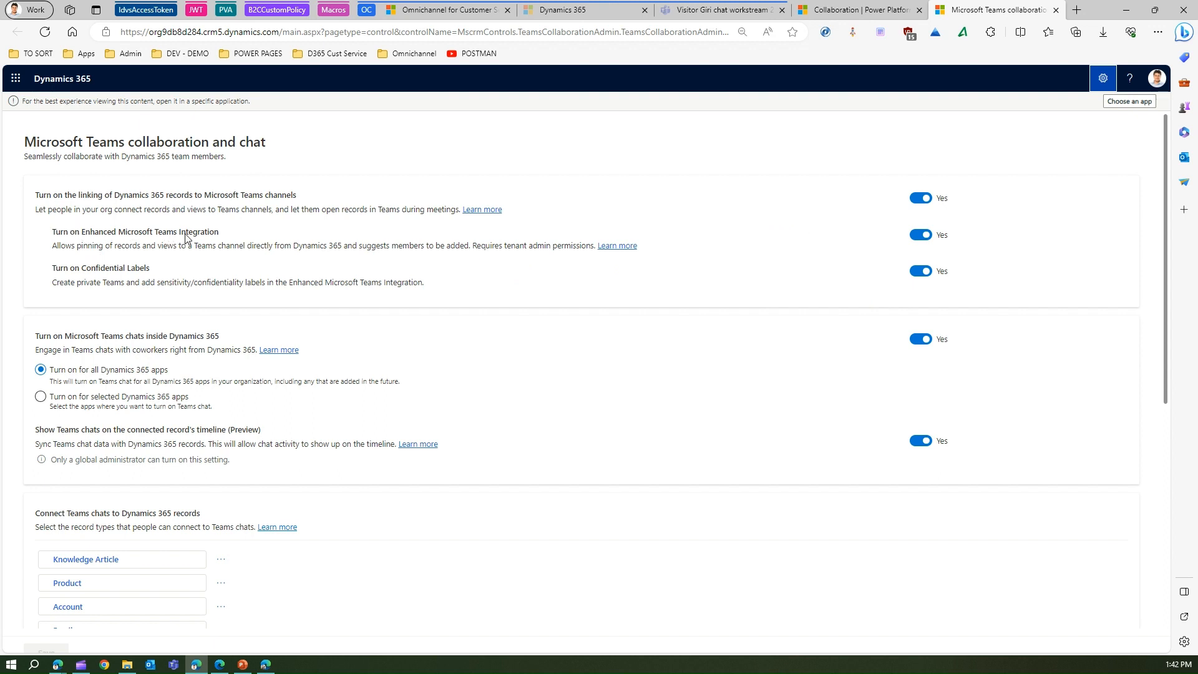
mouse_move(102, 250)
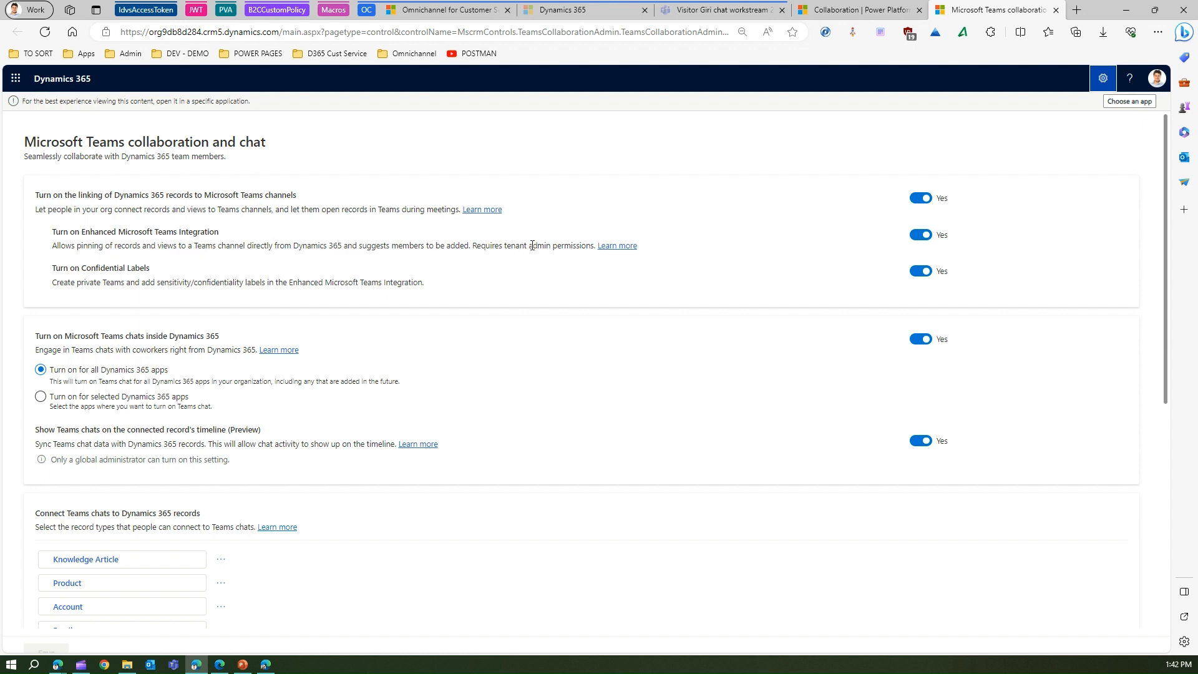
mouse_move(944, 287)
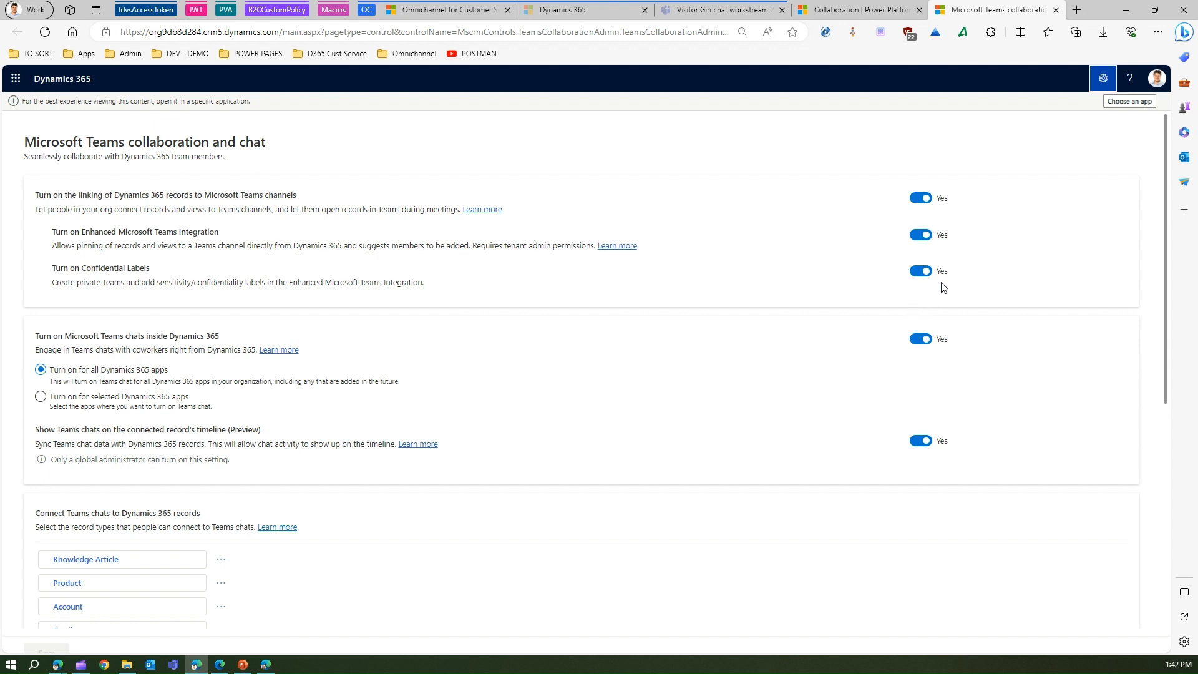
mouse_move(874, 153)
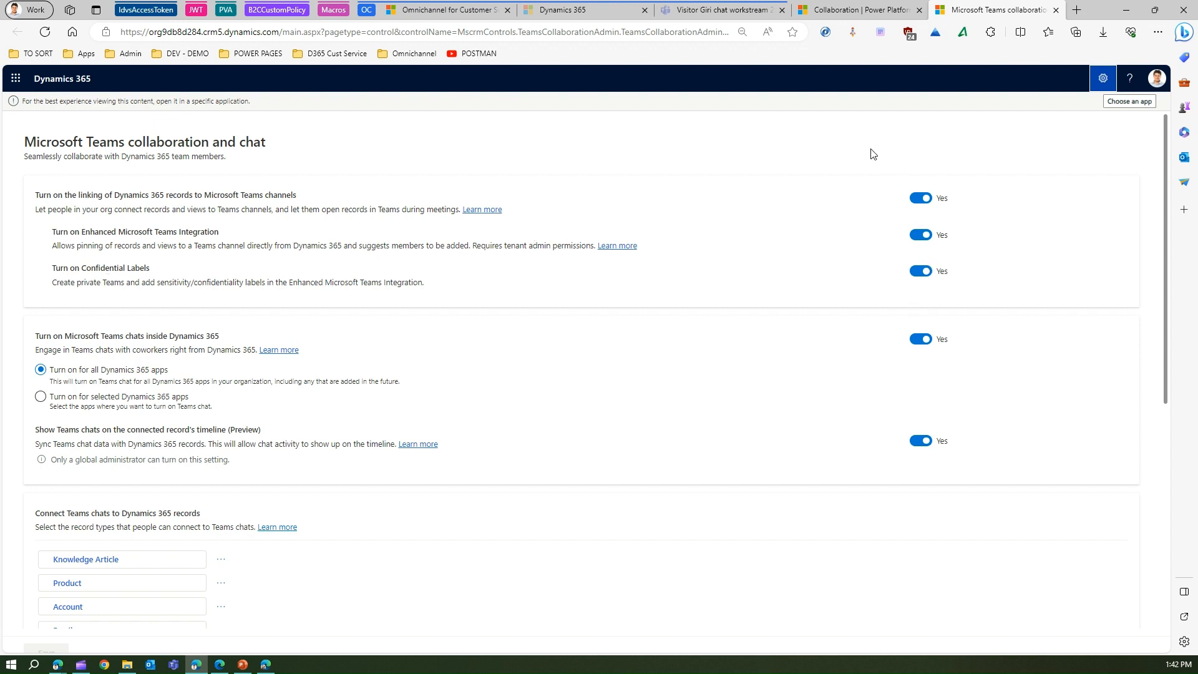
mouse_move(914, 167)
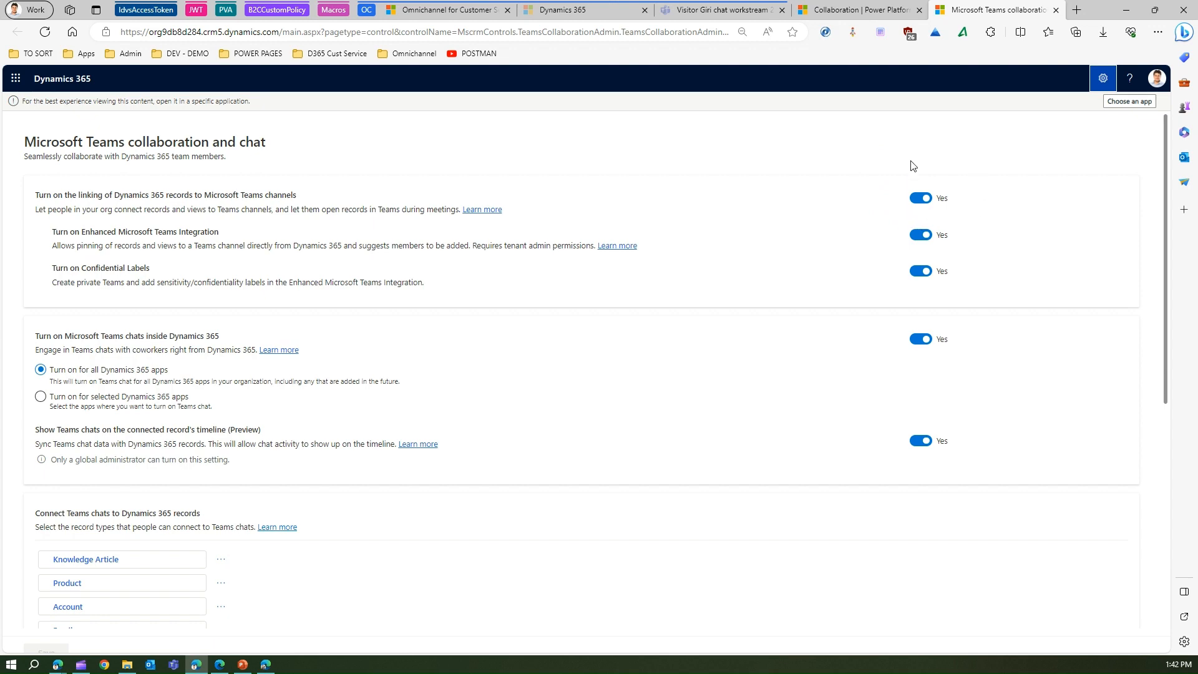
mouse_move(5, 373)
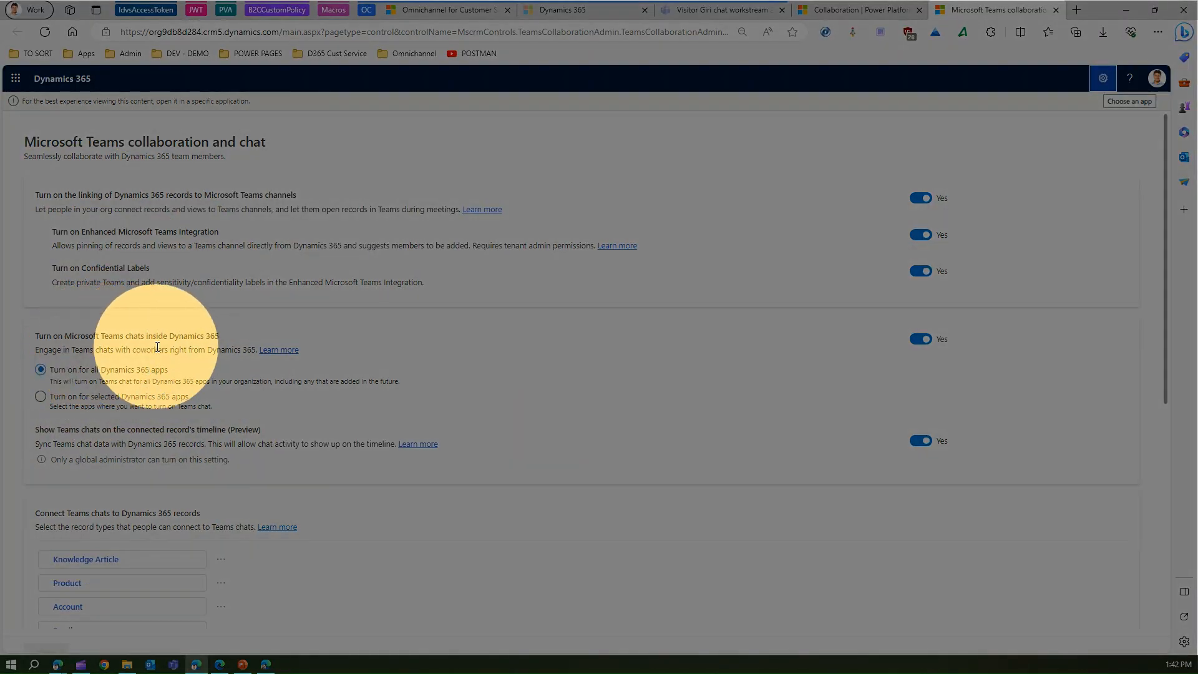
mouse_move(126, 375)
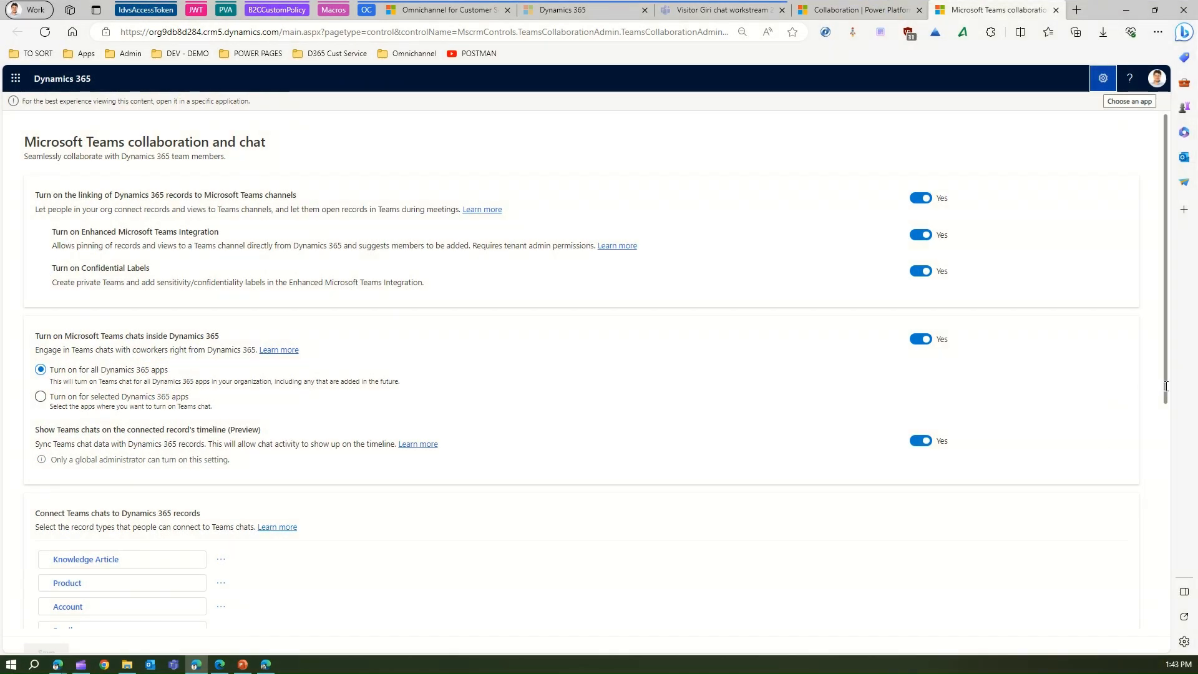
scroll("down", 3)
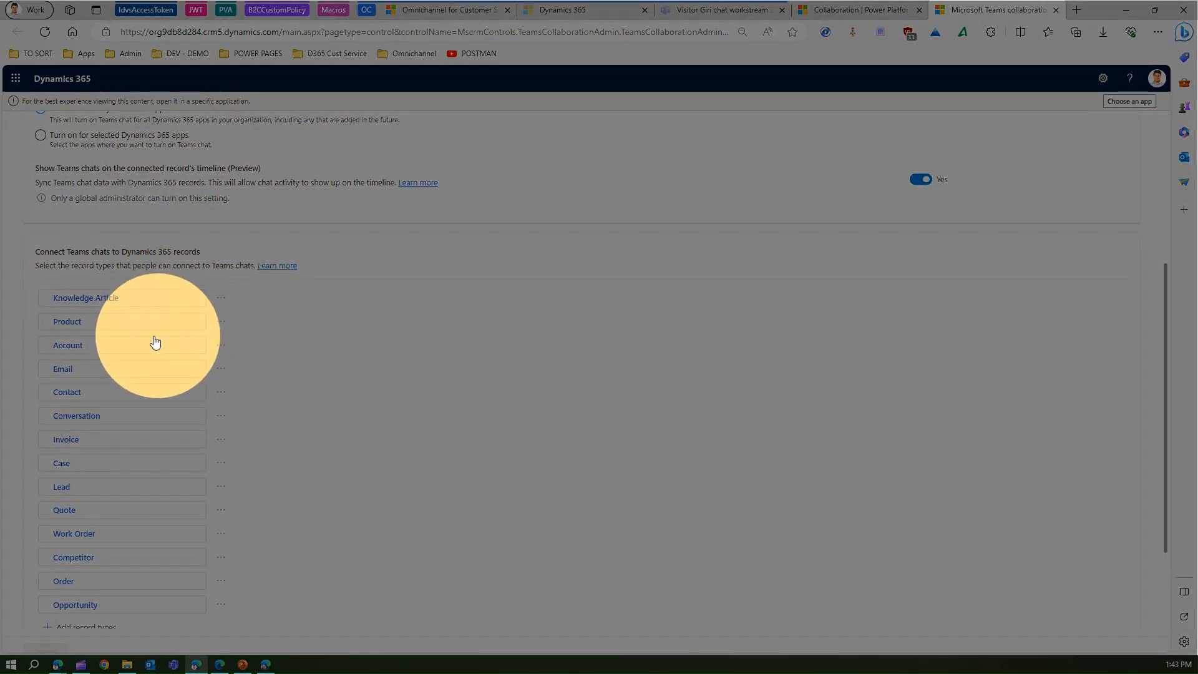
mouse_move(223, 465)
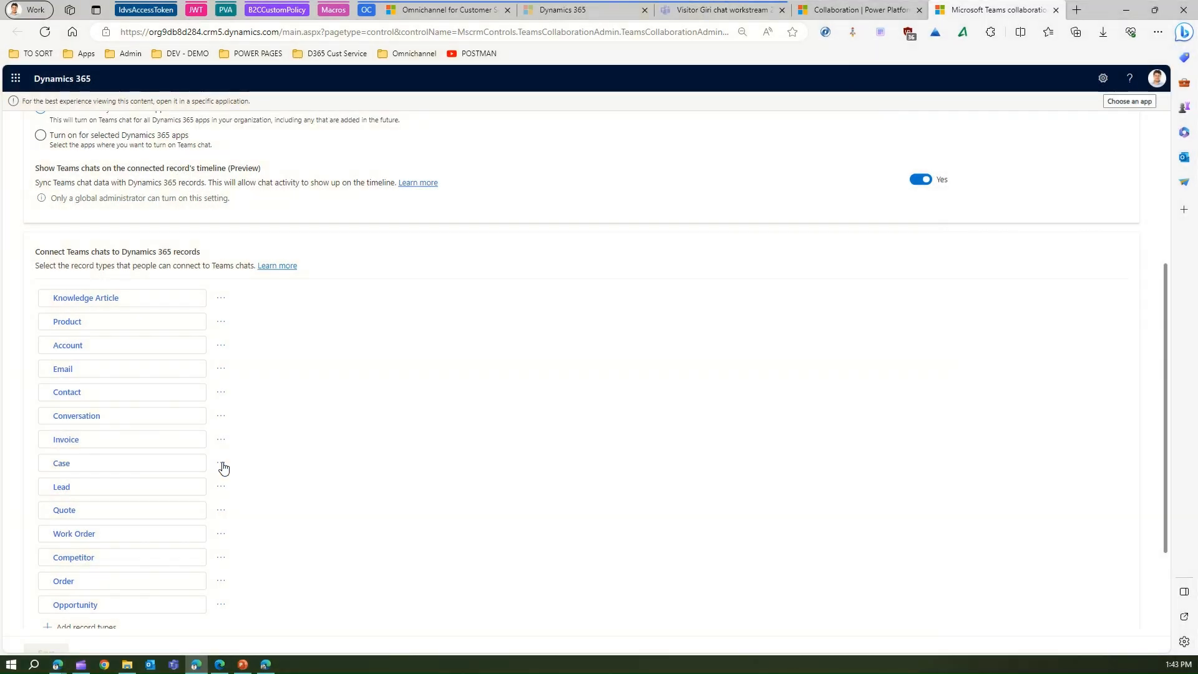
scroll("down", 3)
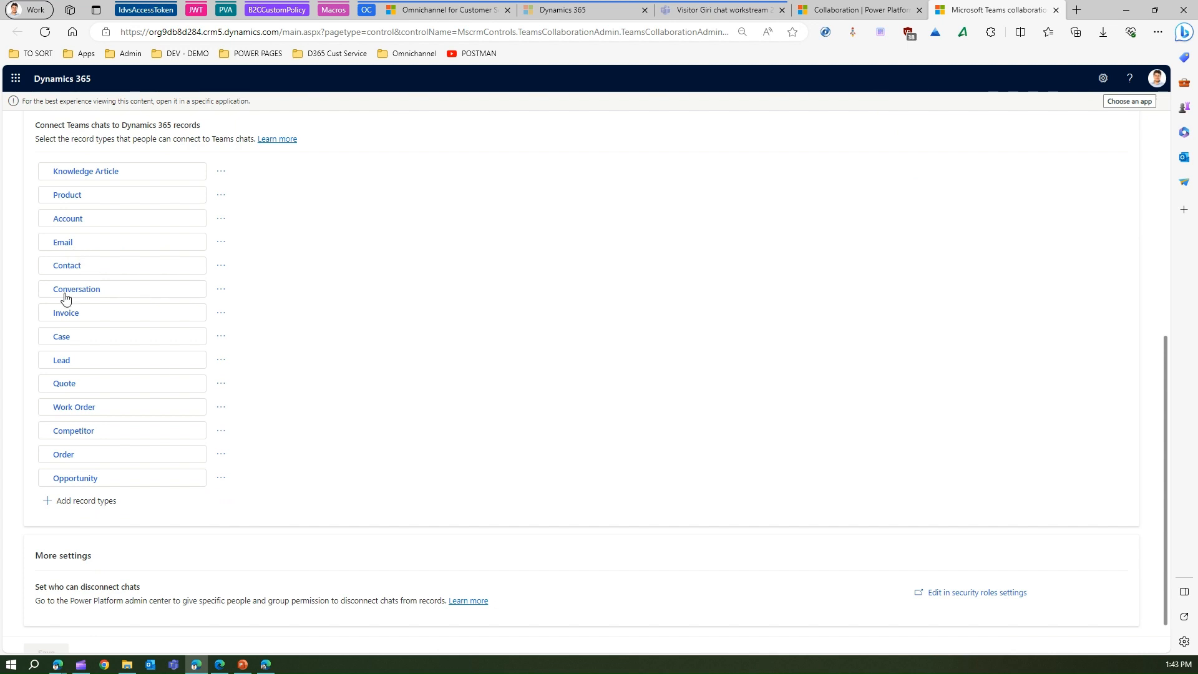
mouse_move(76, 505)
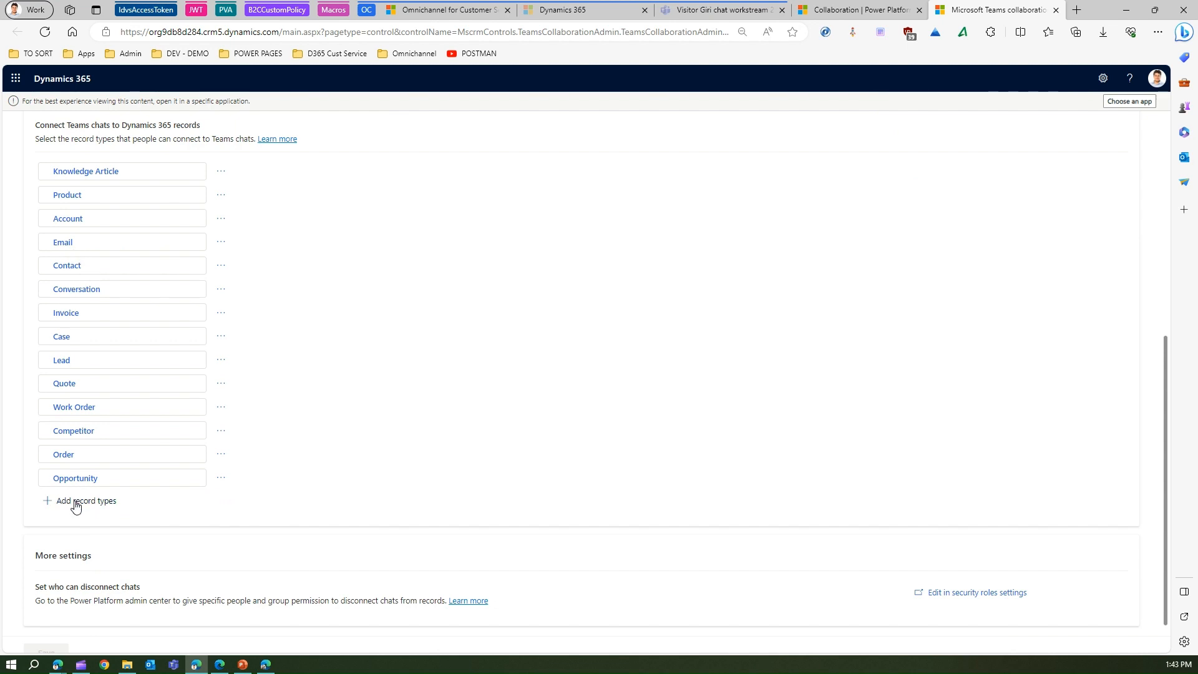
Step: Review the Case record type's Teams chat settings, including its contact-suggestion rules
left_click(86, 500)
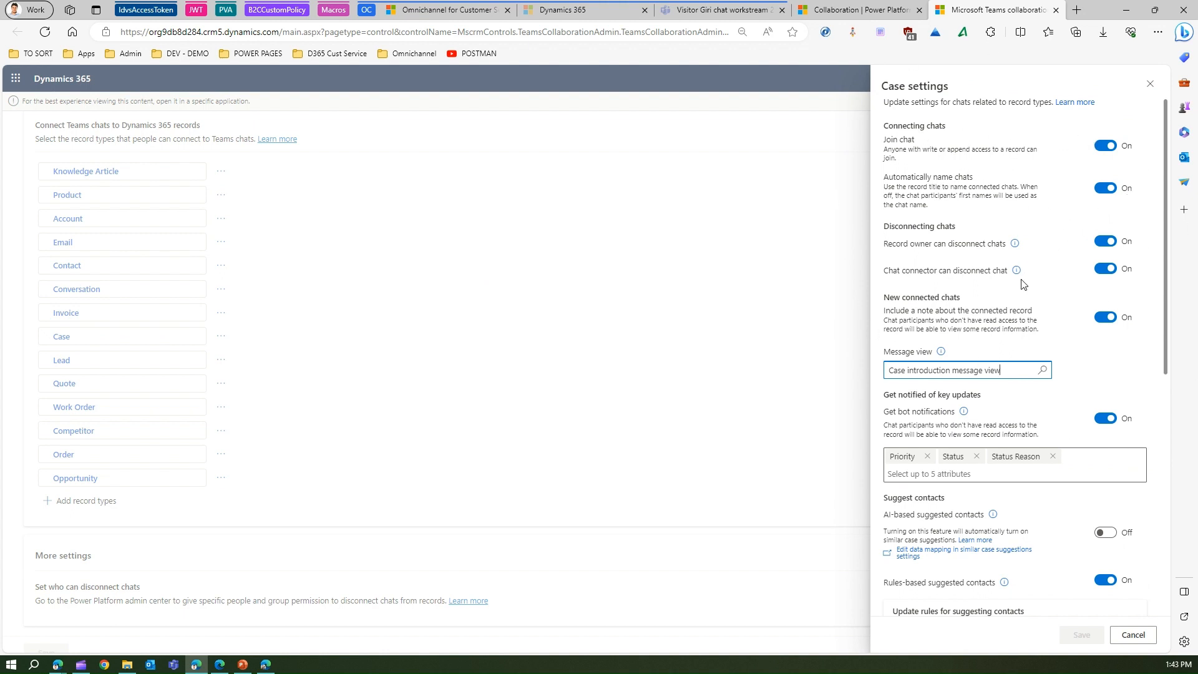
mouse_move(1090, 344)
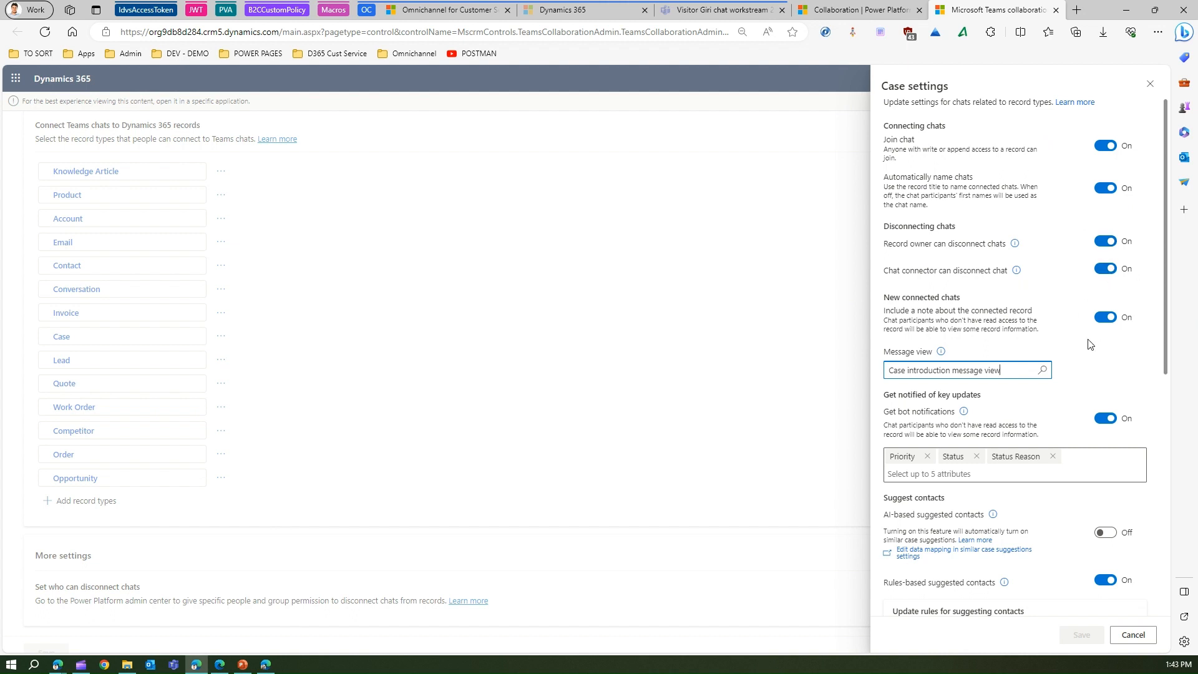
mouse_move(1061, 518)
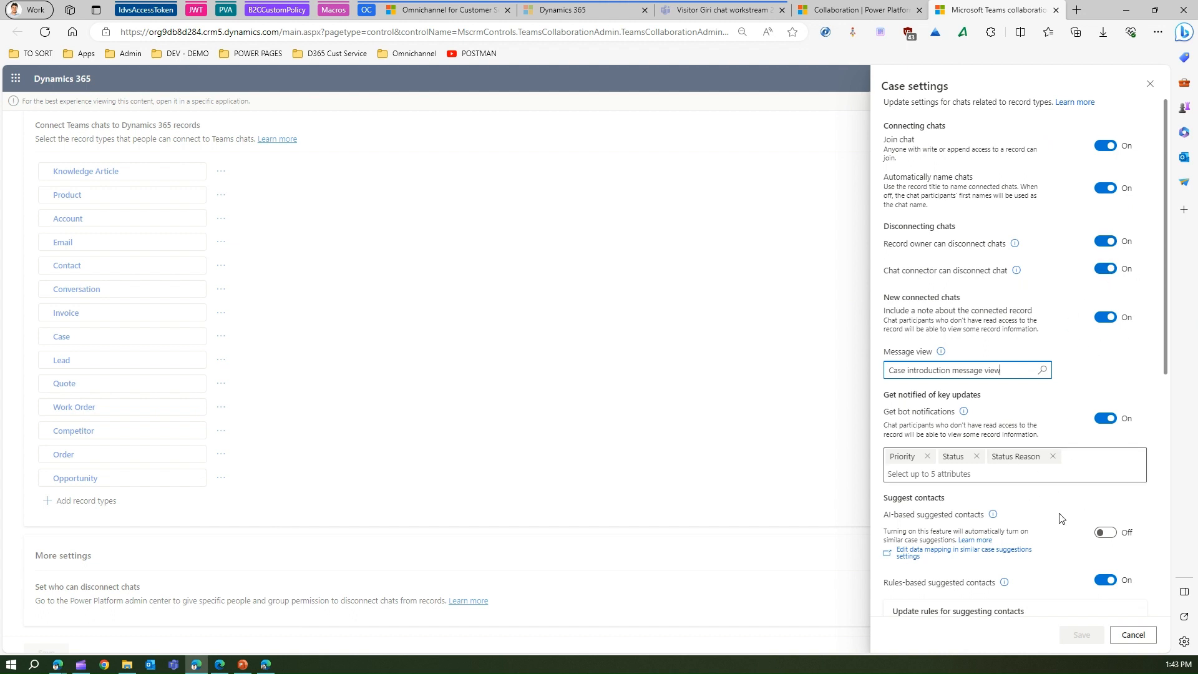
scroll("down", 3)
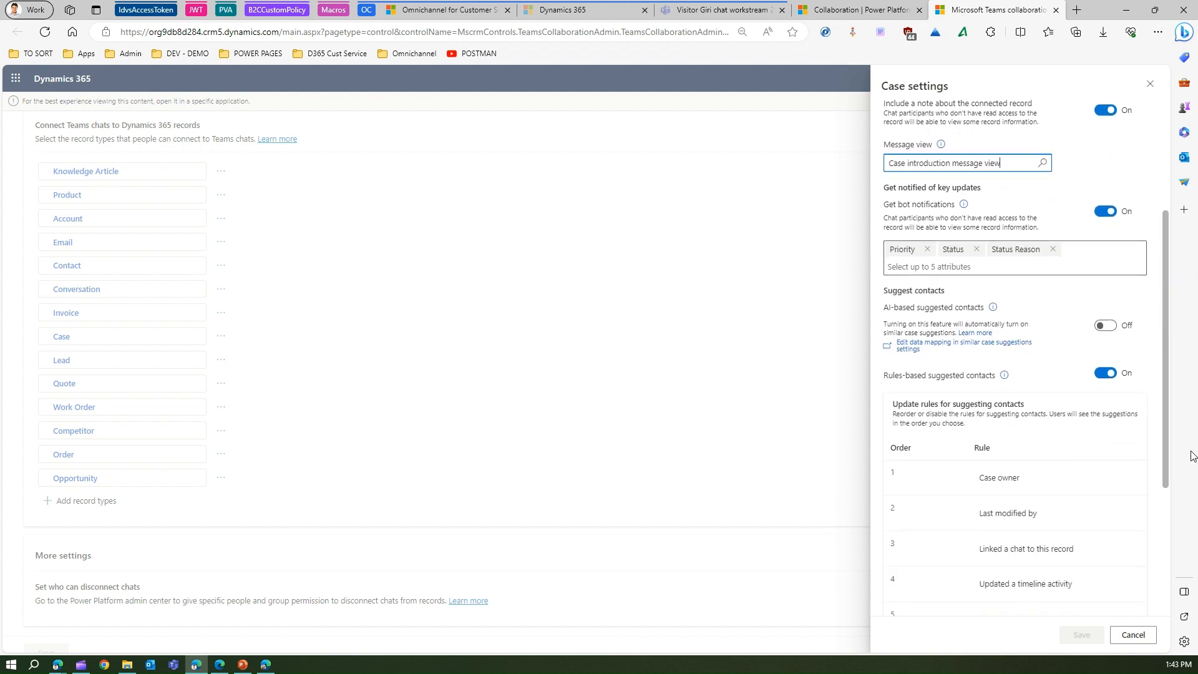
scroll("down", 3)
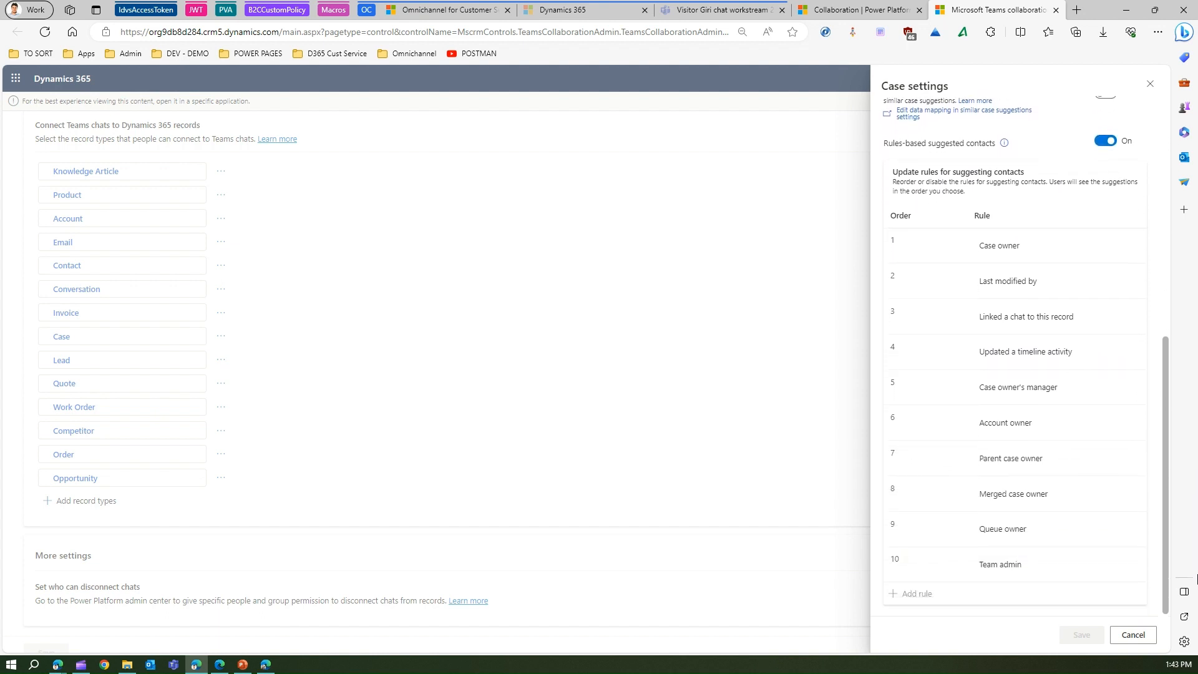
scroll("up", 3)
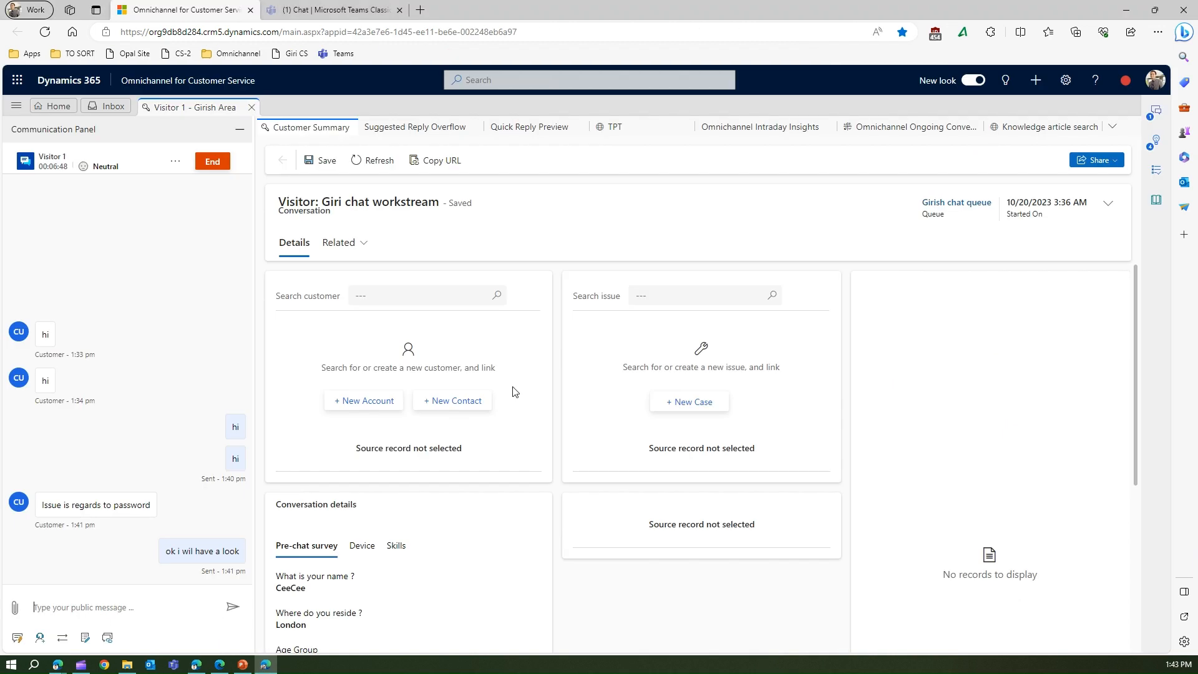
mouse_move(161, 564)
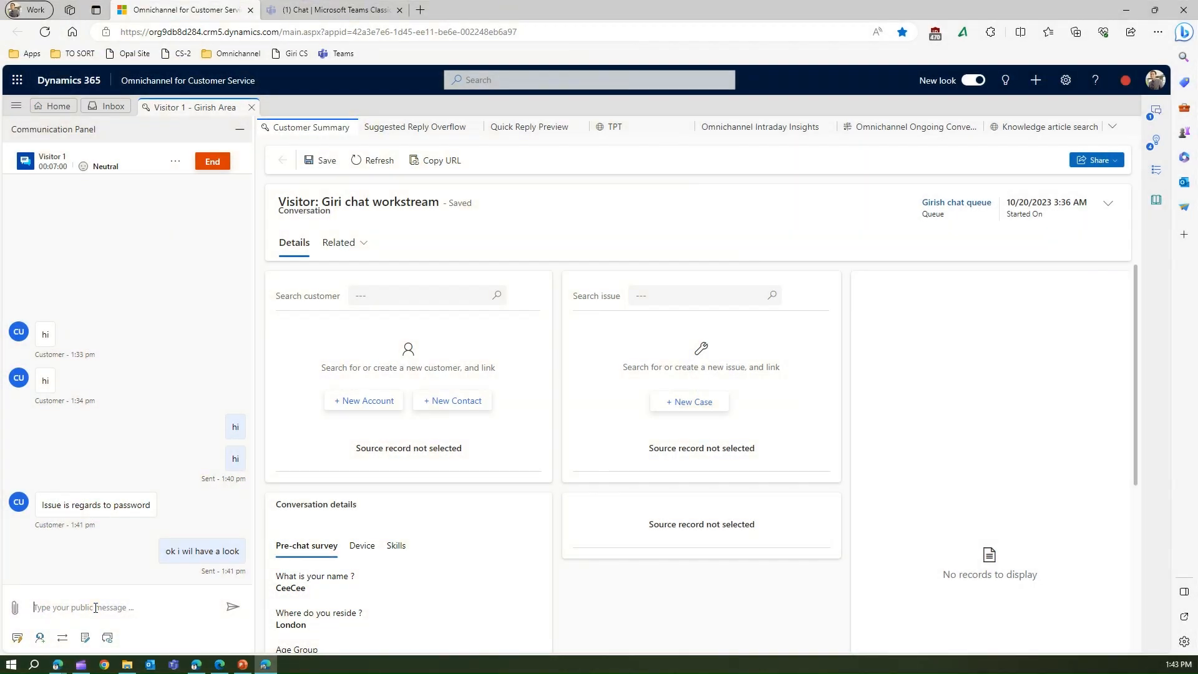
Step: Send the visitor the reply 'i found the resolution'
left_click(232, 608)
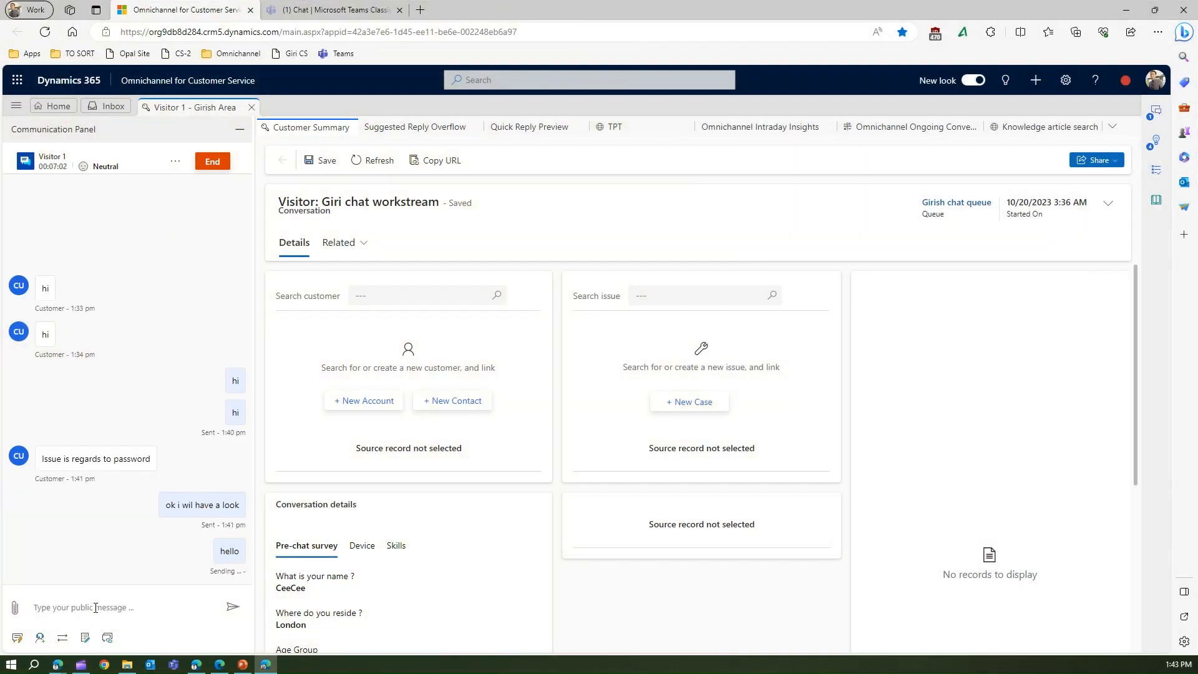
type("i found")
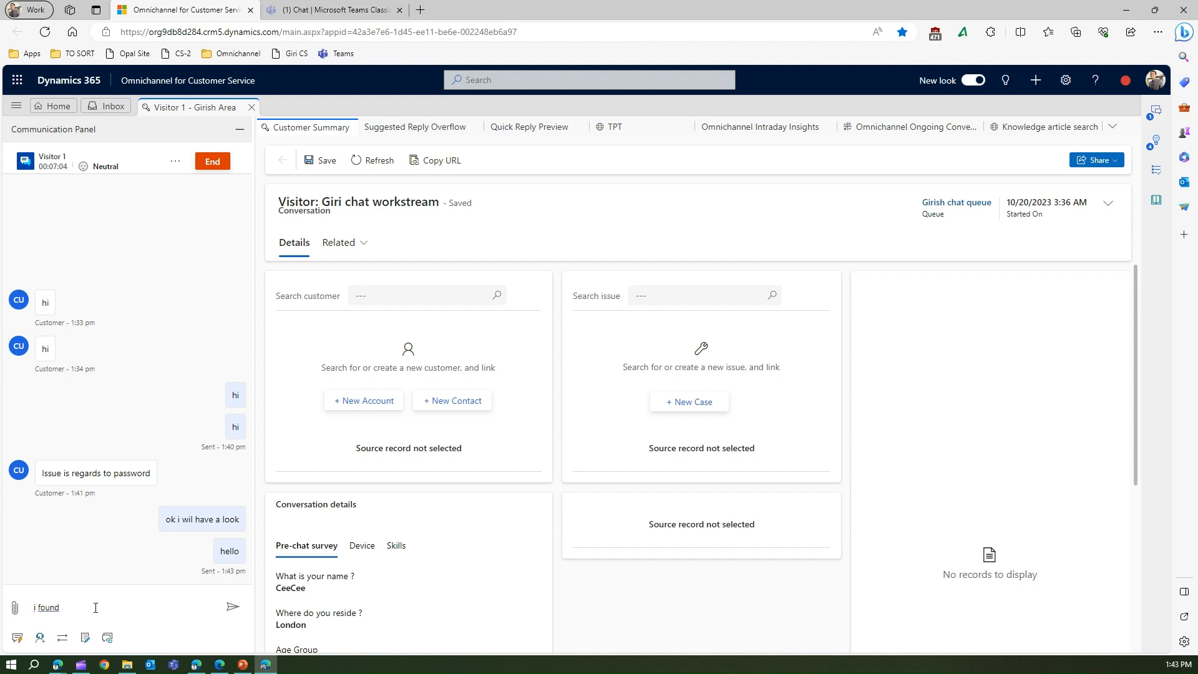
type("the")
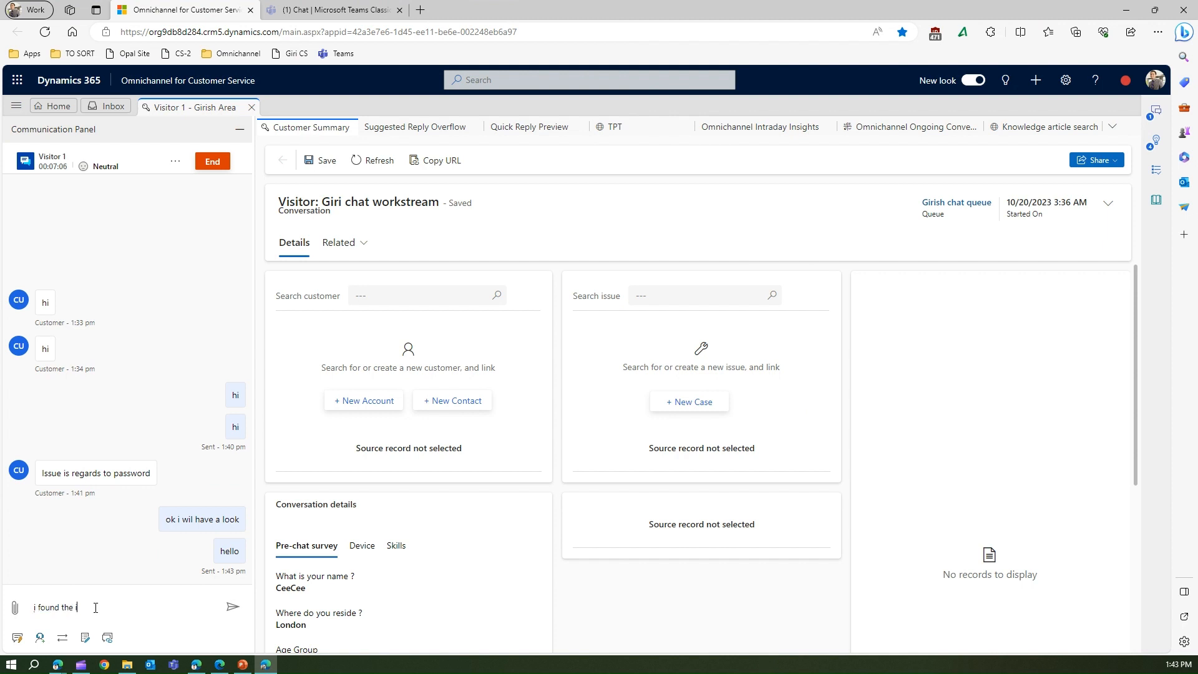
type("resolu")
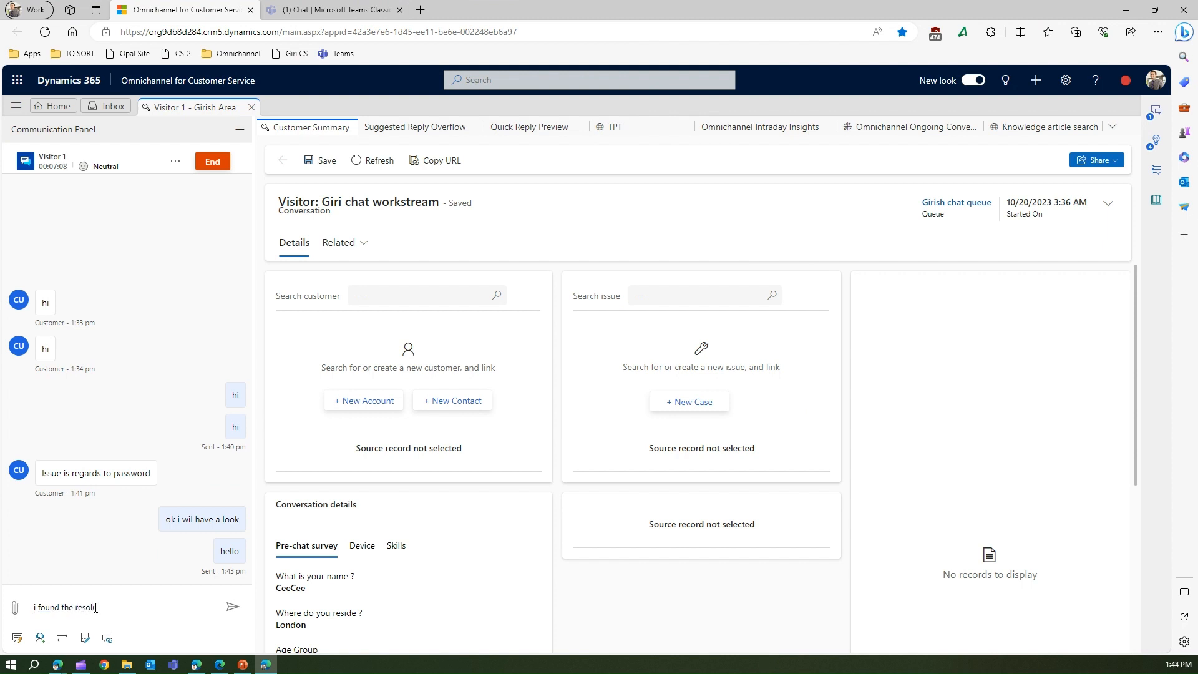
left_click(233, 606)
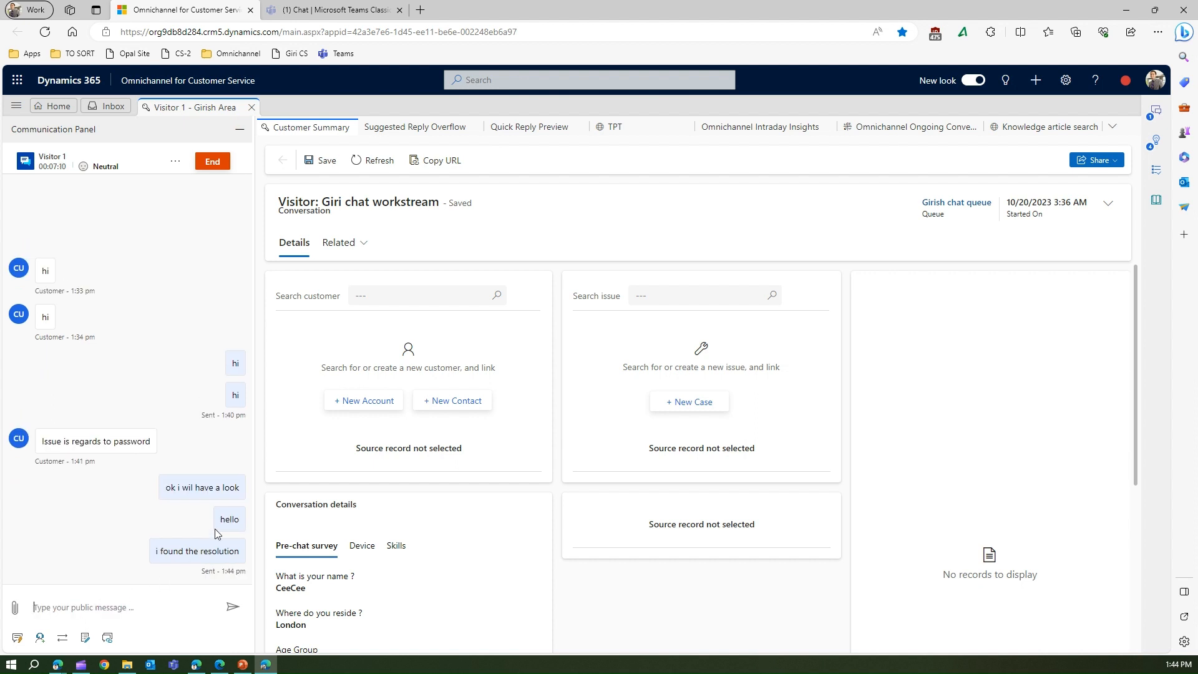
mouse_move(4, 513)
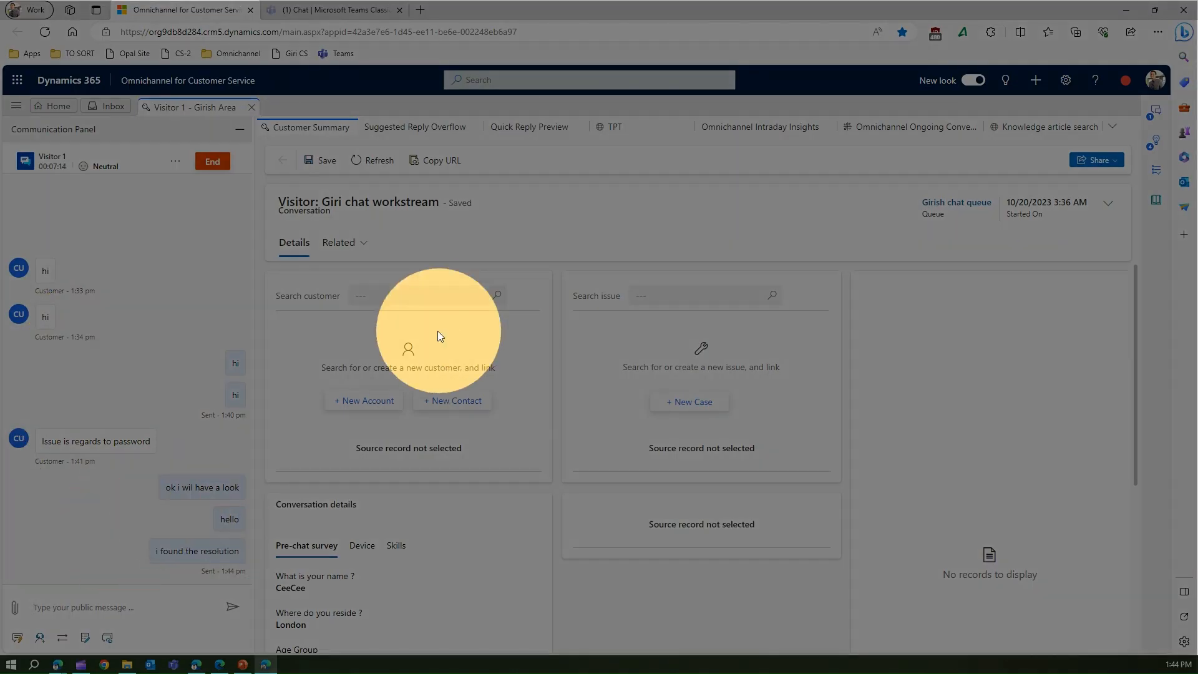
mouse_move(669, 296)
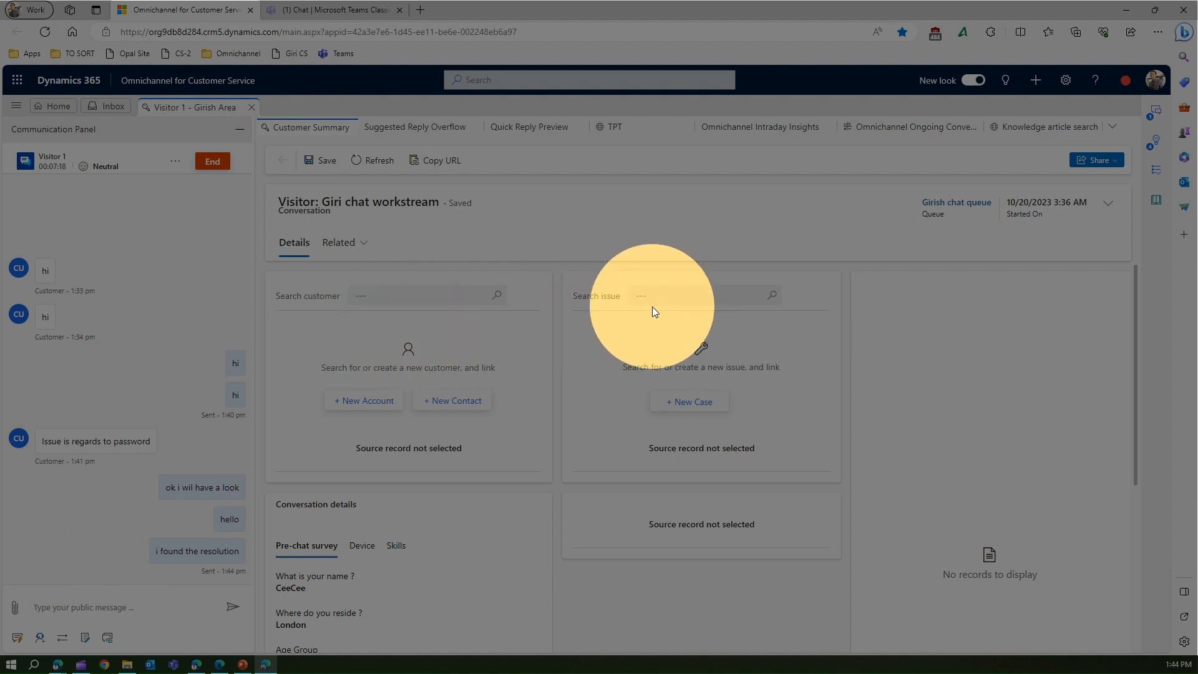
Step: Choose Case 002 apple from Recent records as the conversation's linked issue
left_click(673, 296)
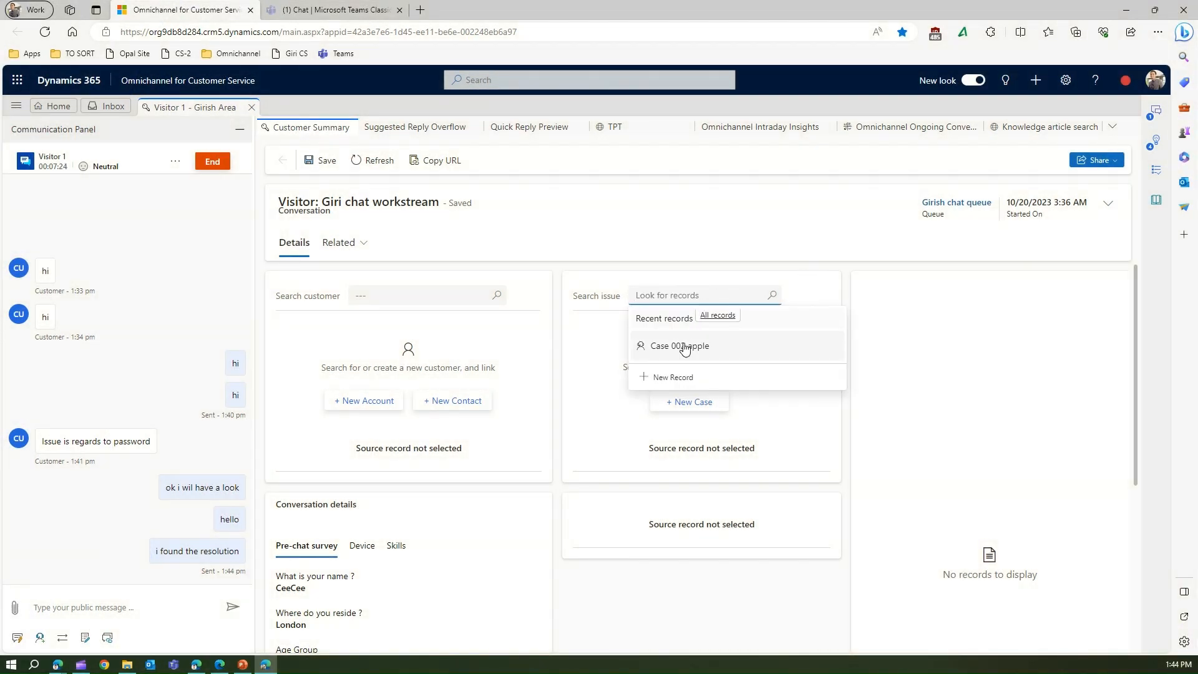
left_click(679, 346)
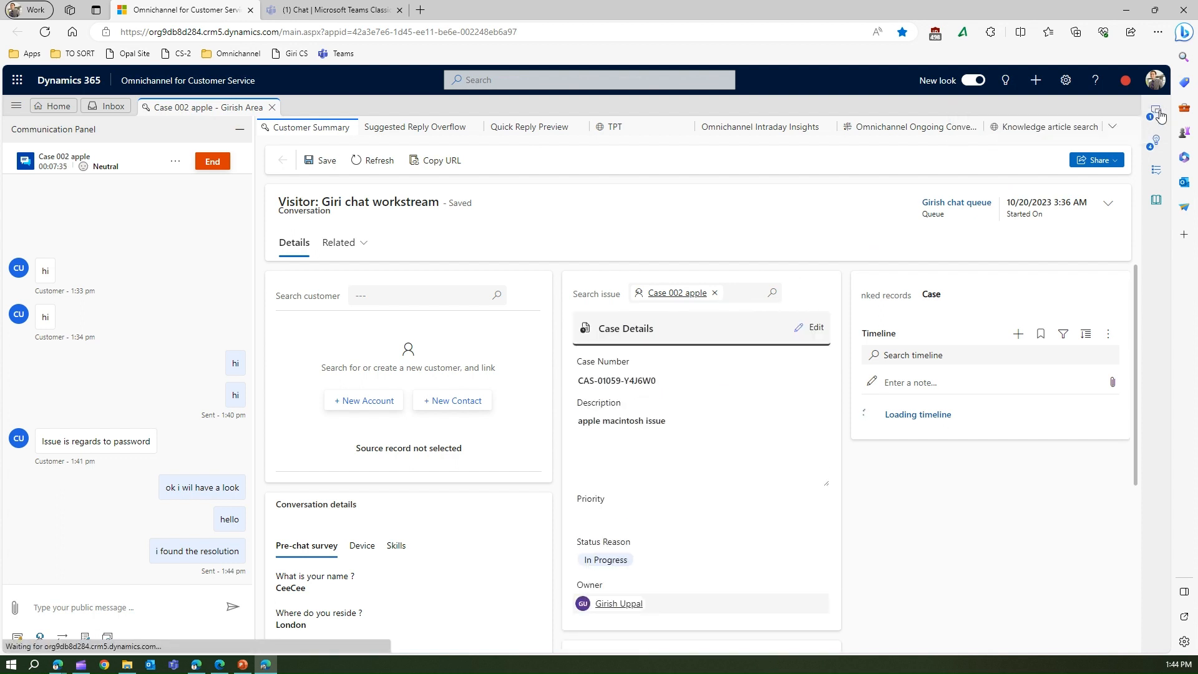
left_click(1156, 111)
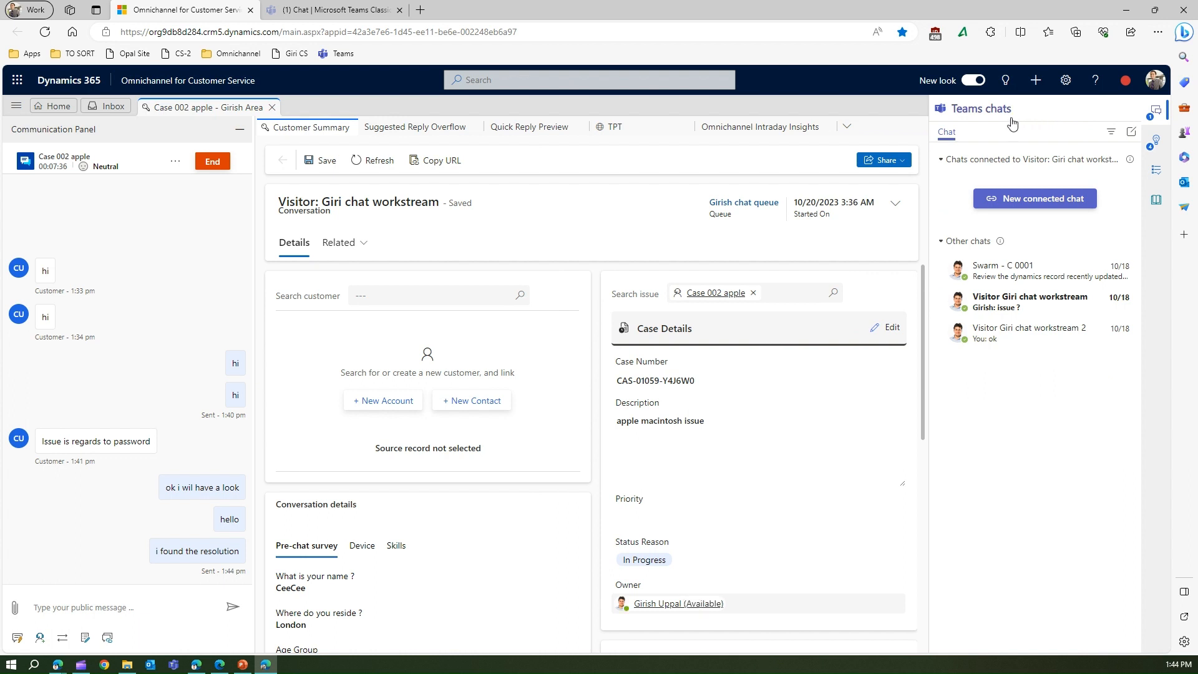
mouse_move(1035, 198)
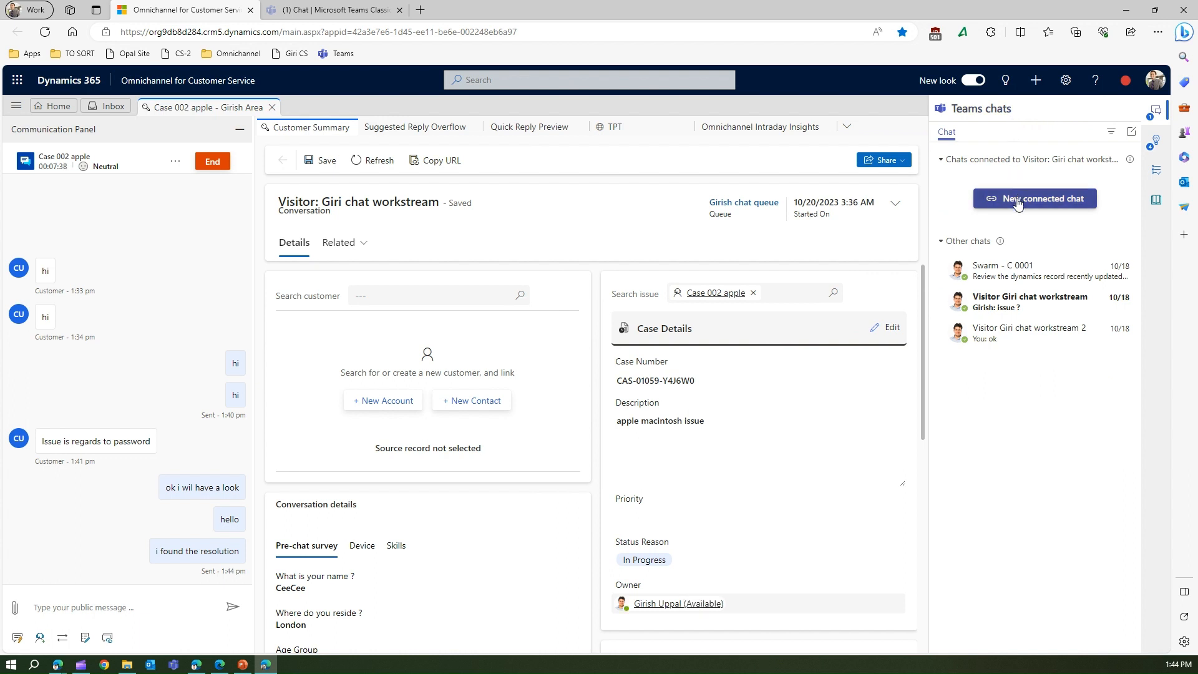
left_click(1034, 198)
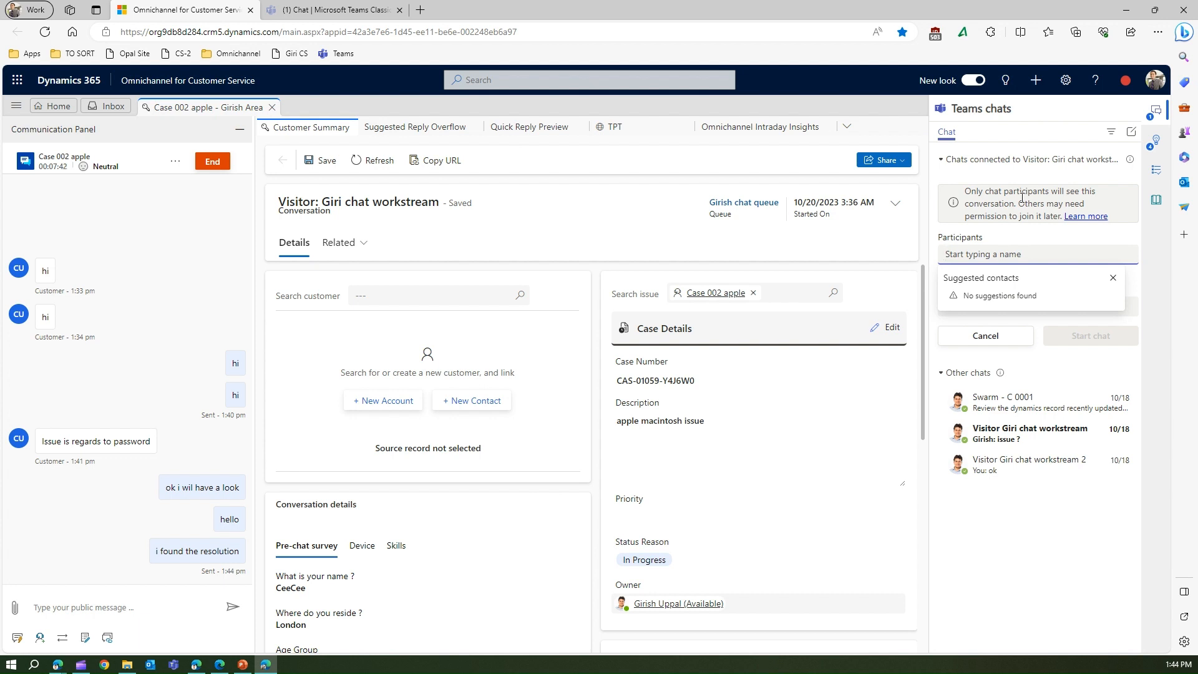
type("girish")
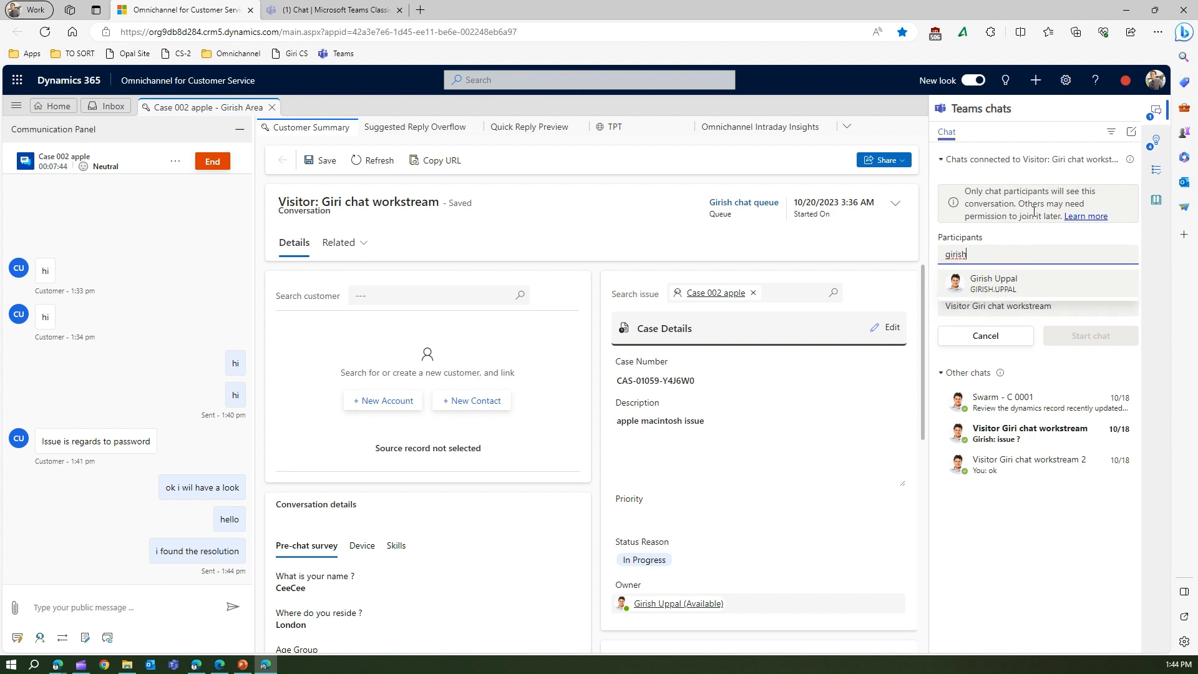
left_click(994, 283)
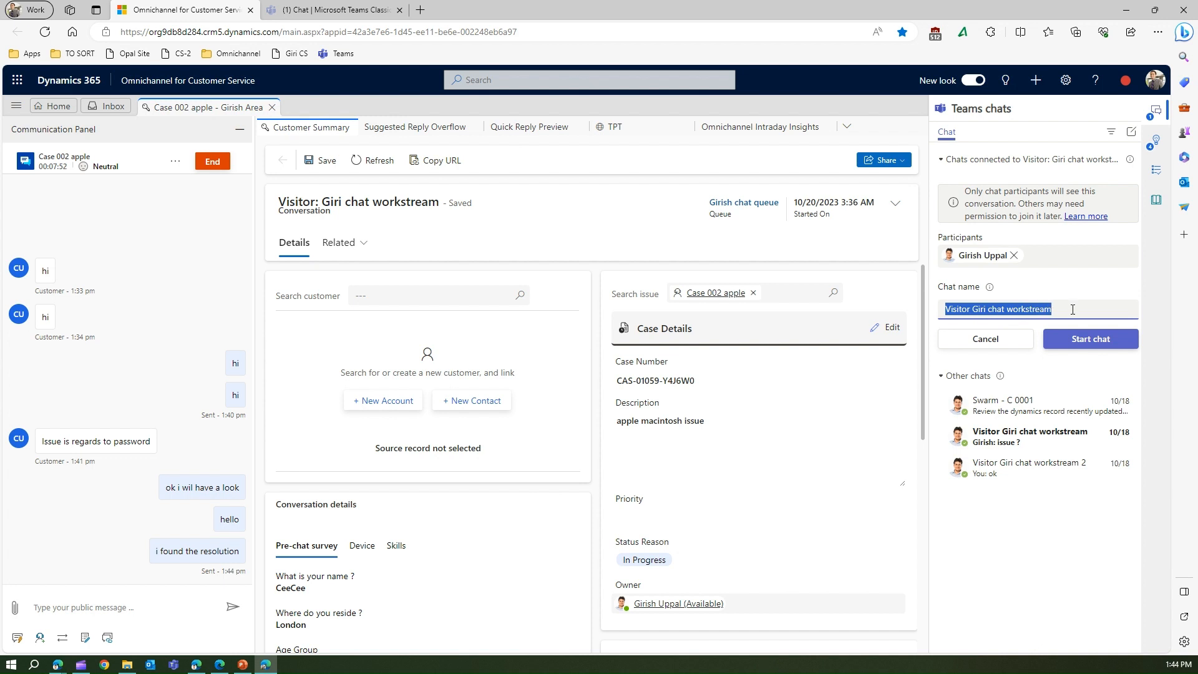
mouse_move(183, 368)
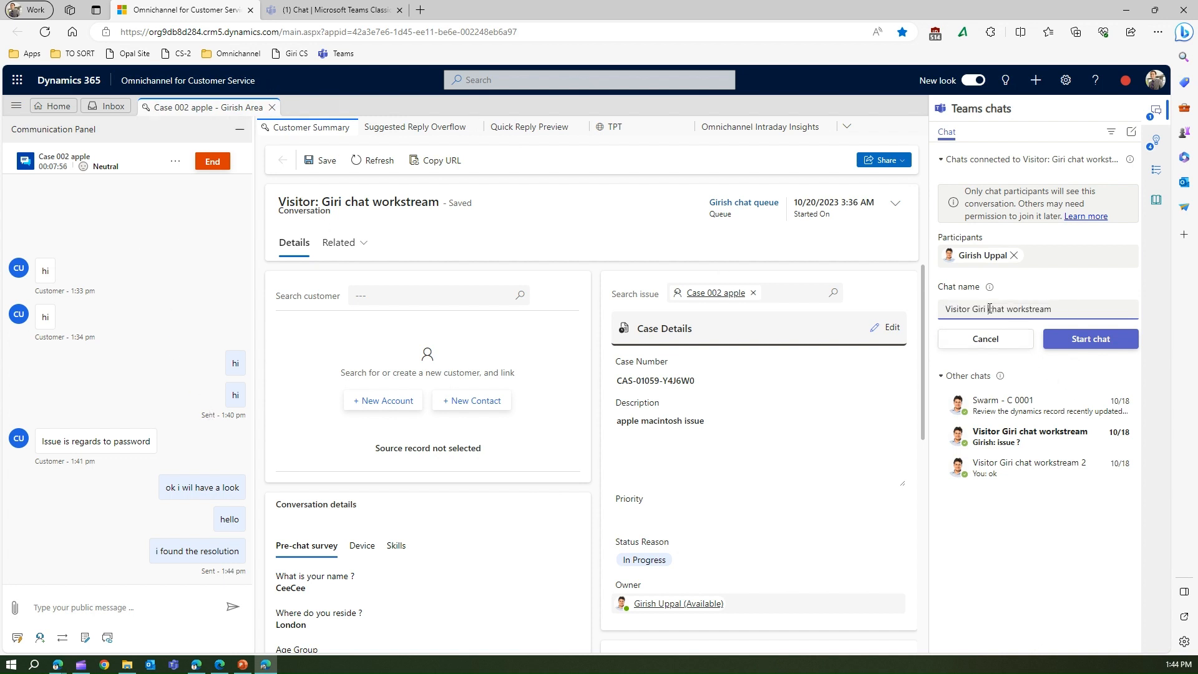
triple_click(997, 309)
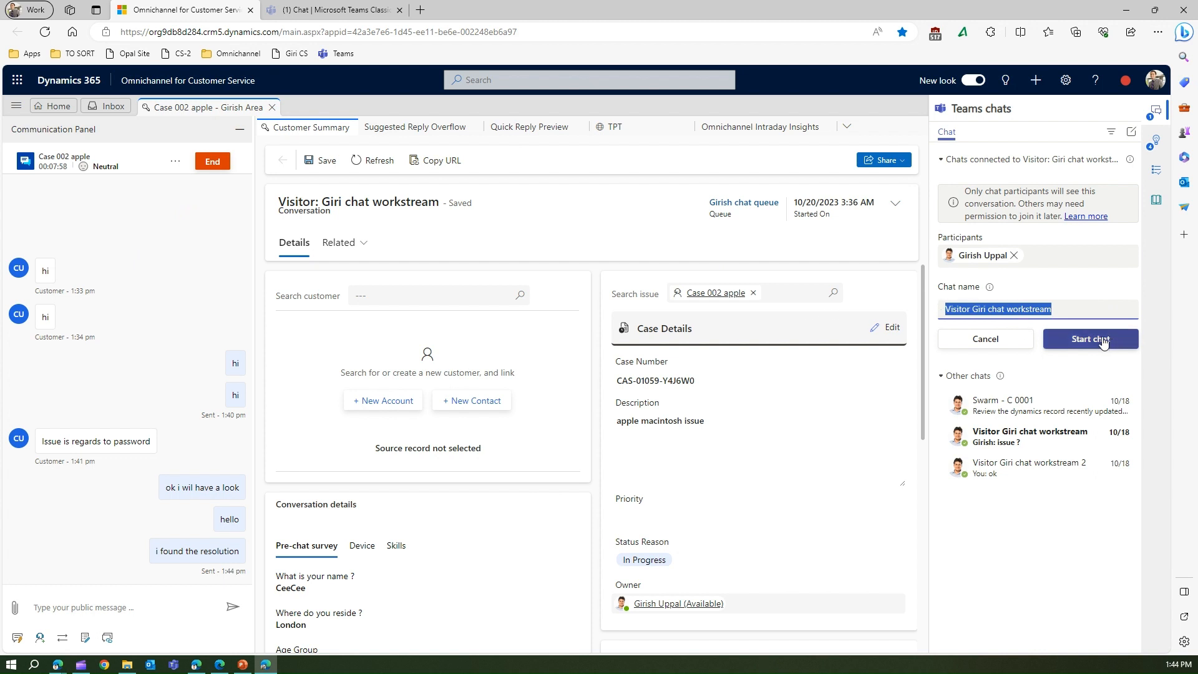
left_click(1089, 338)
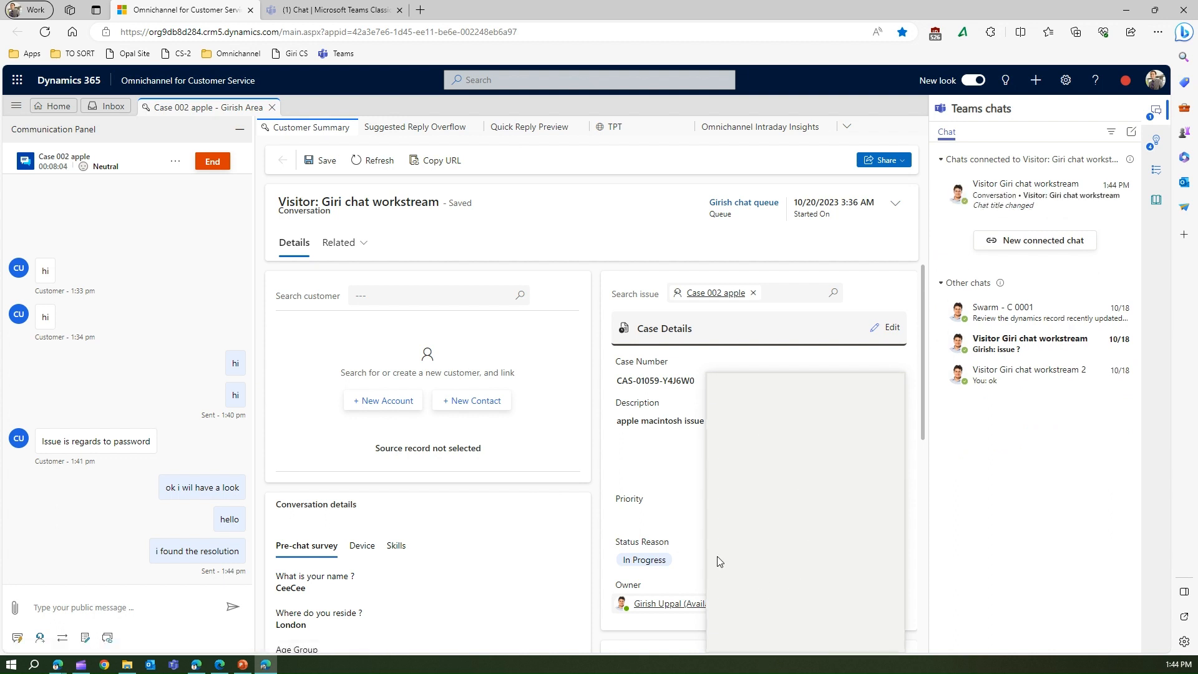
mouse_move(805, 426)
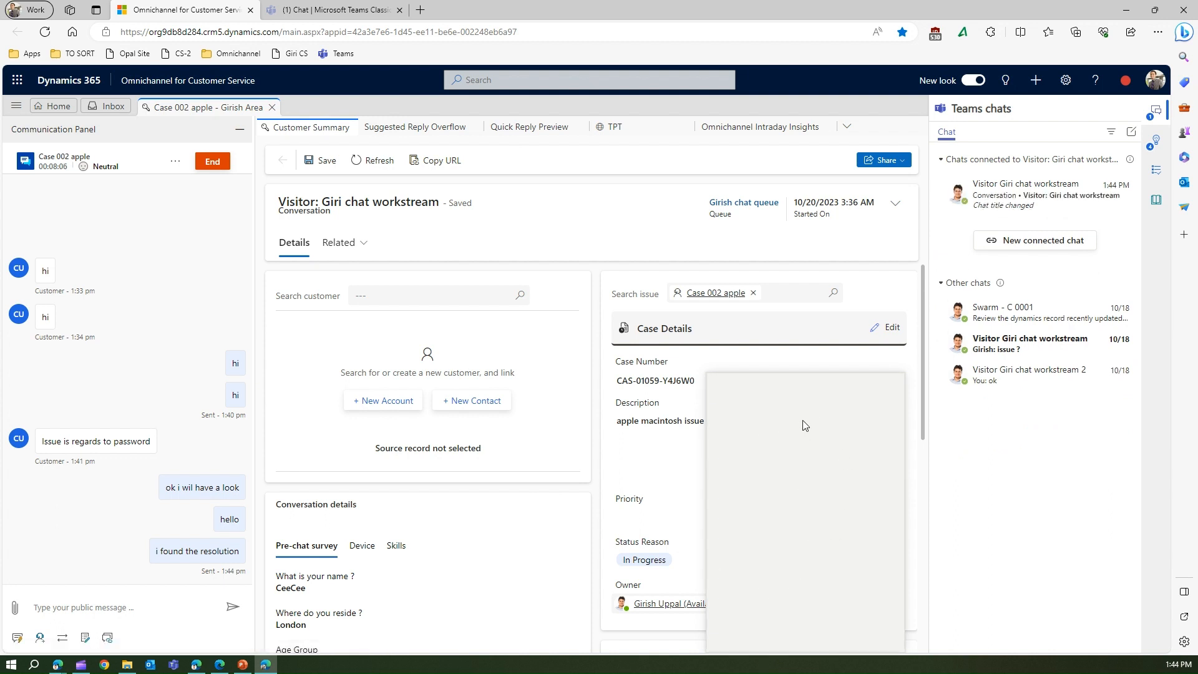
Step: Write the first message 'Hi Girish,' saying you're stuck with the issue
left_click(1048, 191)
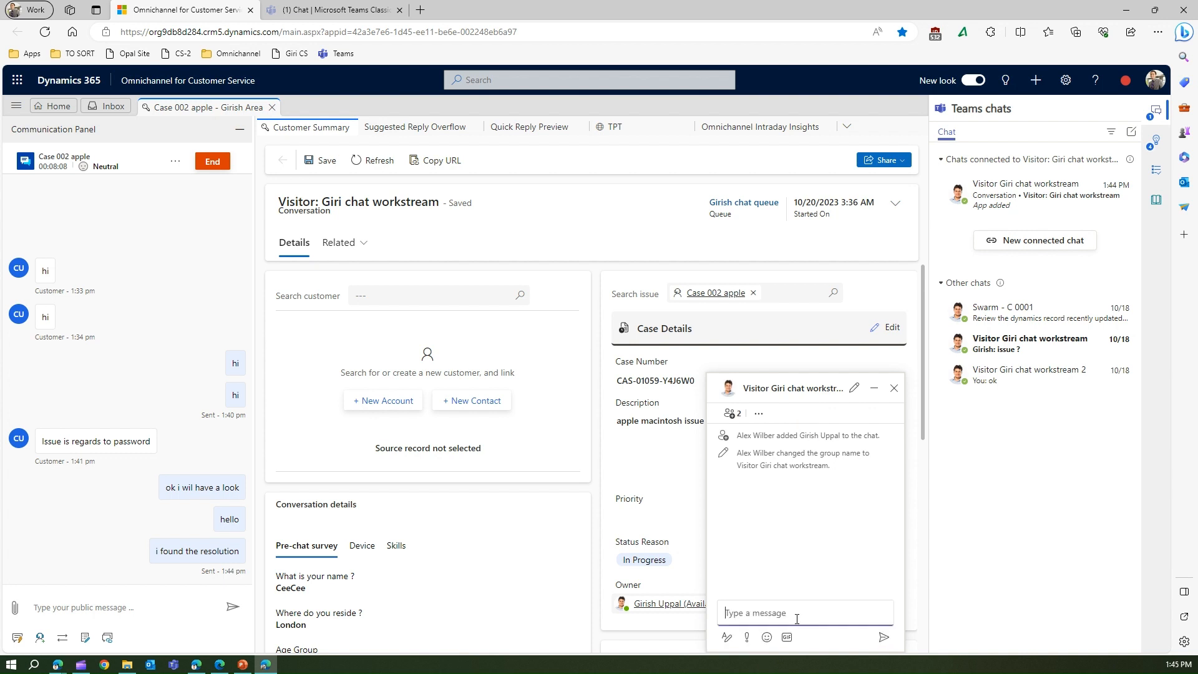
type("Hi")
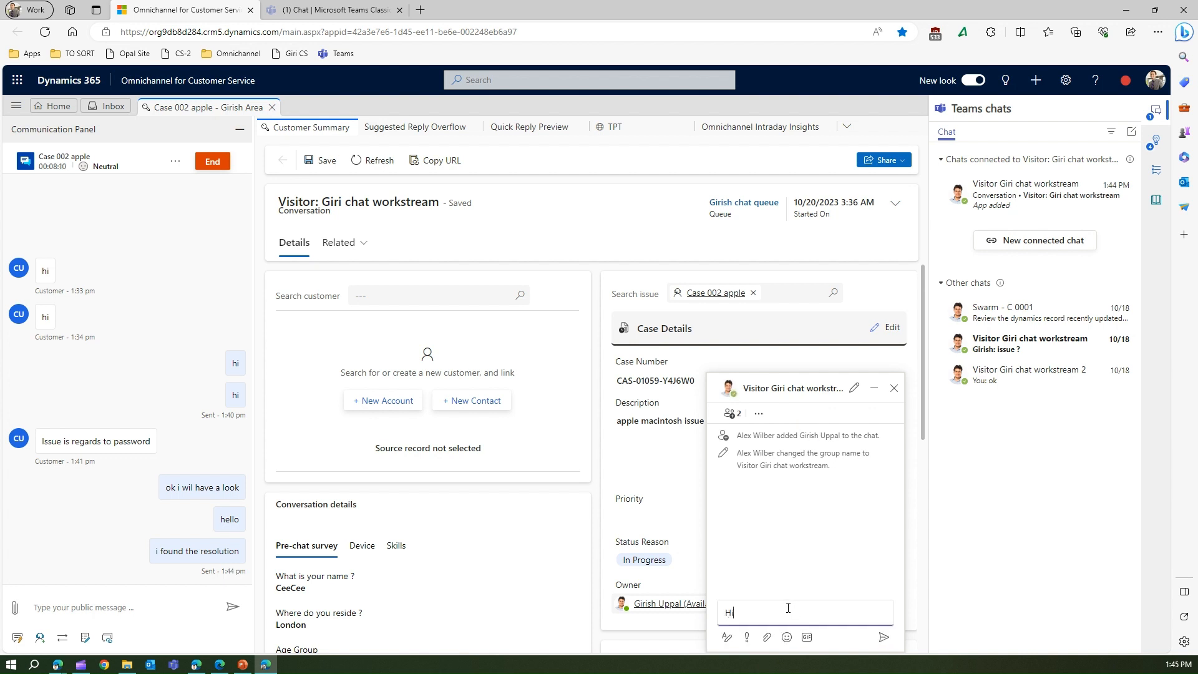
type("Girish,")
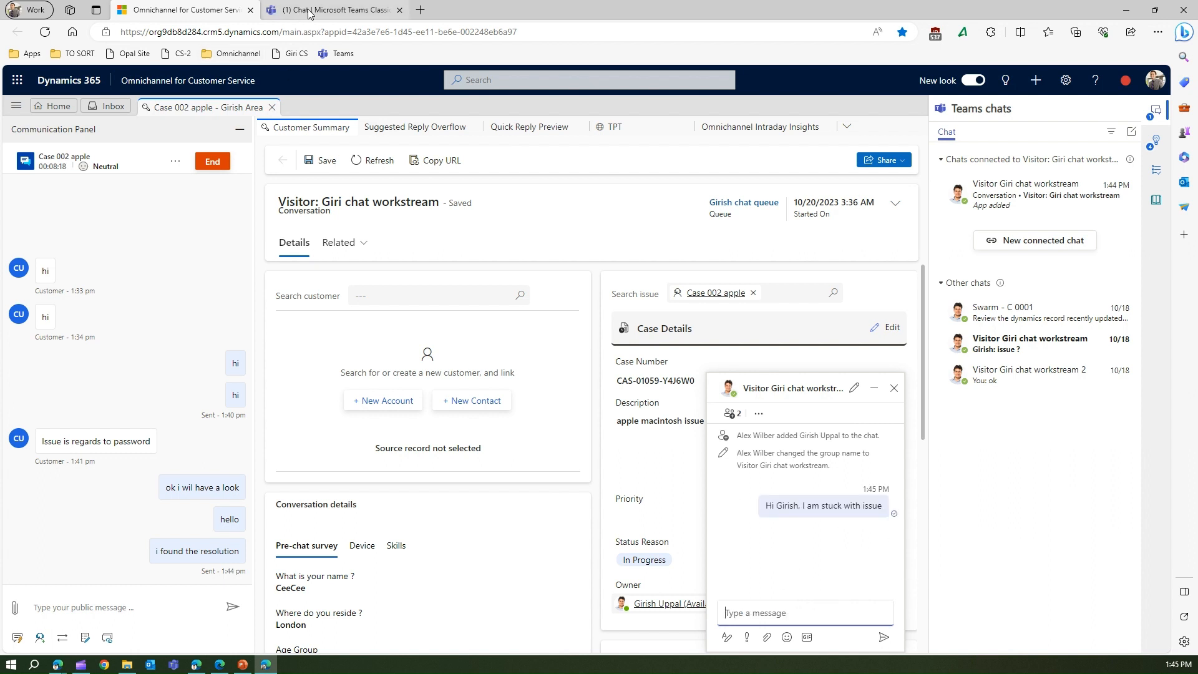
Step: As Girish in Teams, open the Visitor Giri chat workstream chat with the stuck message
left_click(332, 9)
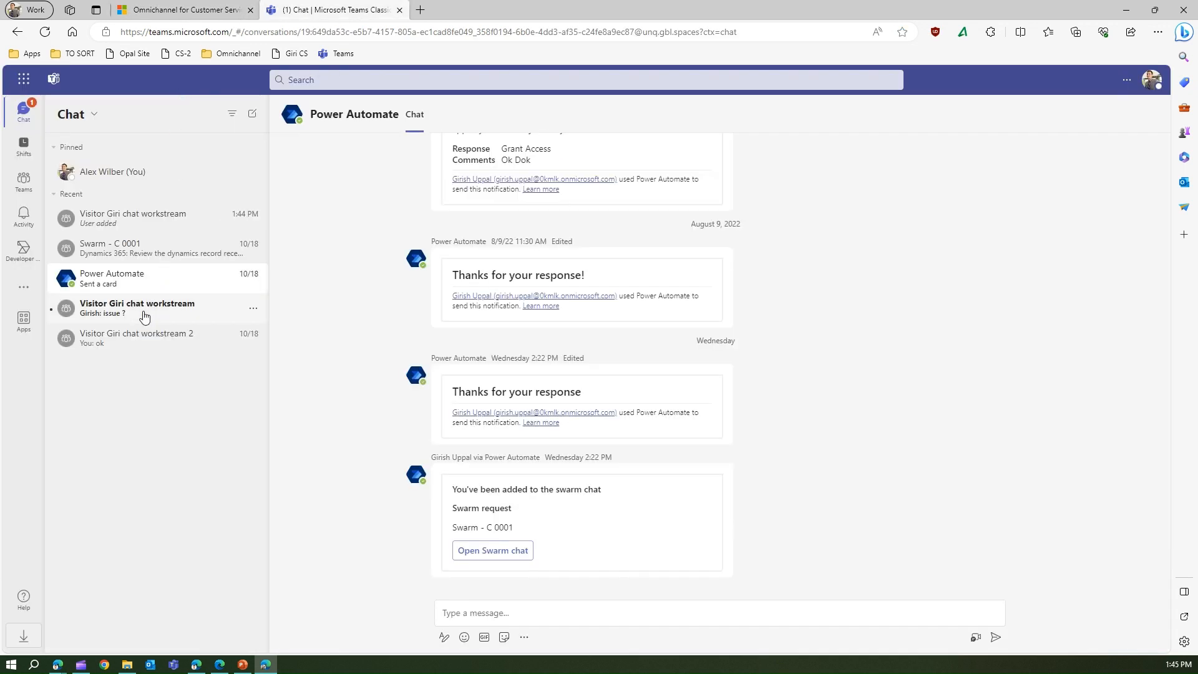
left_click(138, 308)
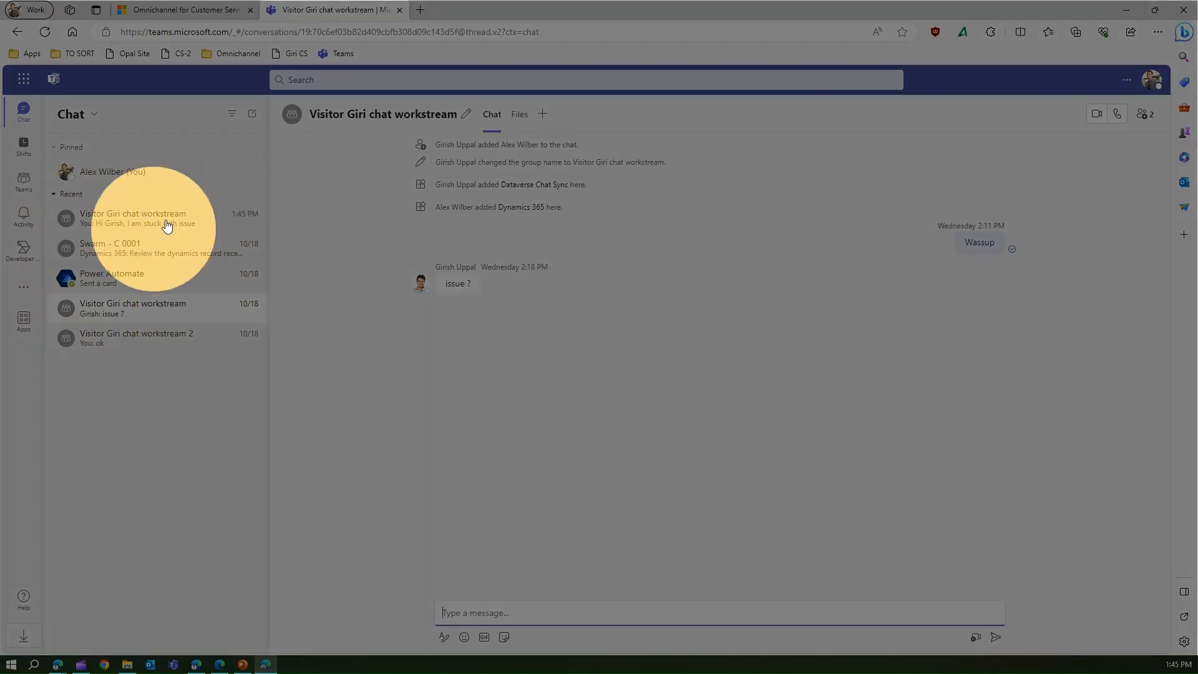
left_click(152, 217)
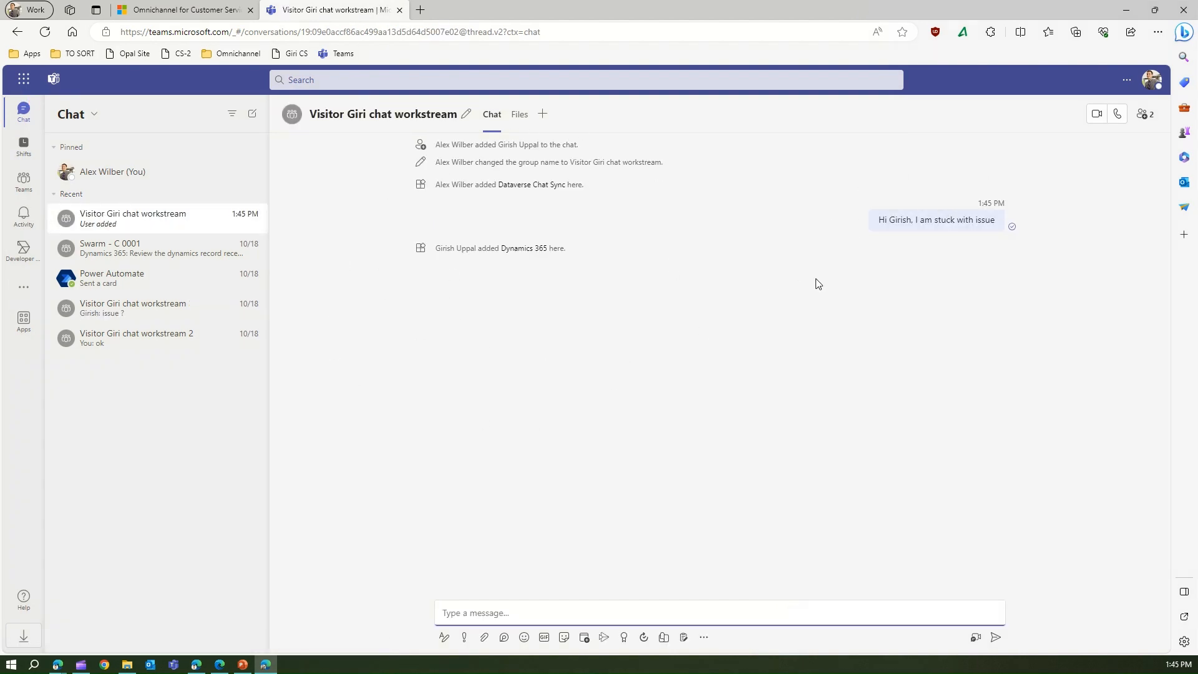
left_click(184, 9)
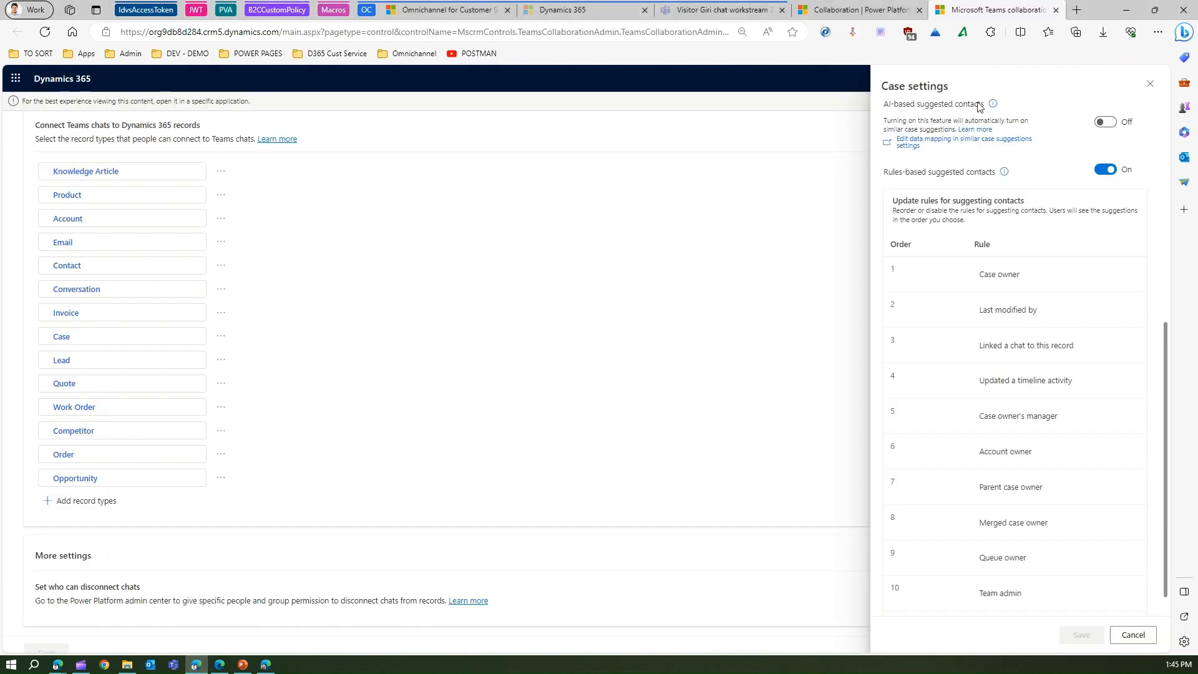
left_click(719, 9)
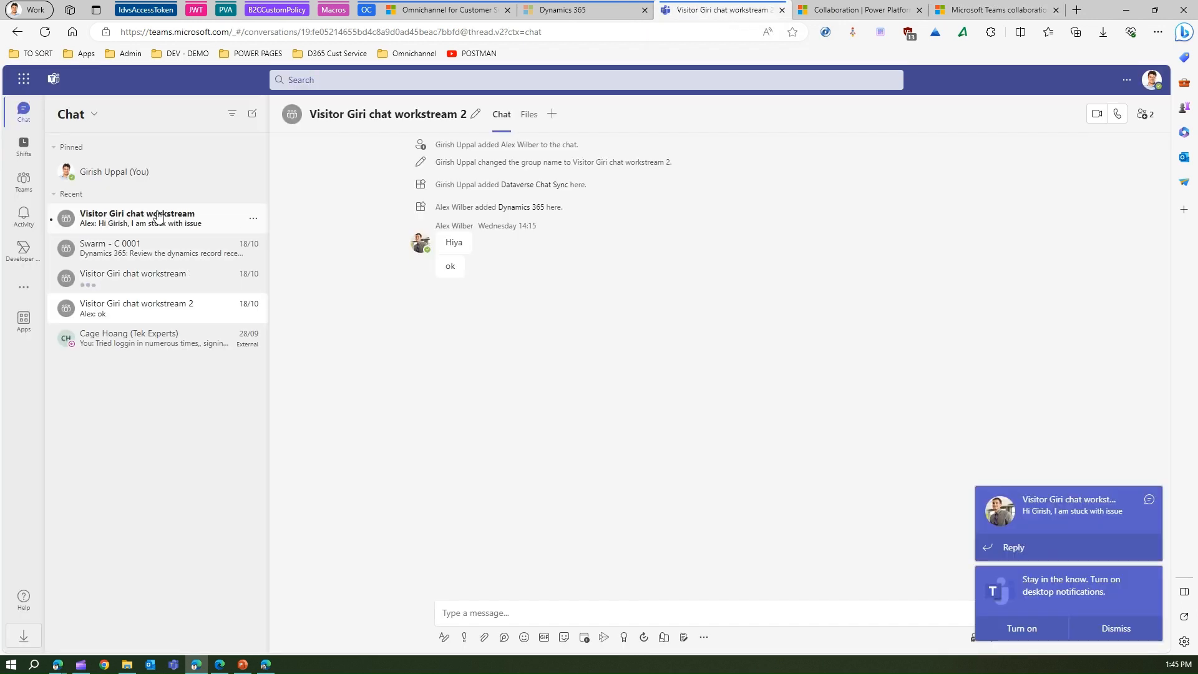
left_click(133, 217)
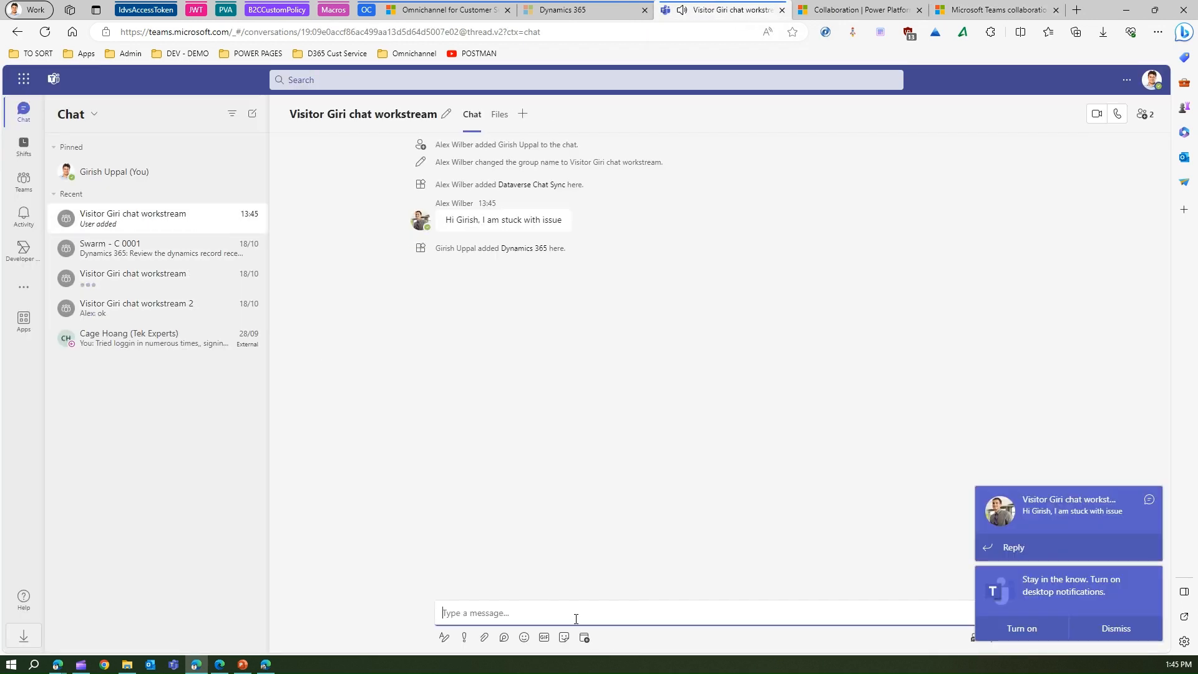
Step: Send the reply 'Ask to restart PC' in the connected chat
type("Ask")
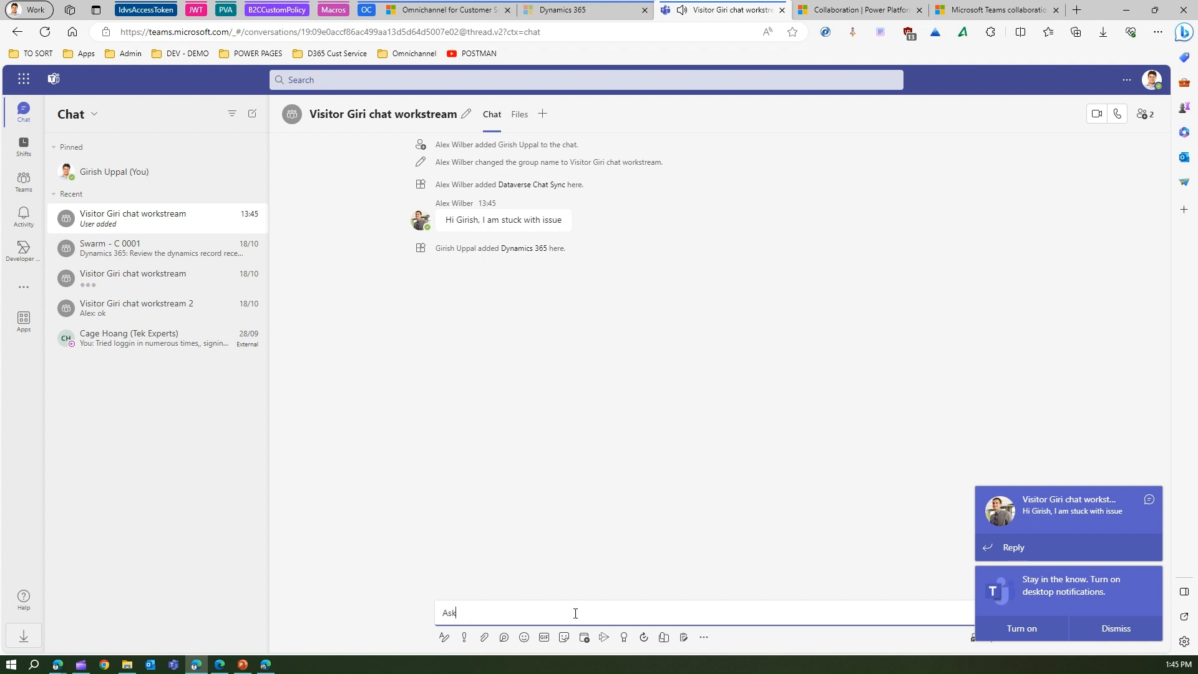
type("to resta")
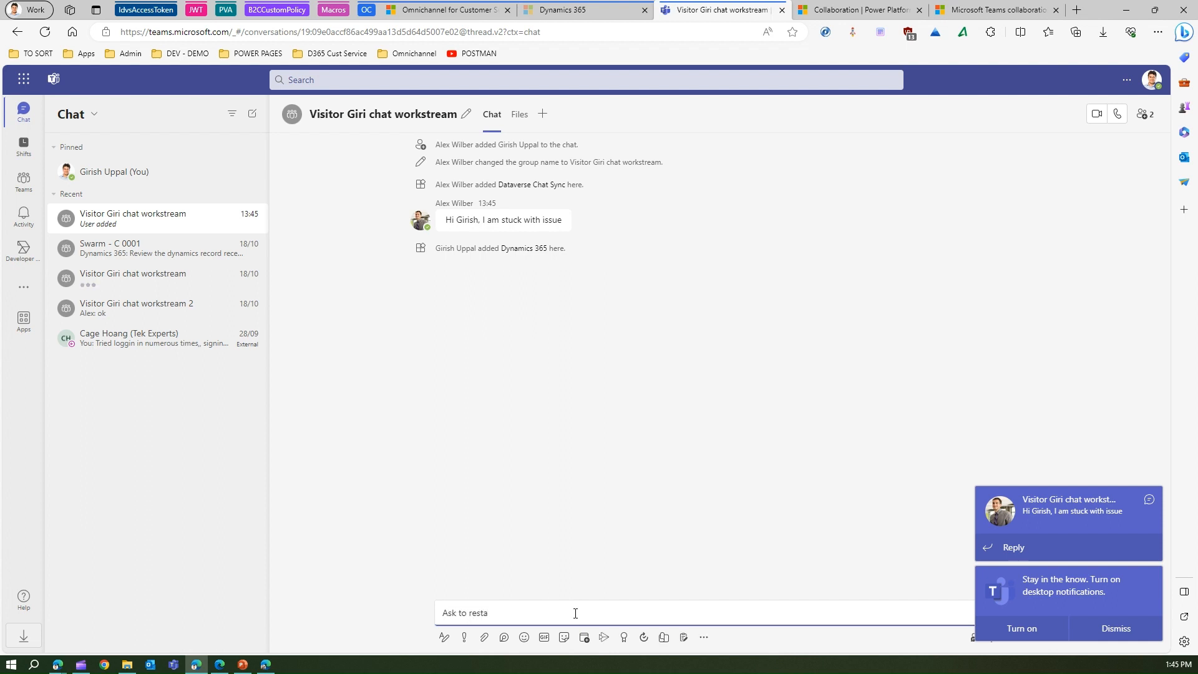
key("Return")
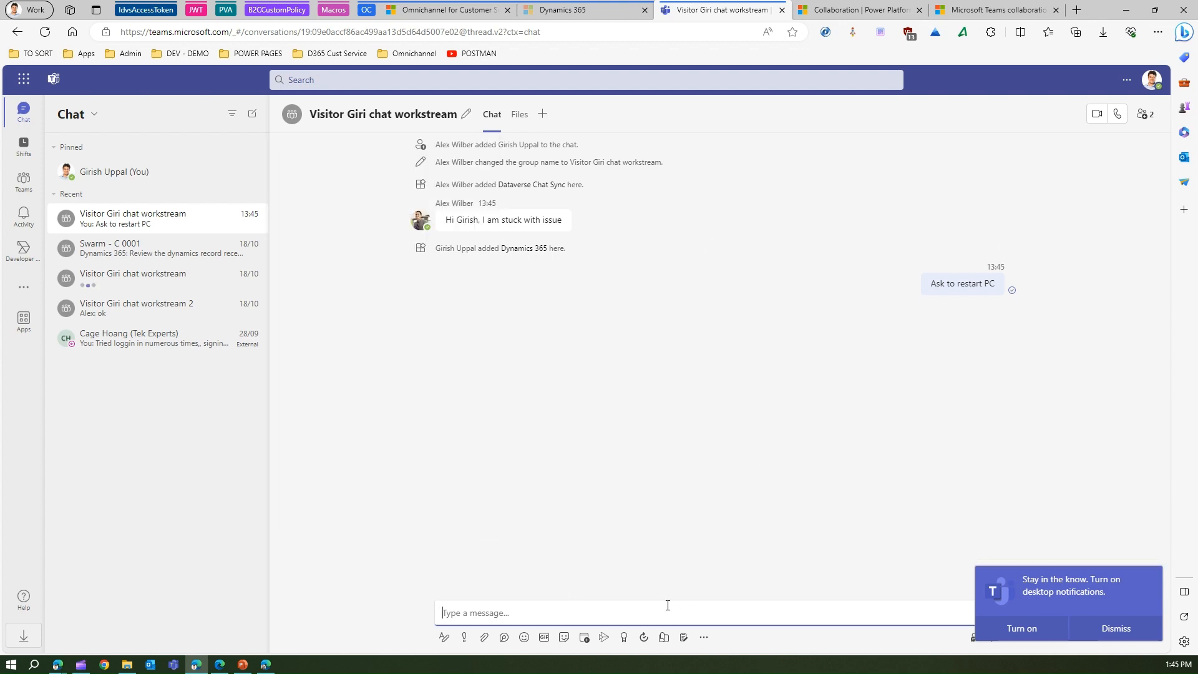
Step: Reply 'worked for me' in the connected Teams chat from Omnichannel
left_click(183, 9)
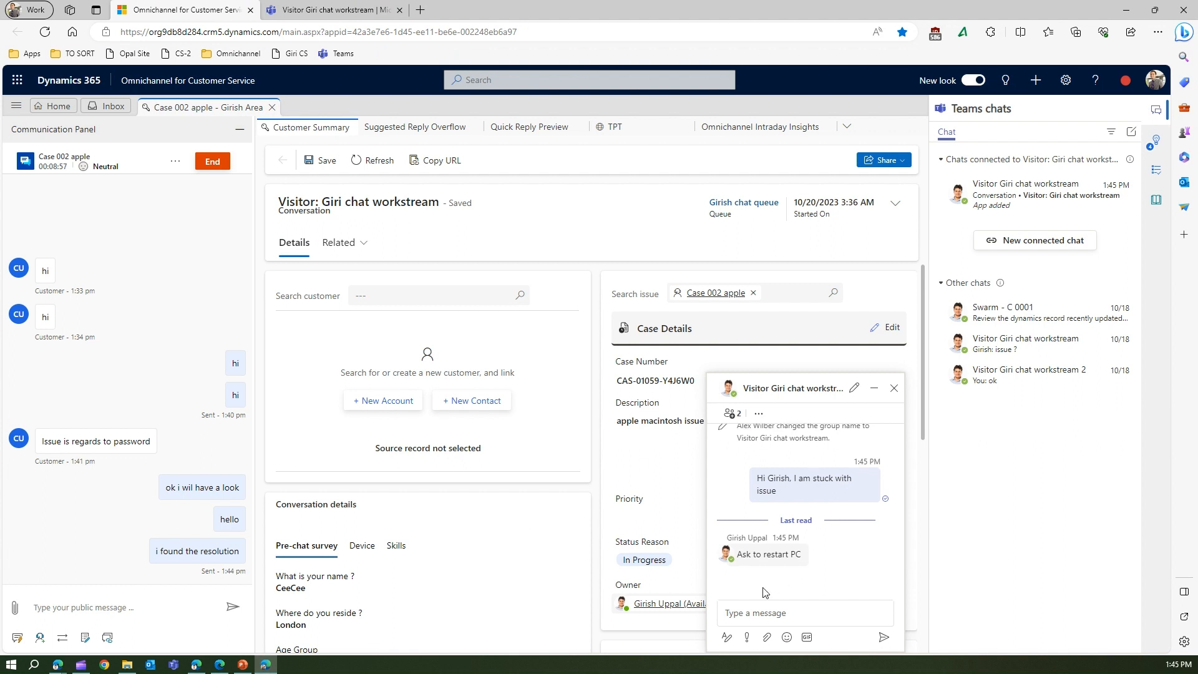
type("work")
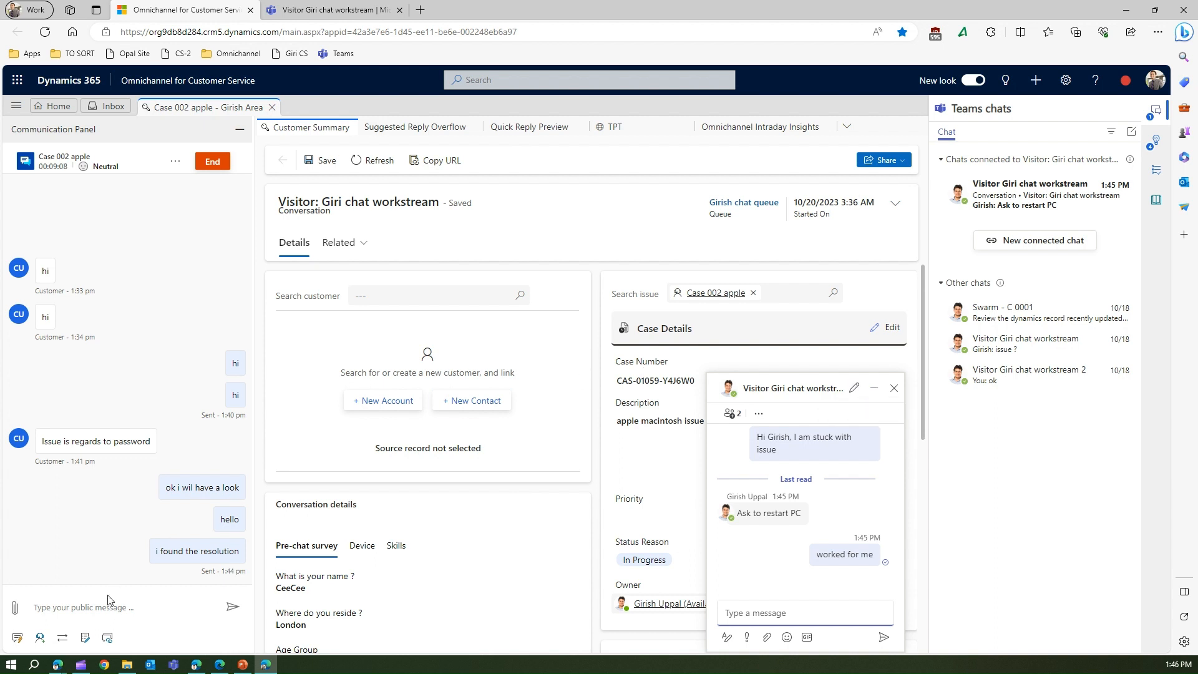
mouse_move(39, 637)
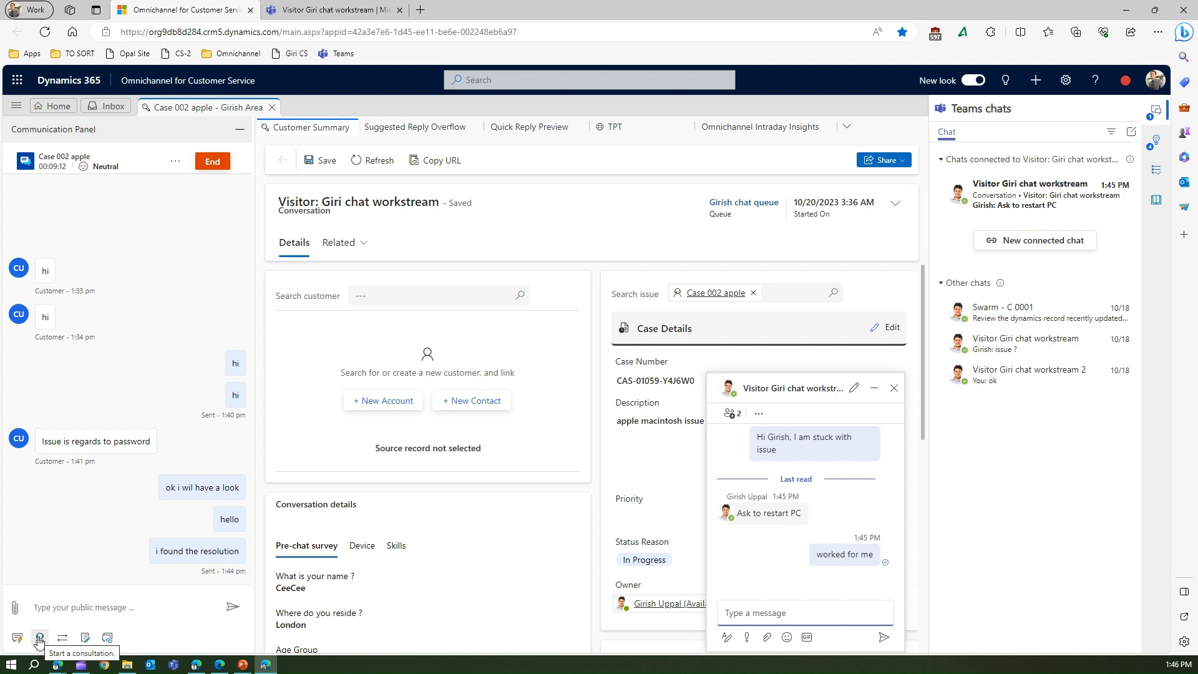
Step: Close Transfer and open the Consult pane with Girish chat queue selected
left_click(63, 638)
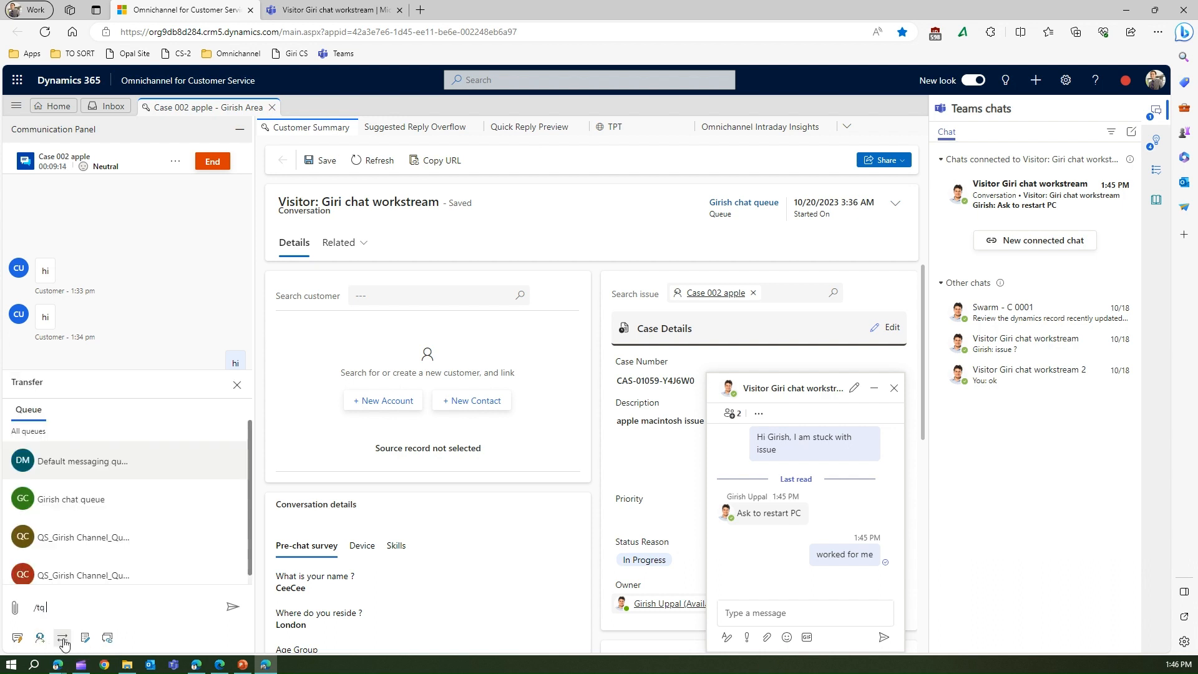
left_click(107, 637)
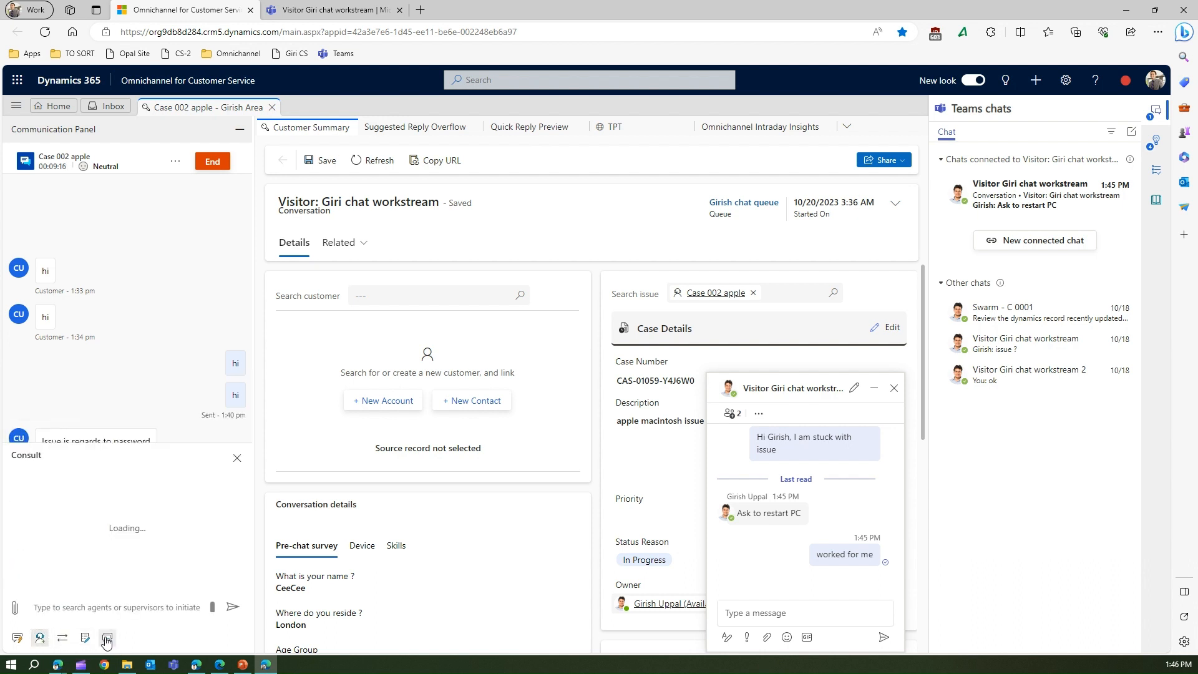
left_click(107, 638)
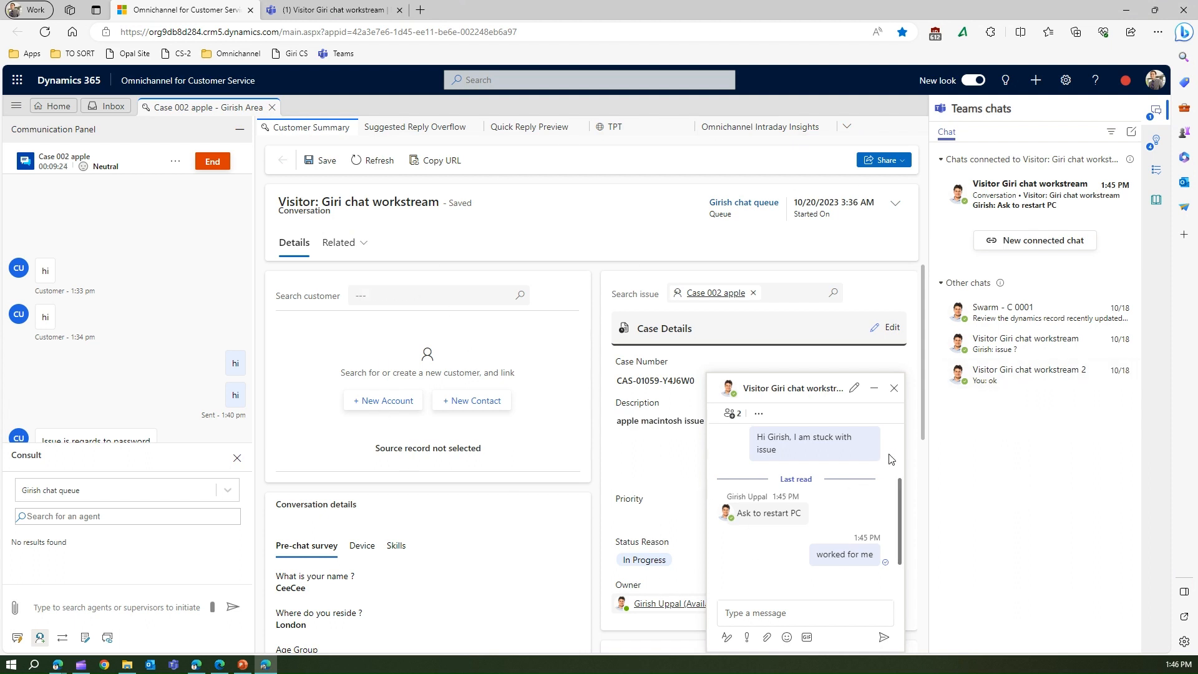
mouse_move(834, 471)
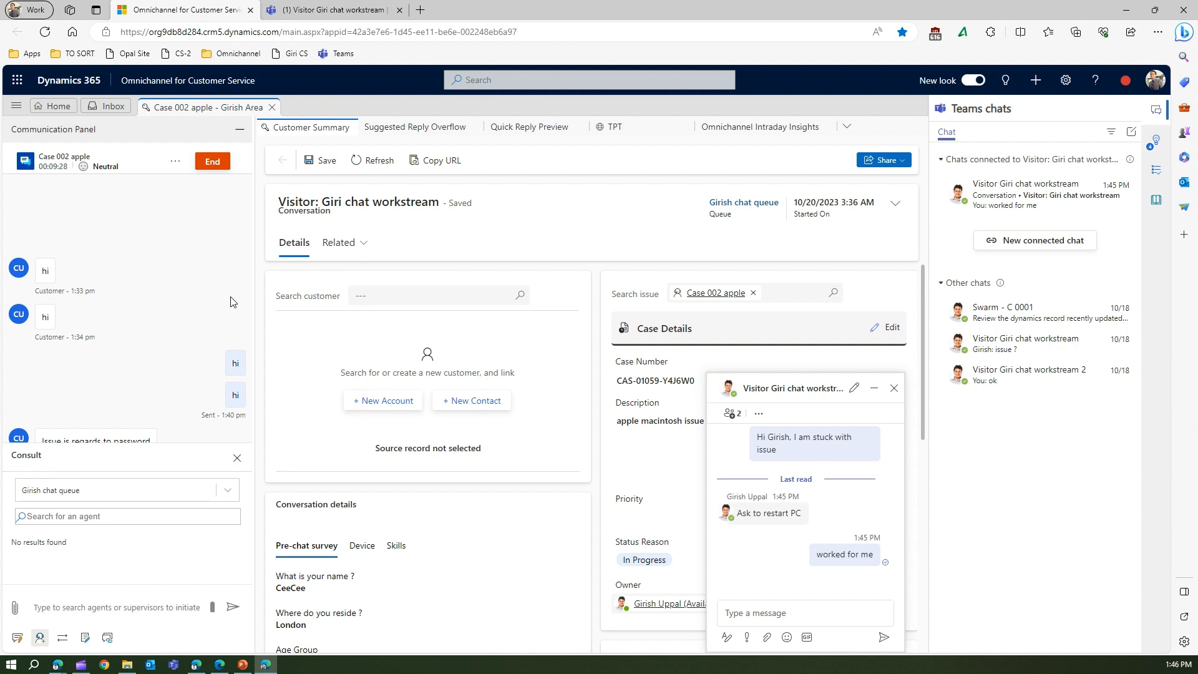
mouse_move(177, 161)
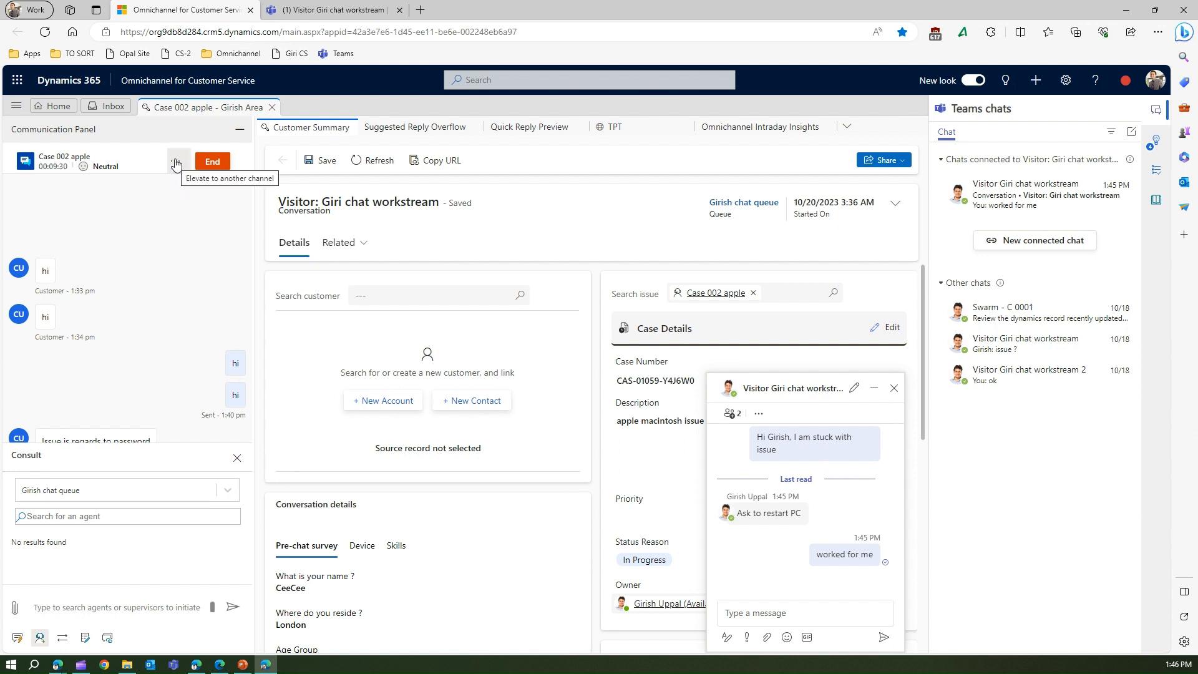
Step: Elevate the customer chat to a video call and allow microphone and camera access
left_click(237, 458)
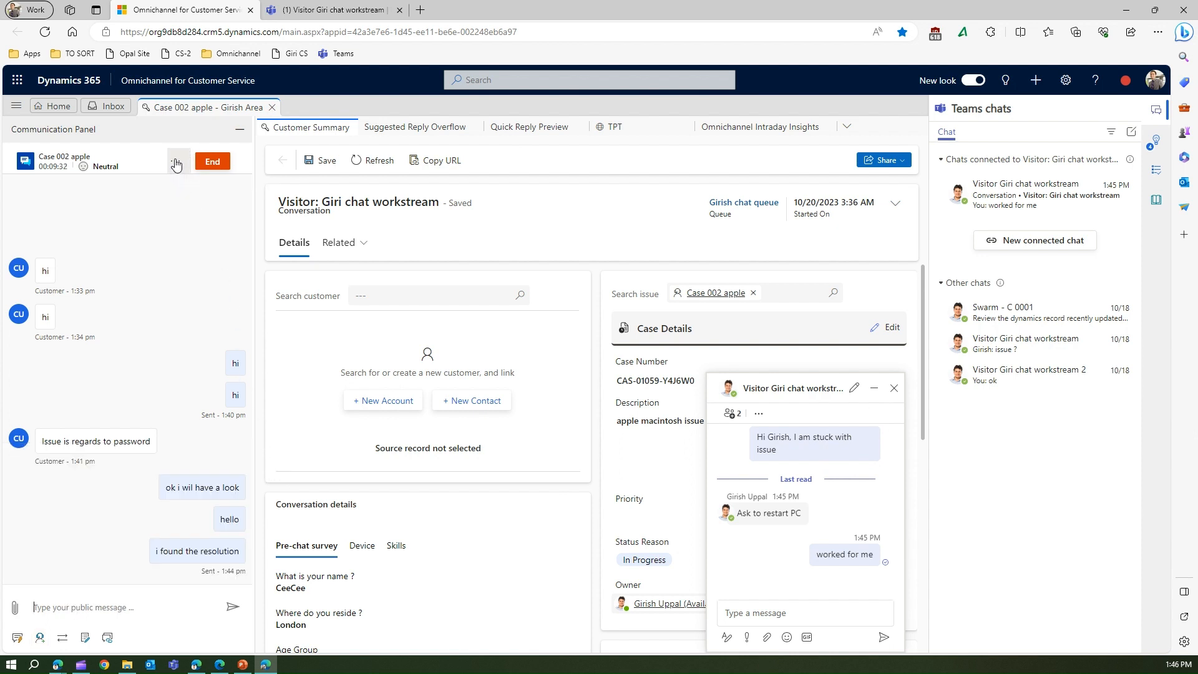
left_click(176, 161)
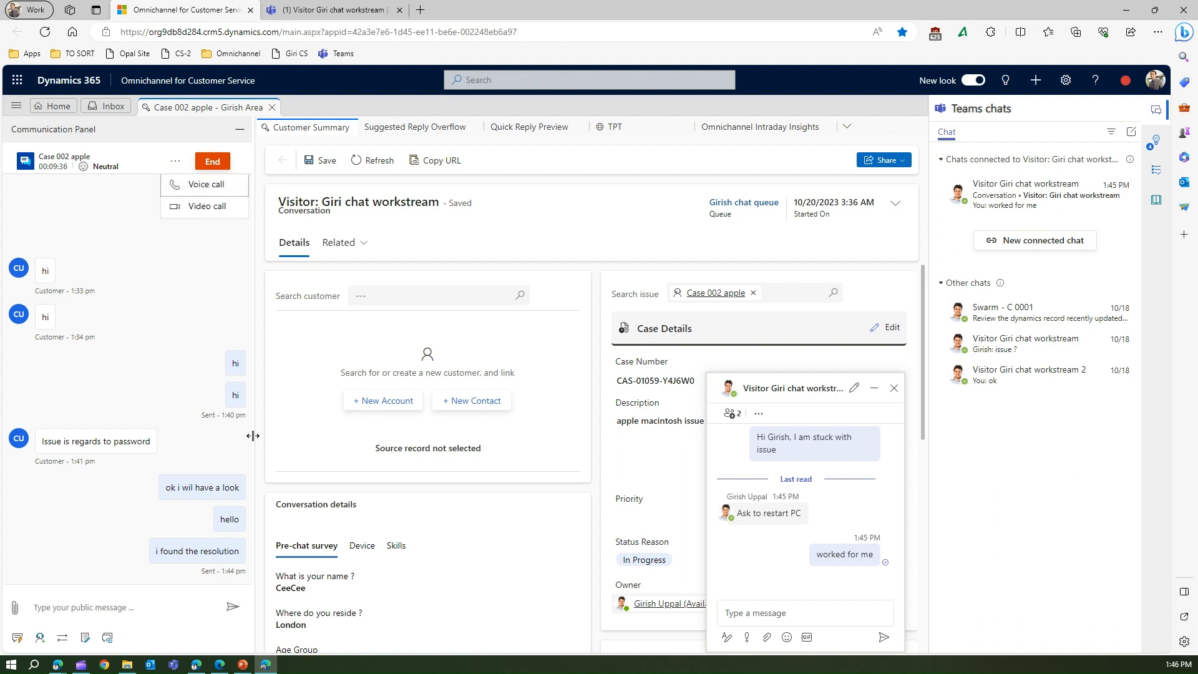
mouse_move(200, 188)
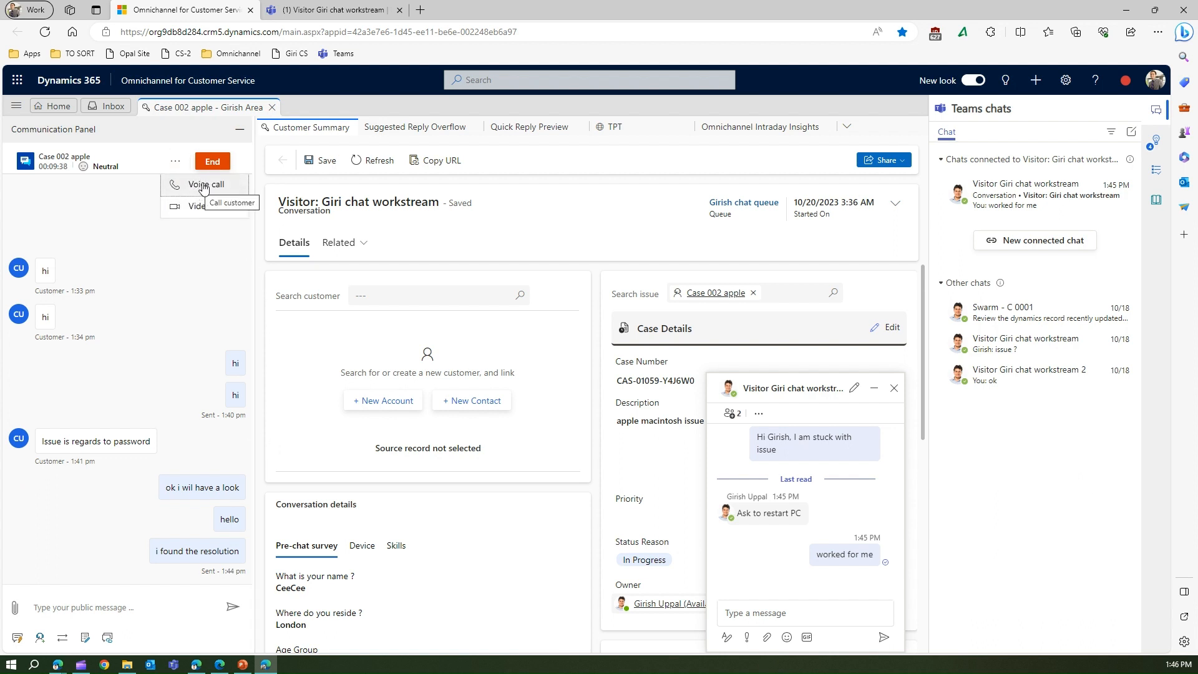
mouse_move(206, 206)
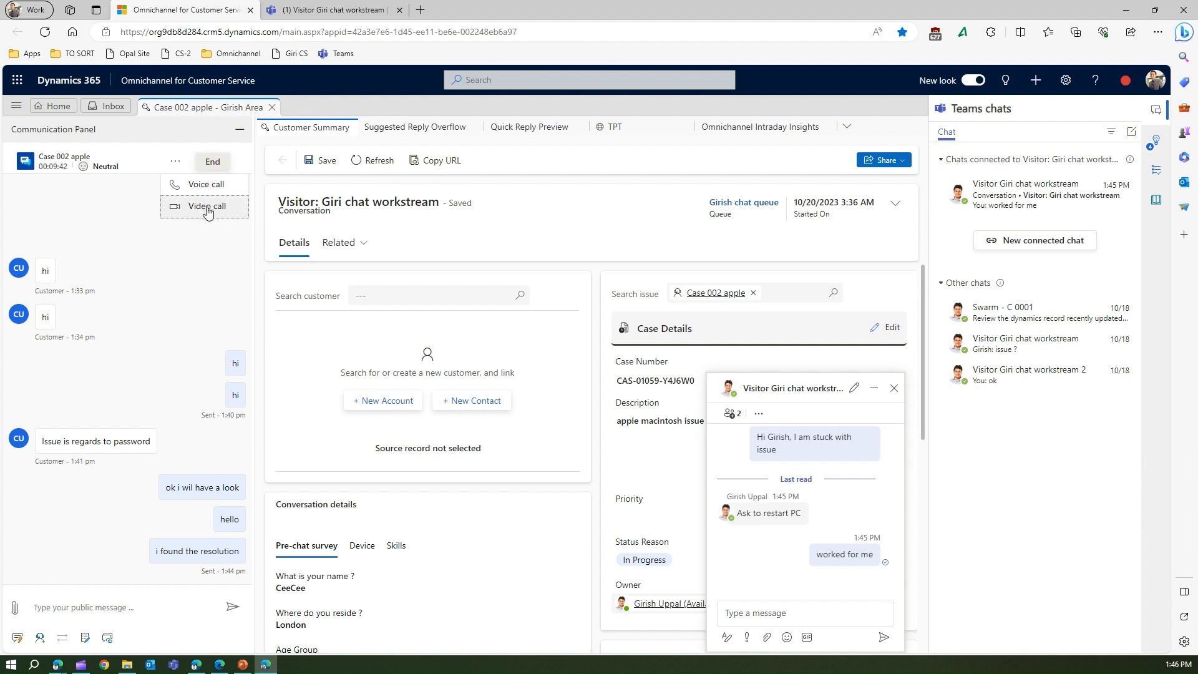
left_click(310, 10)
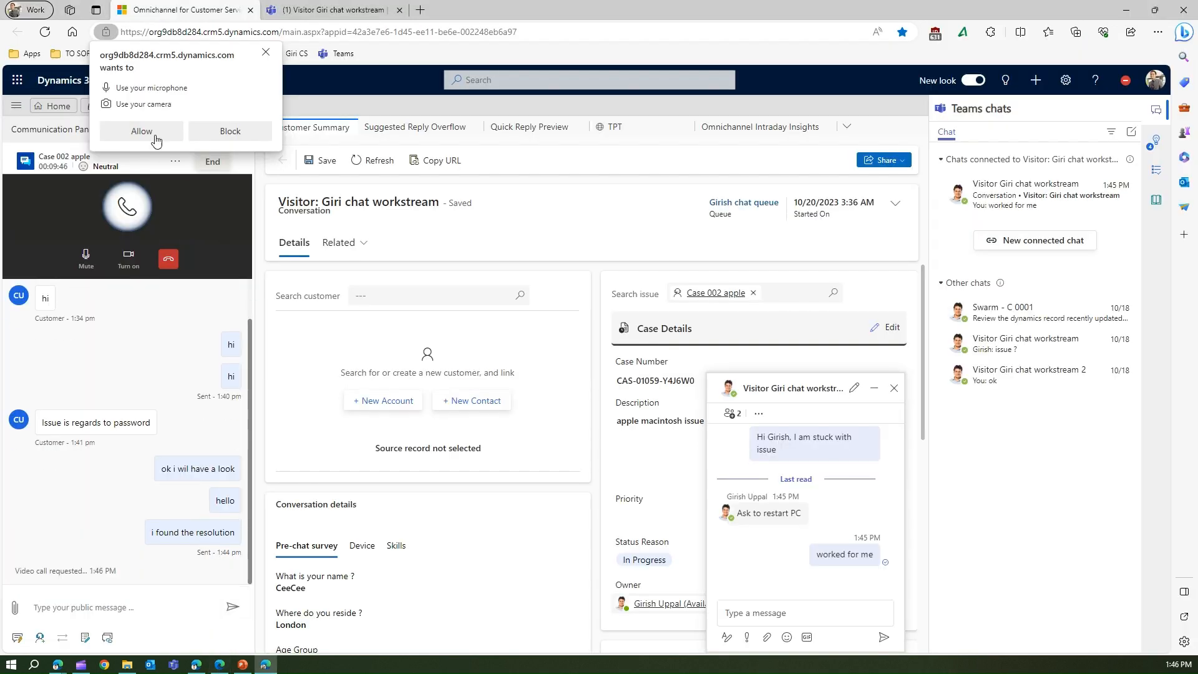
left_click(309, 10)
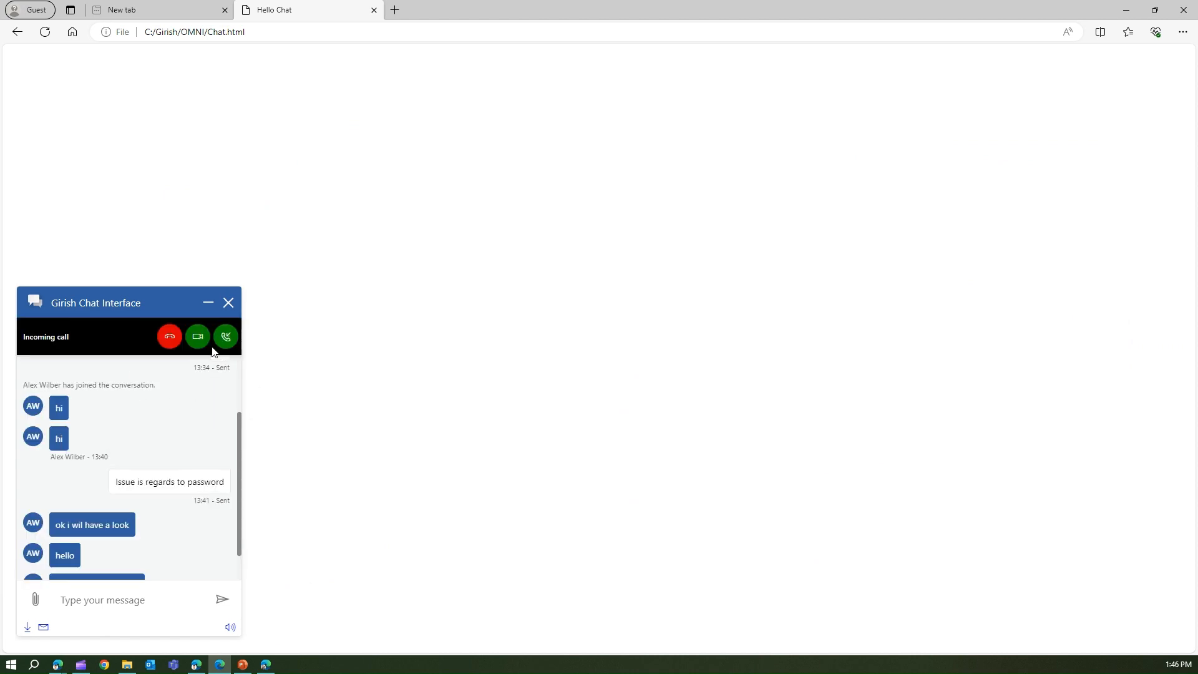
mouse_move(198, 336)
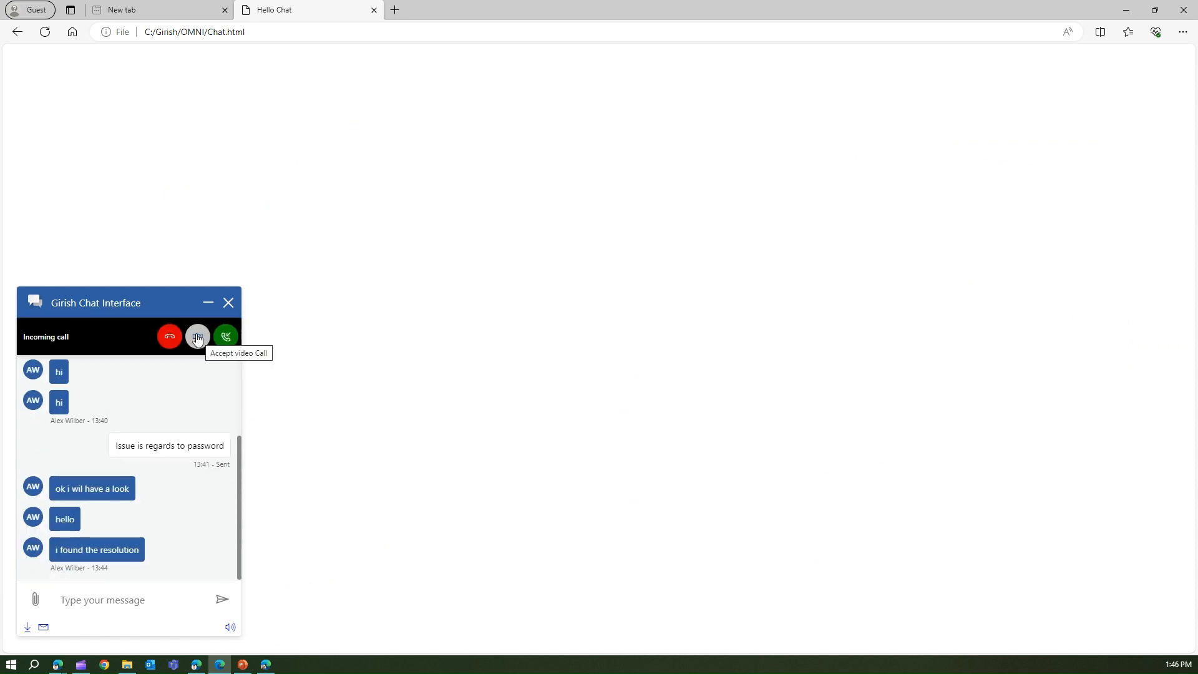
Step: Accept the incoming video call with mic and camera allowed, then hang up from the customer side
left_click(225, 336)
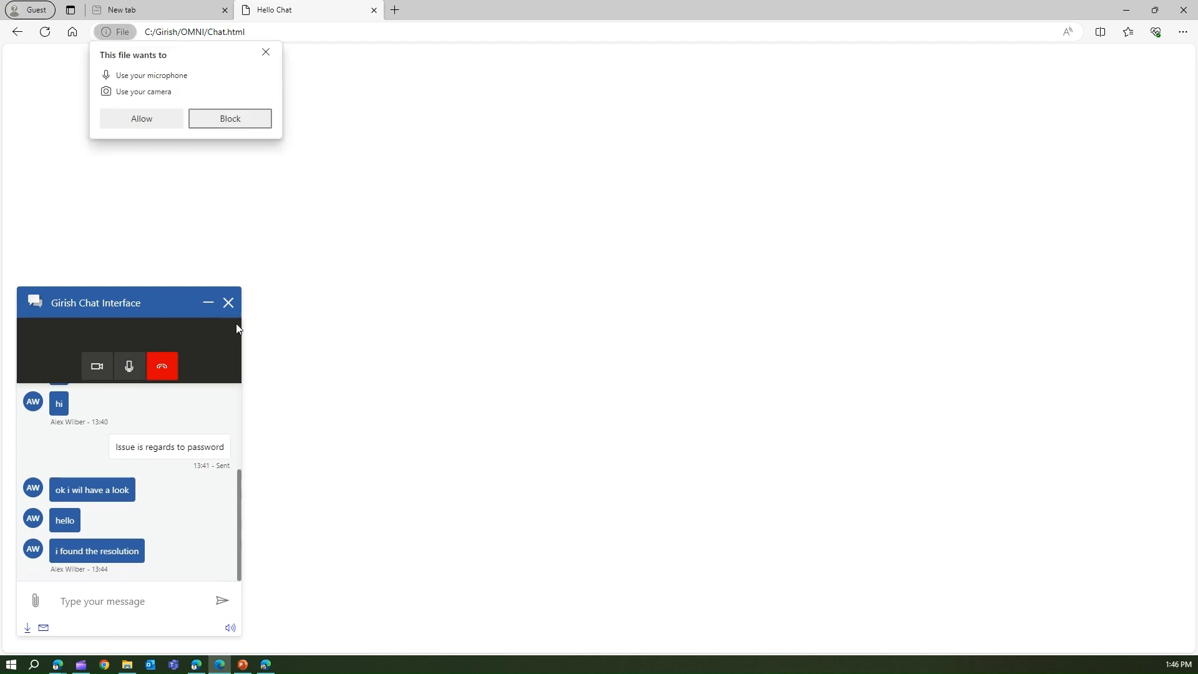
left_click(141, 118)
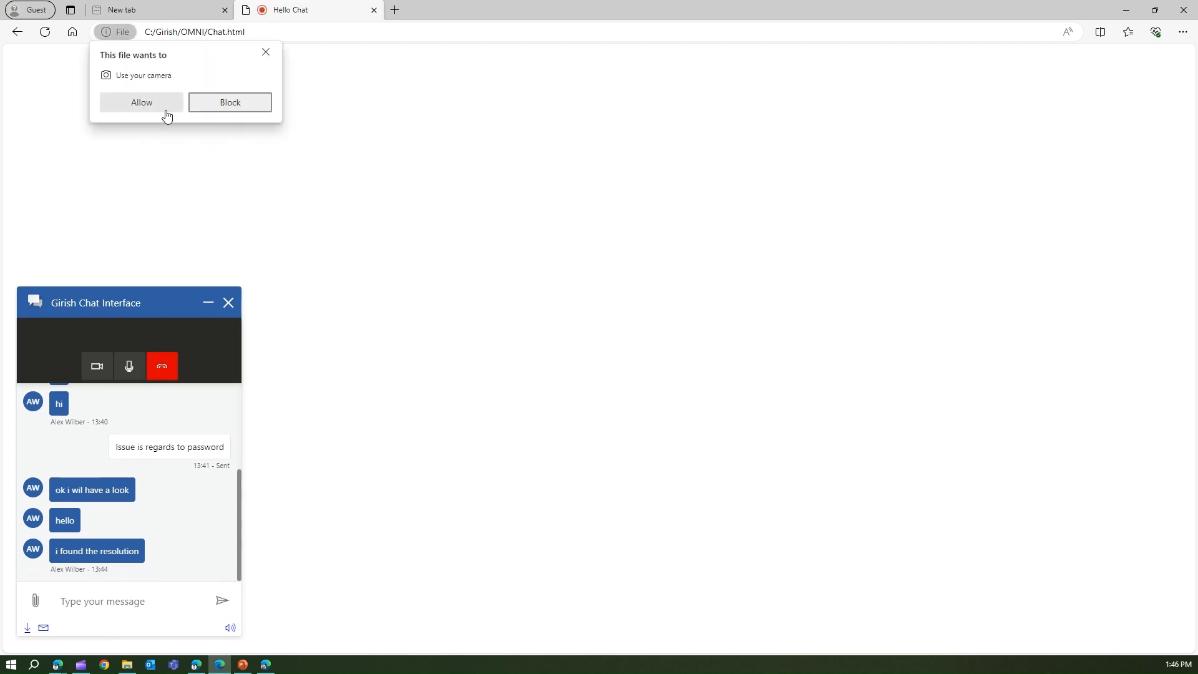
left_click(141, 101)
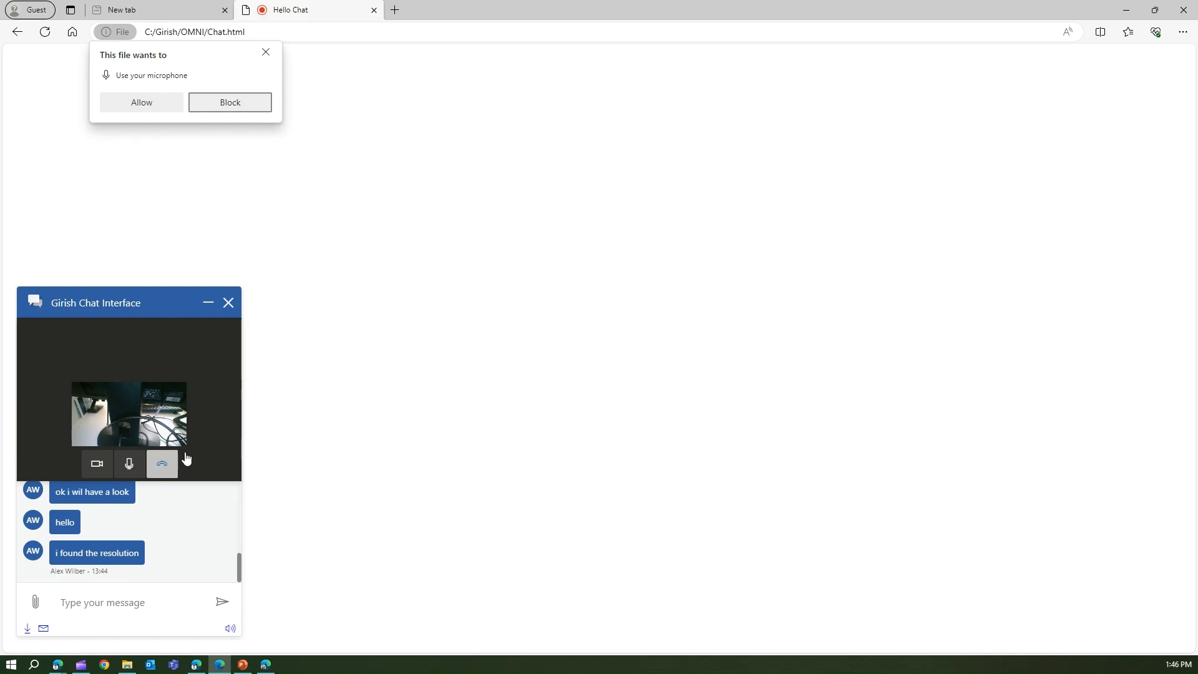
left_click(162, 464)
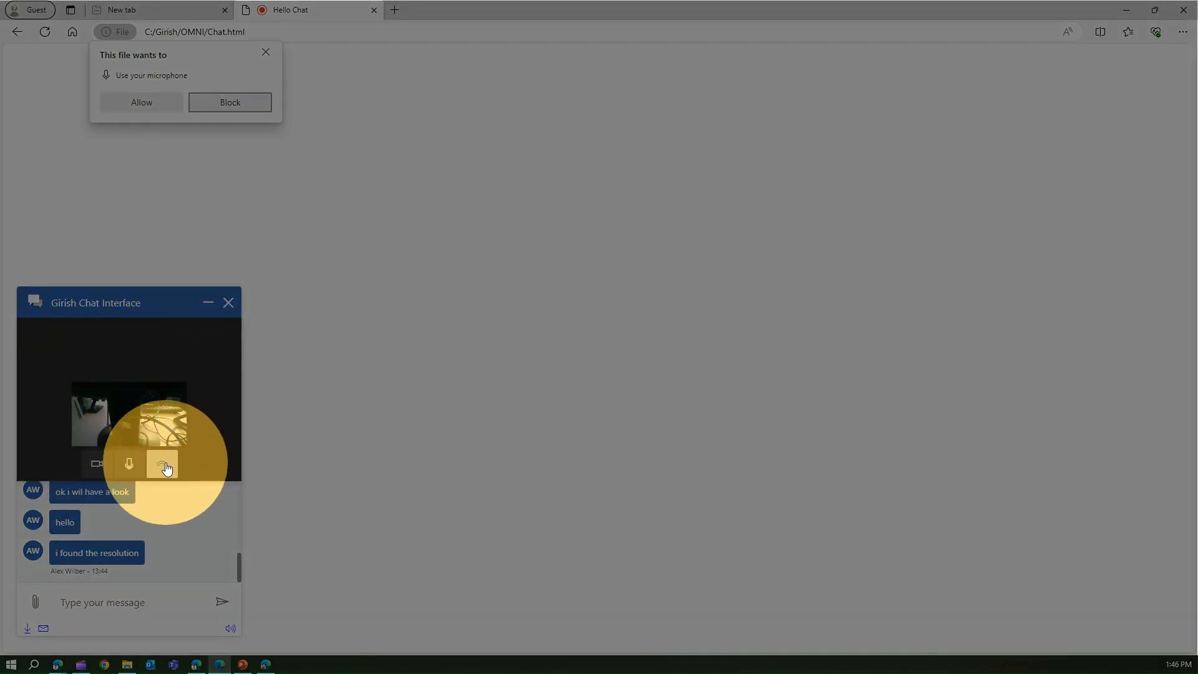
left_click(164, 464)
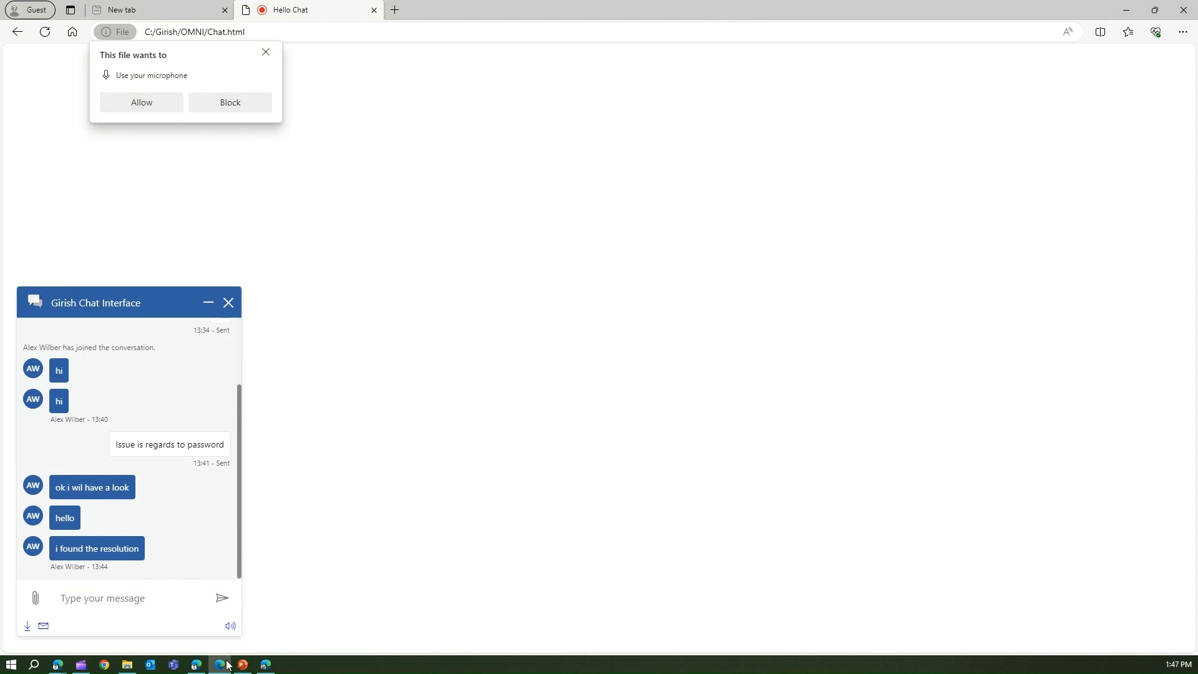
mouse_move(264, 664)
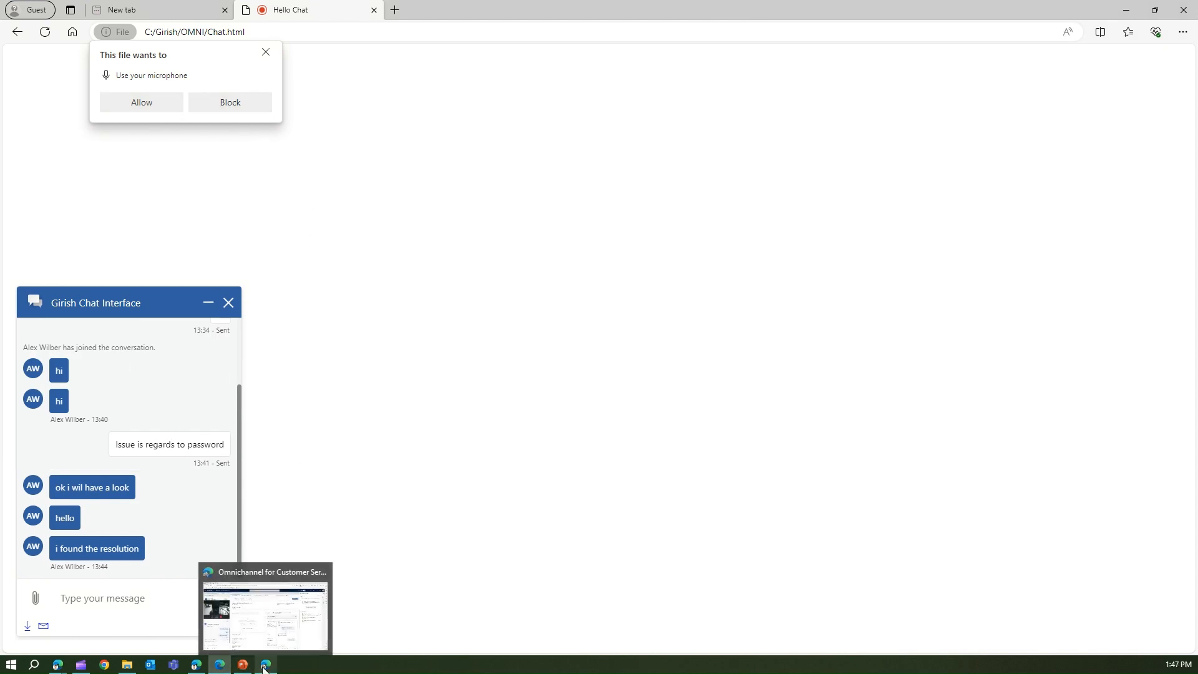
Step: Return to the agent workspace and hang up the video call so the conversation logs it ended
left_click(265, 608)
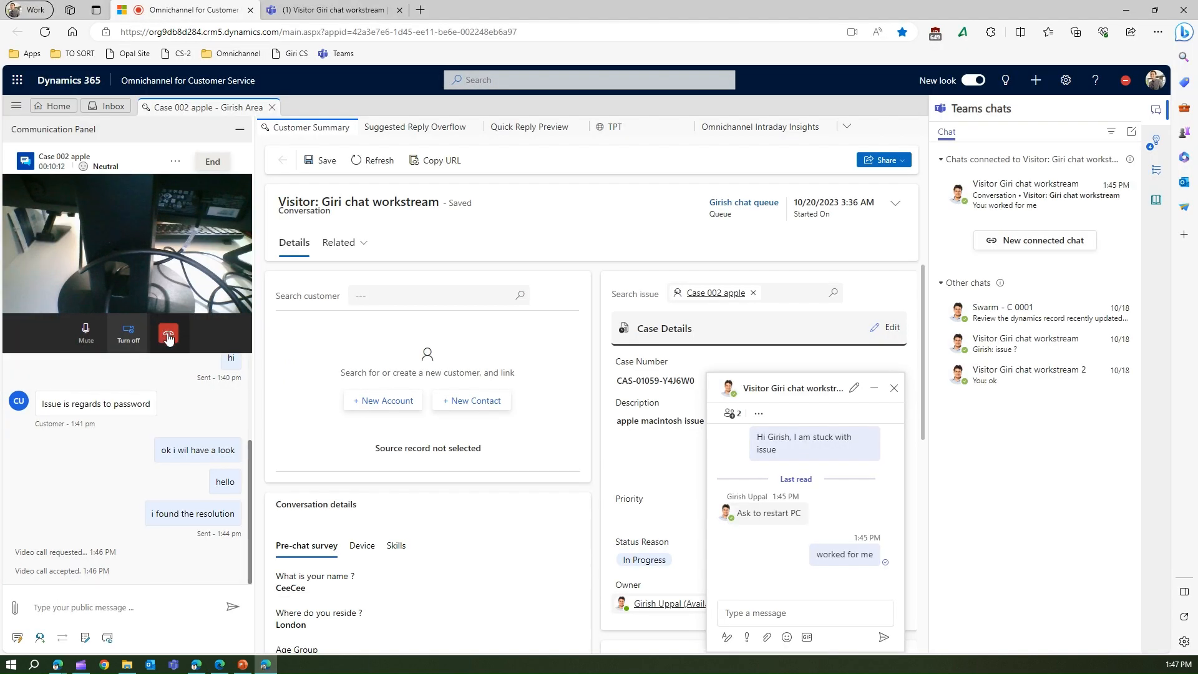
left_click(167, 334)
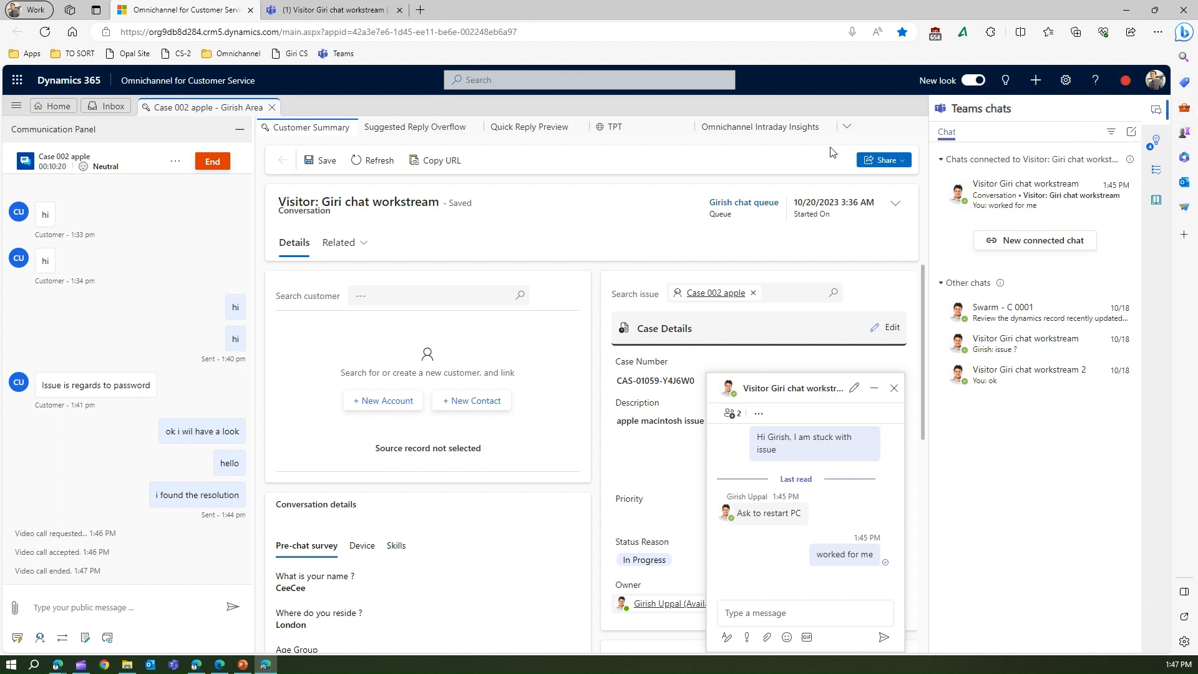
mouse_move(374, 104)
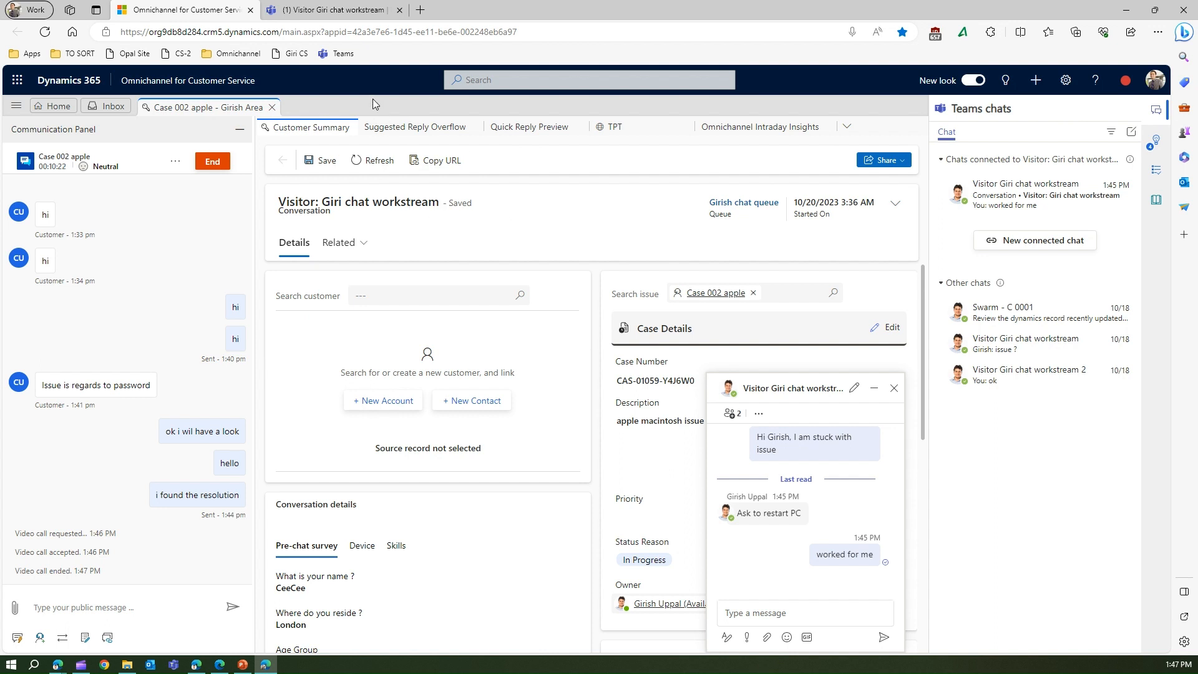
mouse_move(435, 160)
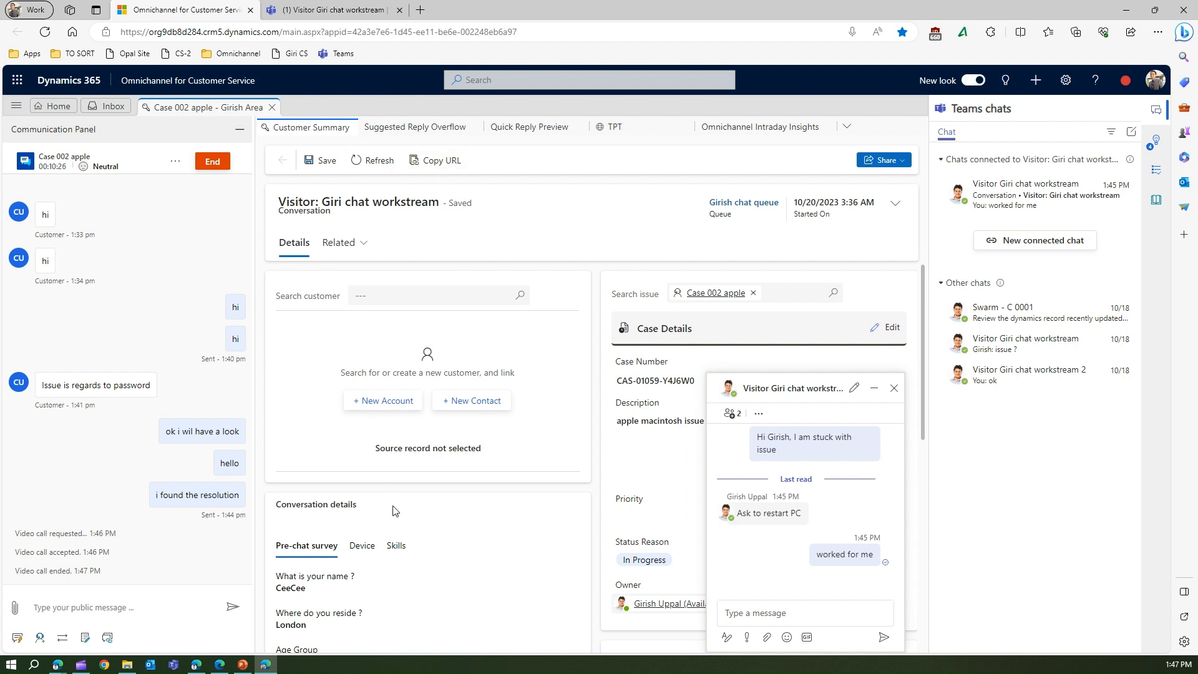
mouse_move(873, 388)
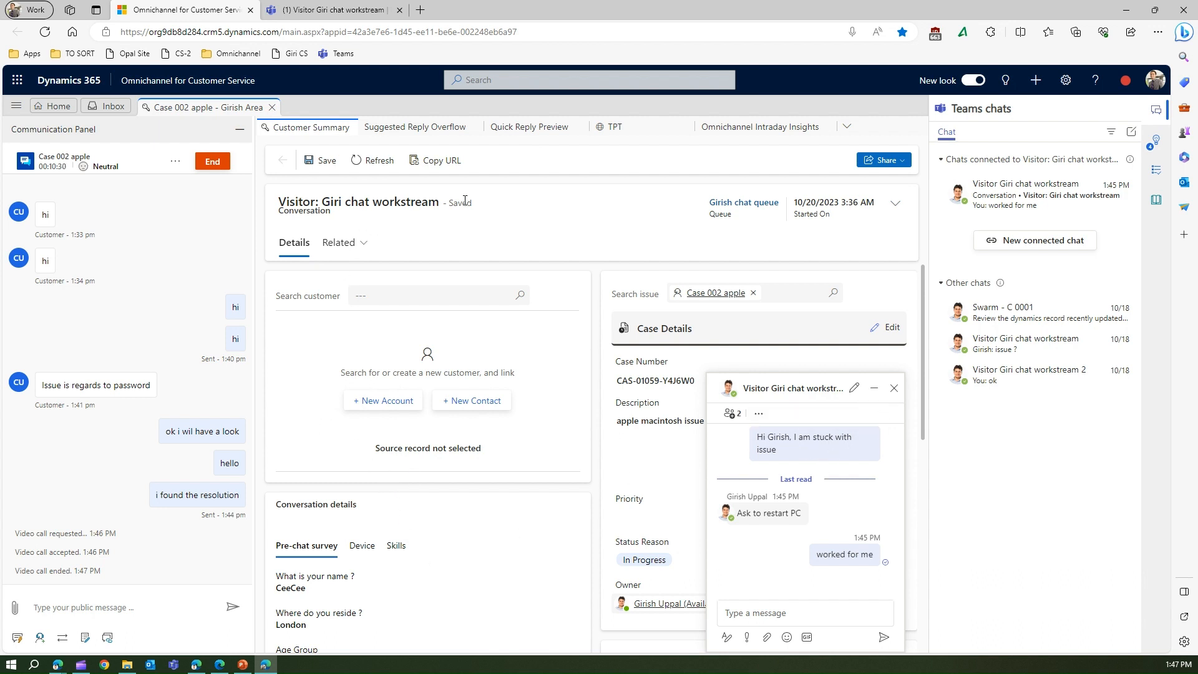
left_click(848, 128)
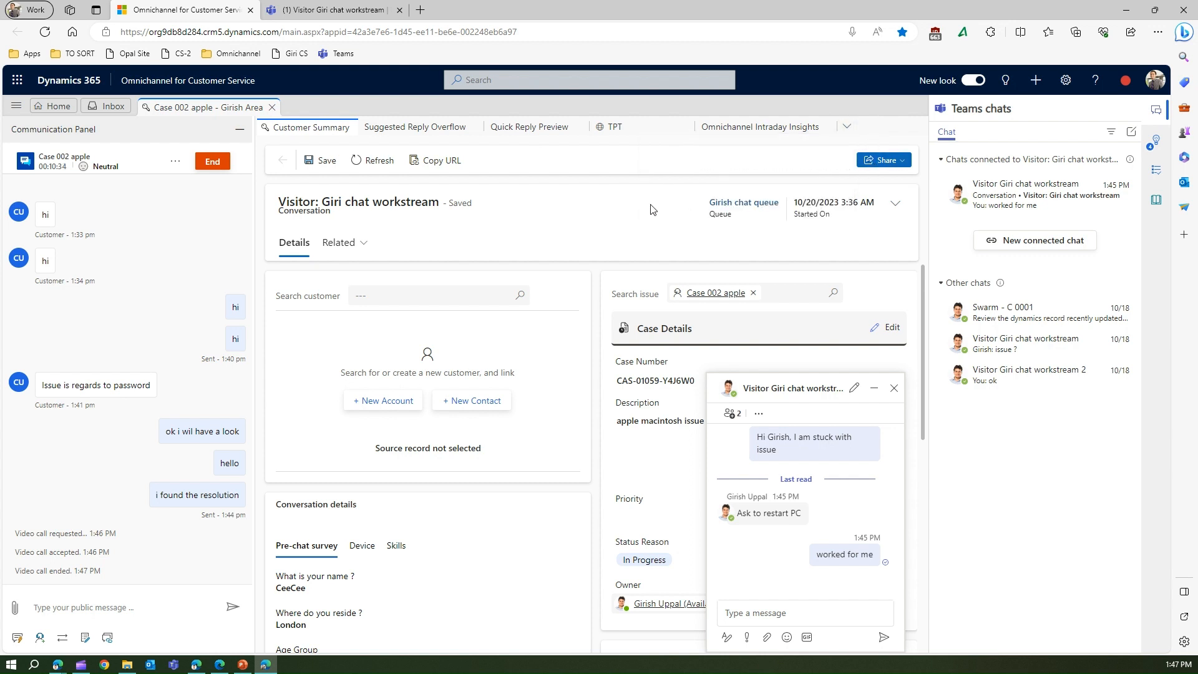
Step: Minimize the connected Teams chat pop-out to a small bar above the conversation form
left_click(428, 294)
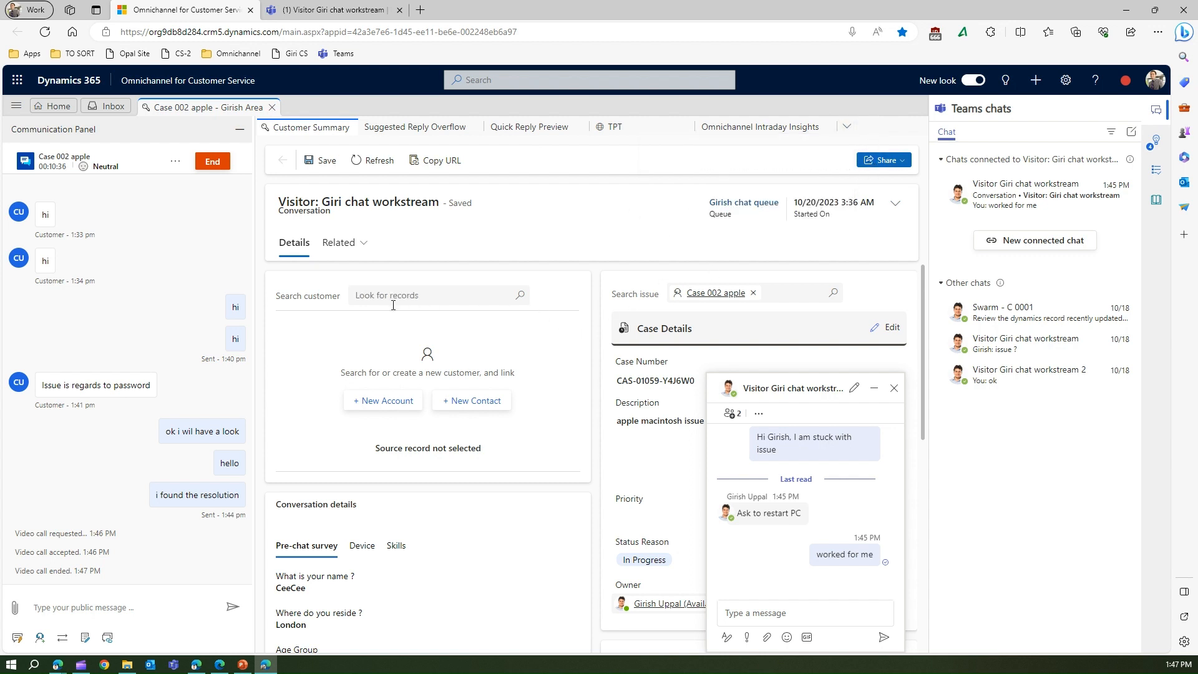
left_click(874, 389)
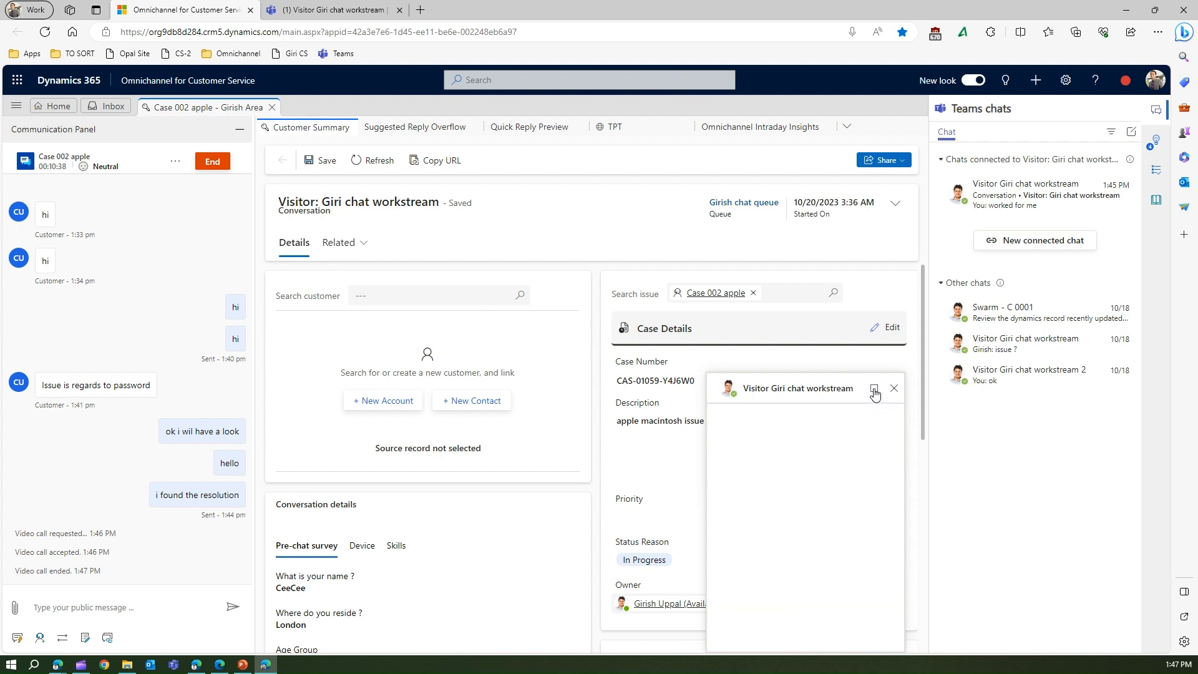
left_click(874, 391)
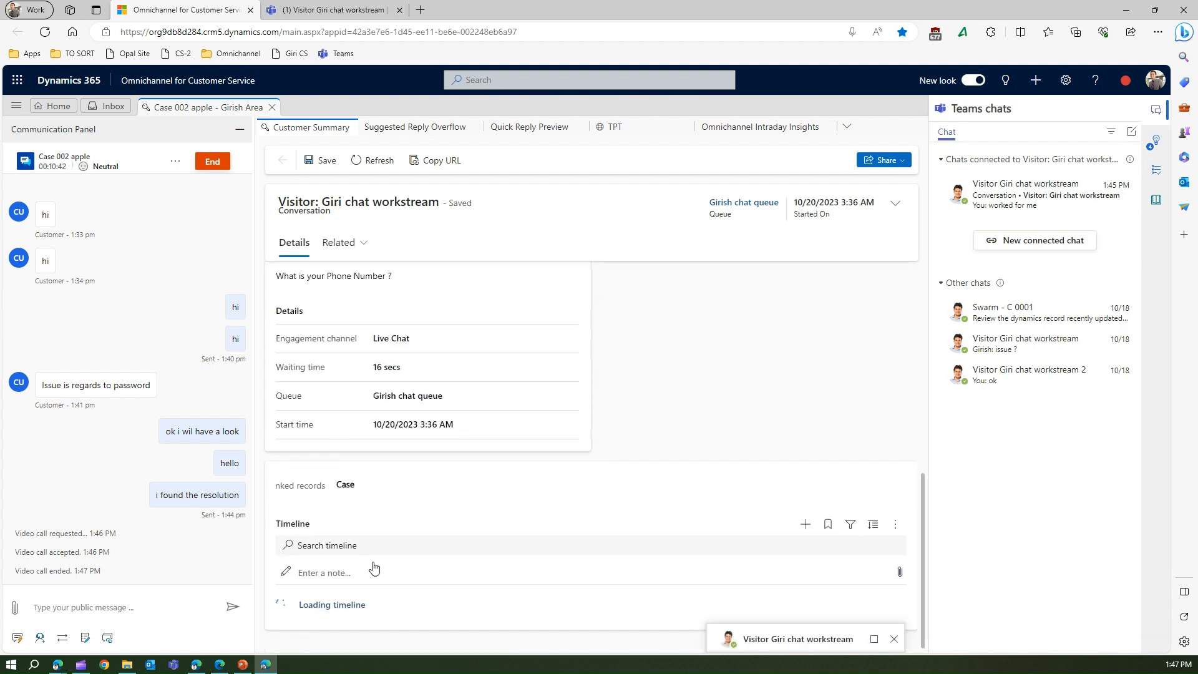
mouse_move(421, 8)
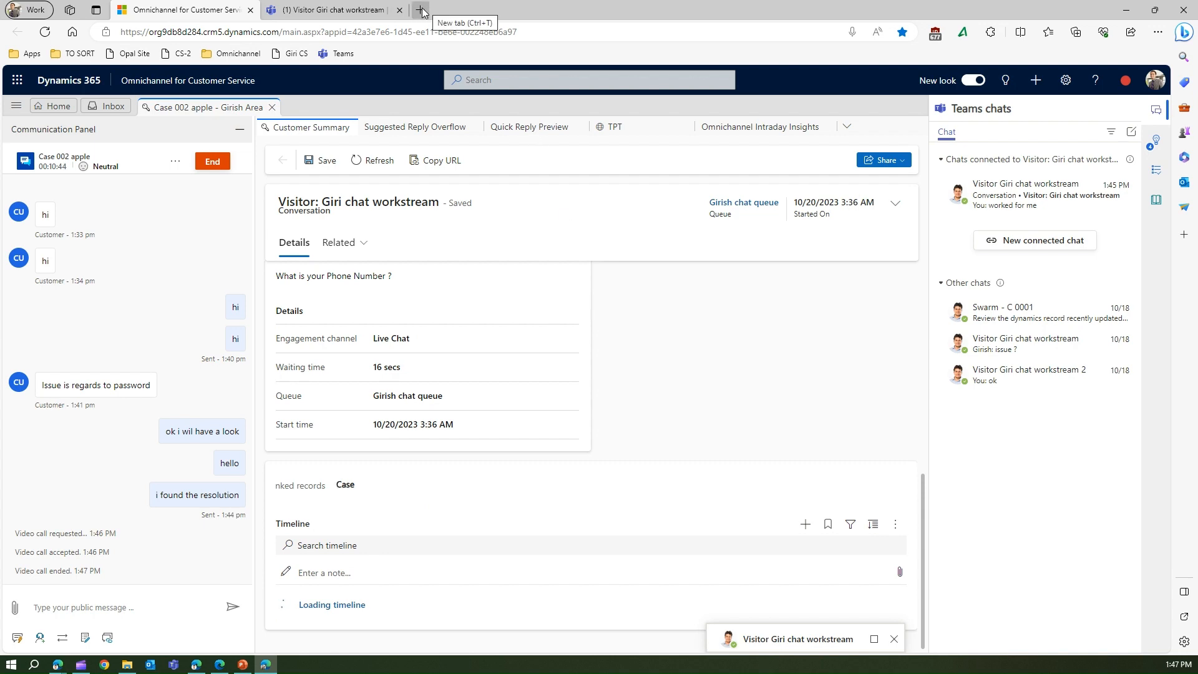
Step: Launch Customer Service Hub in a new browser tab from the saved Omnichannel app links
left_click(421, 10)
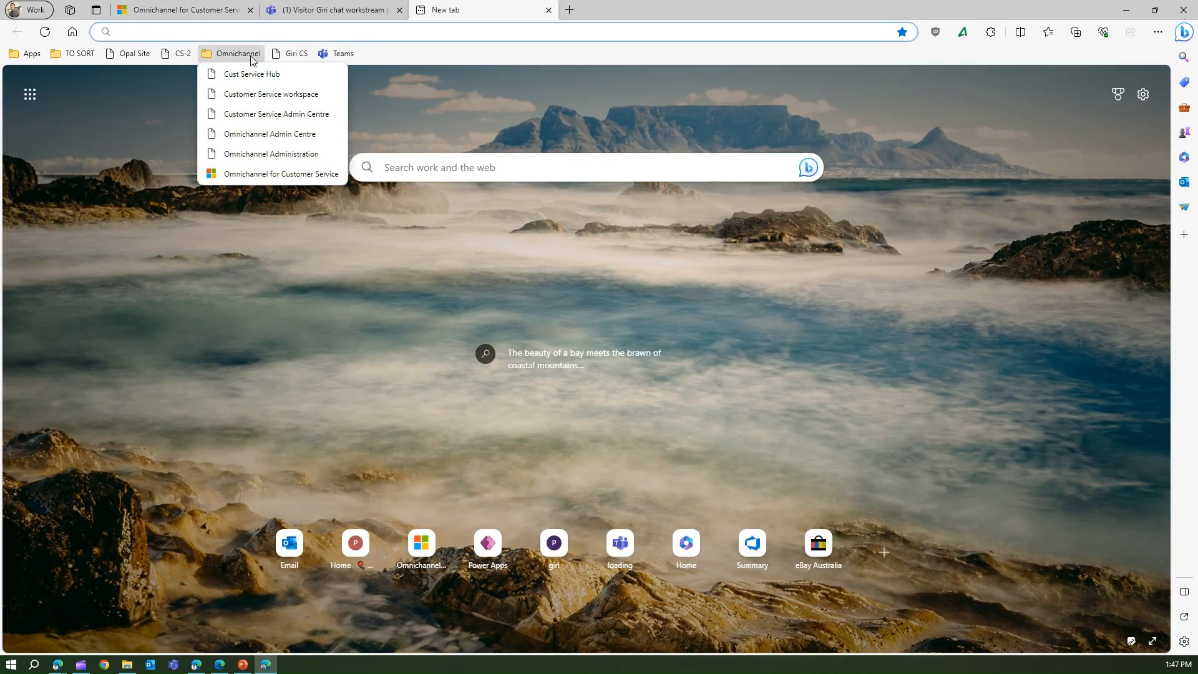
left_click(260, 80)
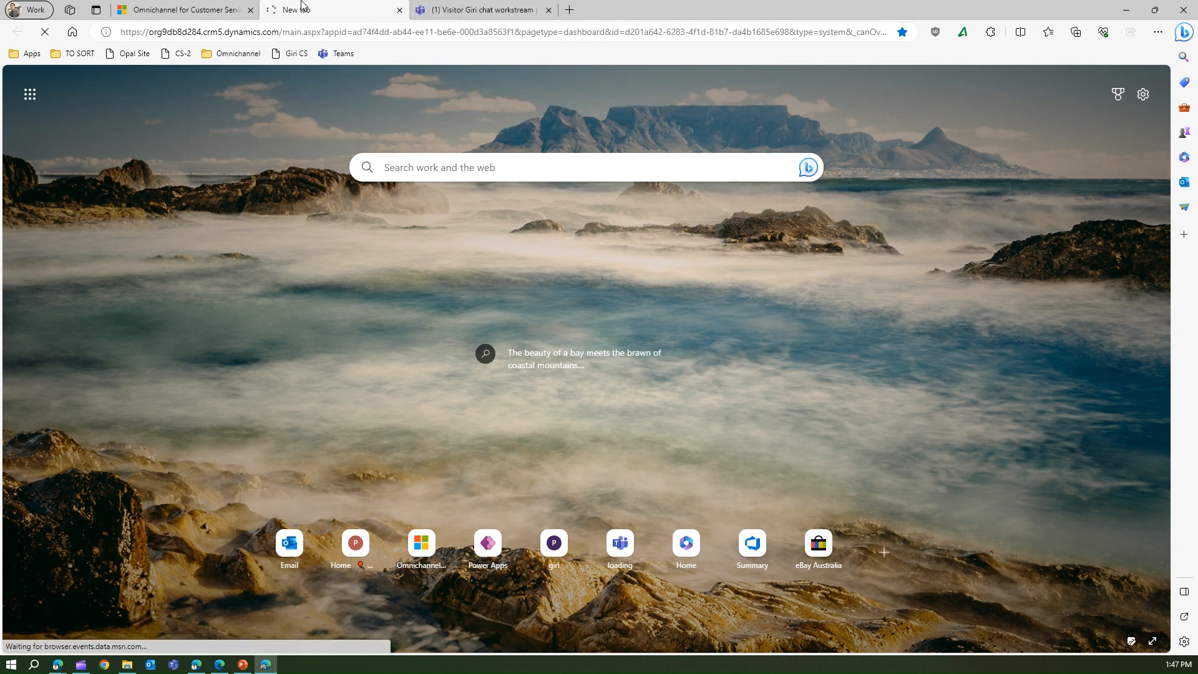
left_click(183, 8)
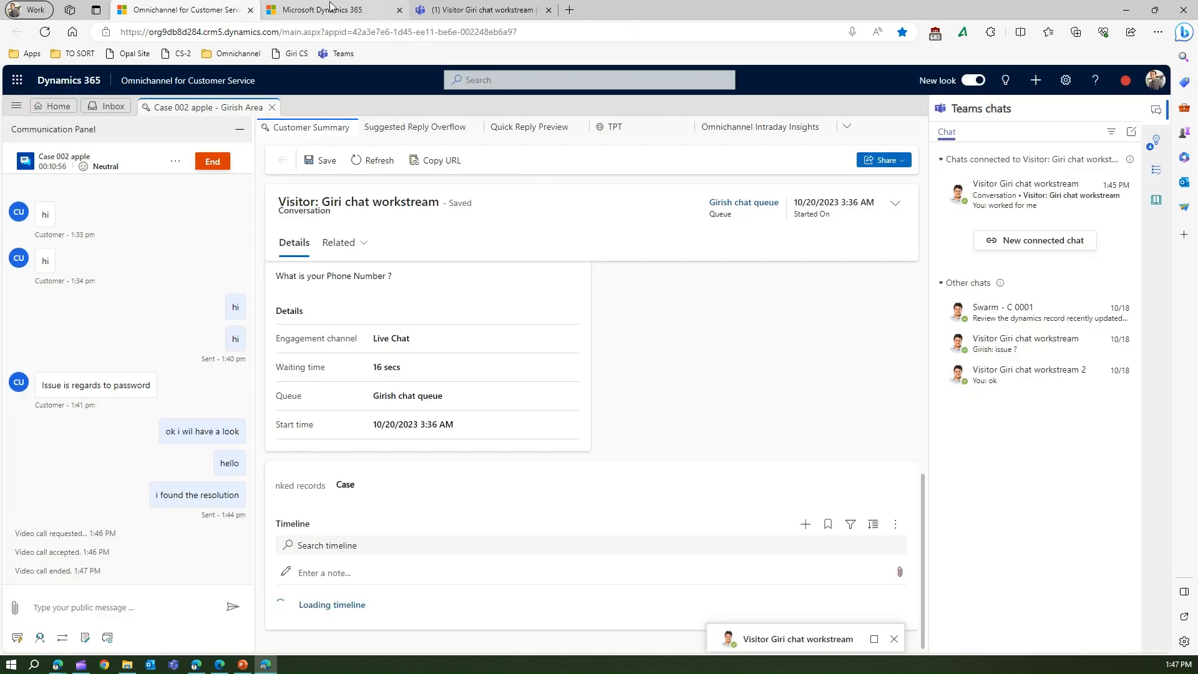
left_click(332, 10)
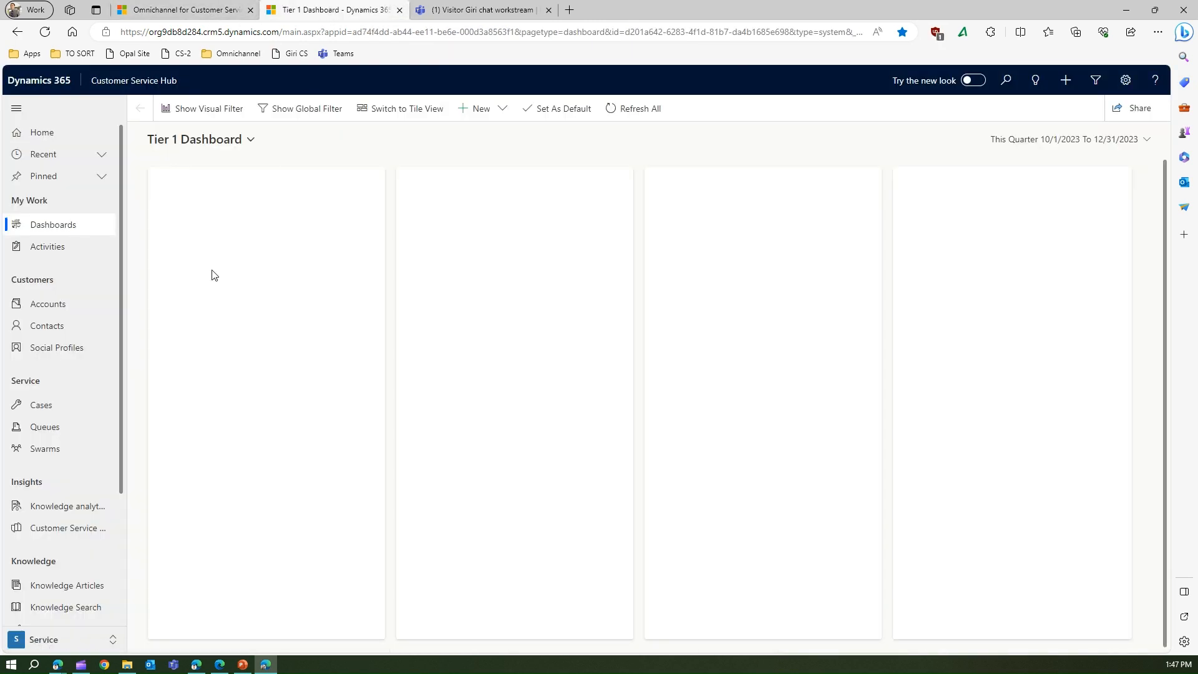
Step: Go to the Cases area and expand the My Active Cases view selector
left_click(41, 405)
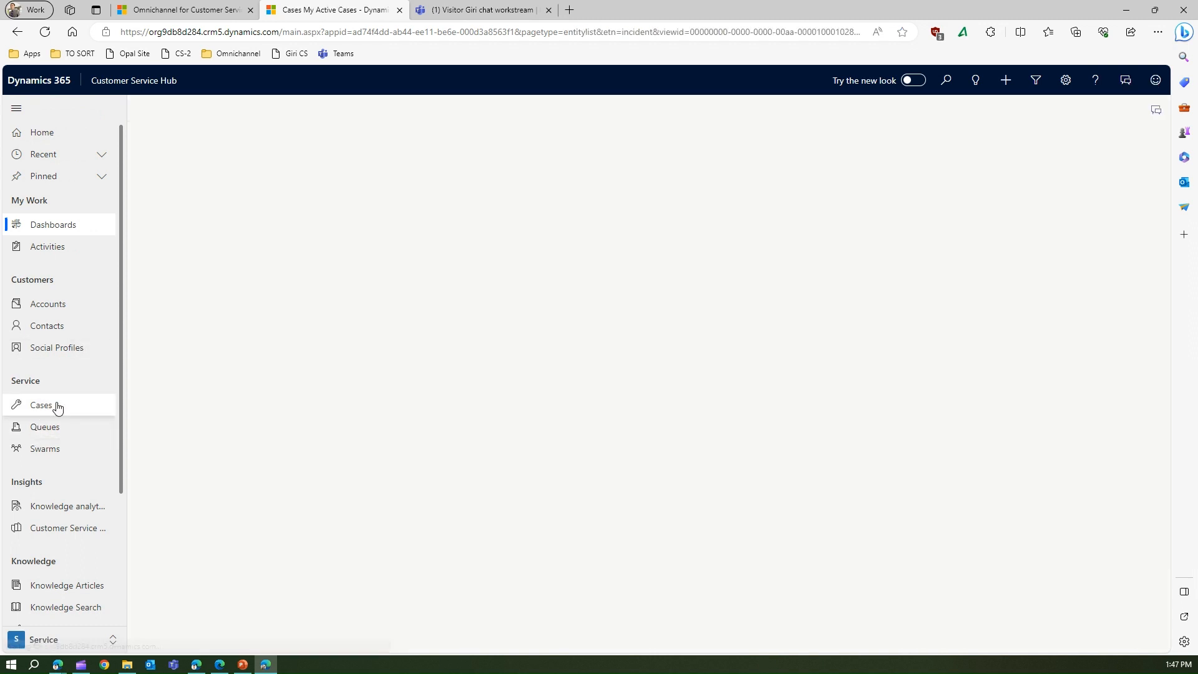
left_click(41, 405)
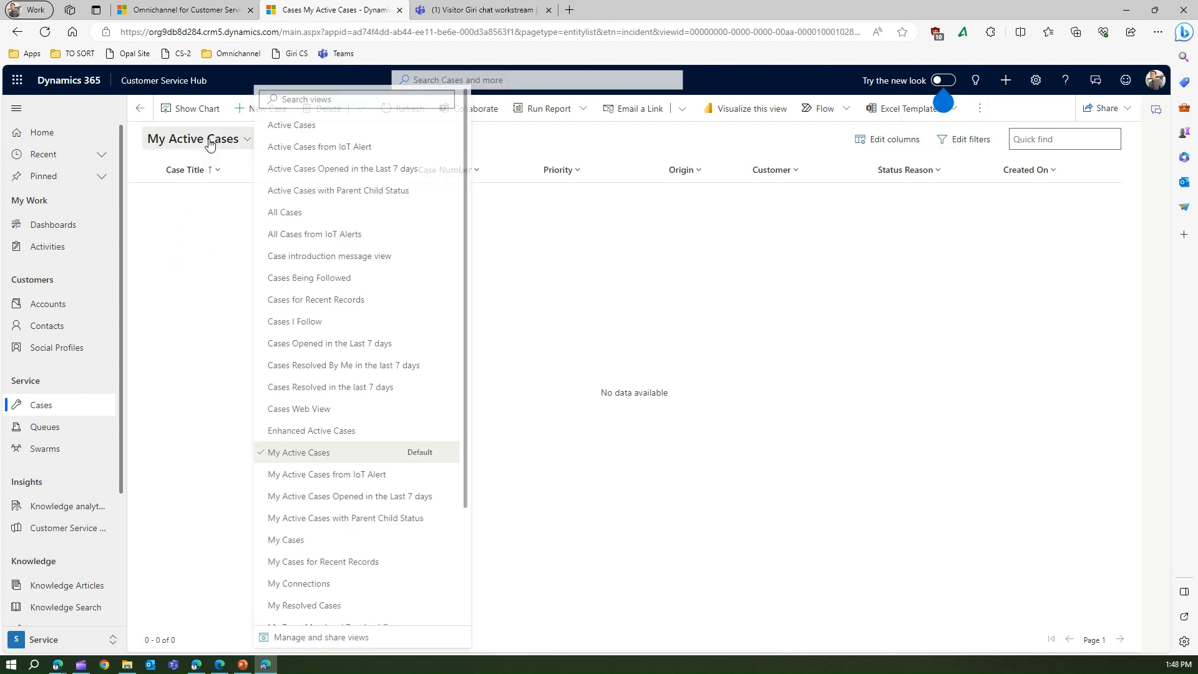
Step: From All Cases, open case AAA for A Datum Corporation and confirm it uses the Case form for swarming
left_click(285, 213)
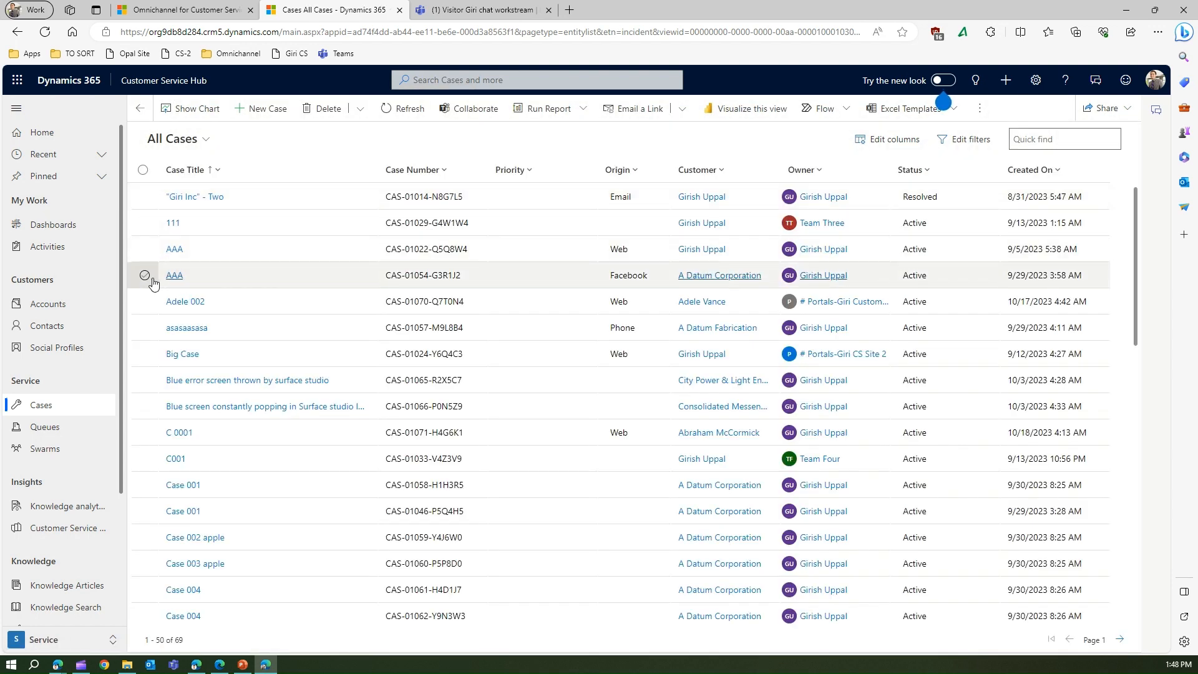
left_click(143, 275)
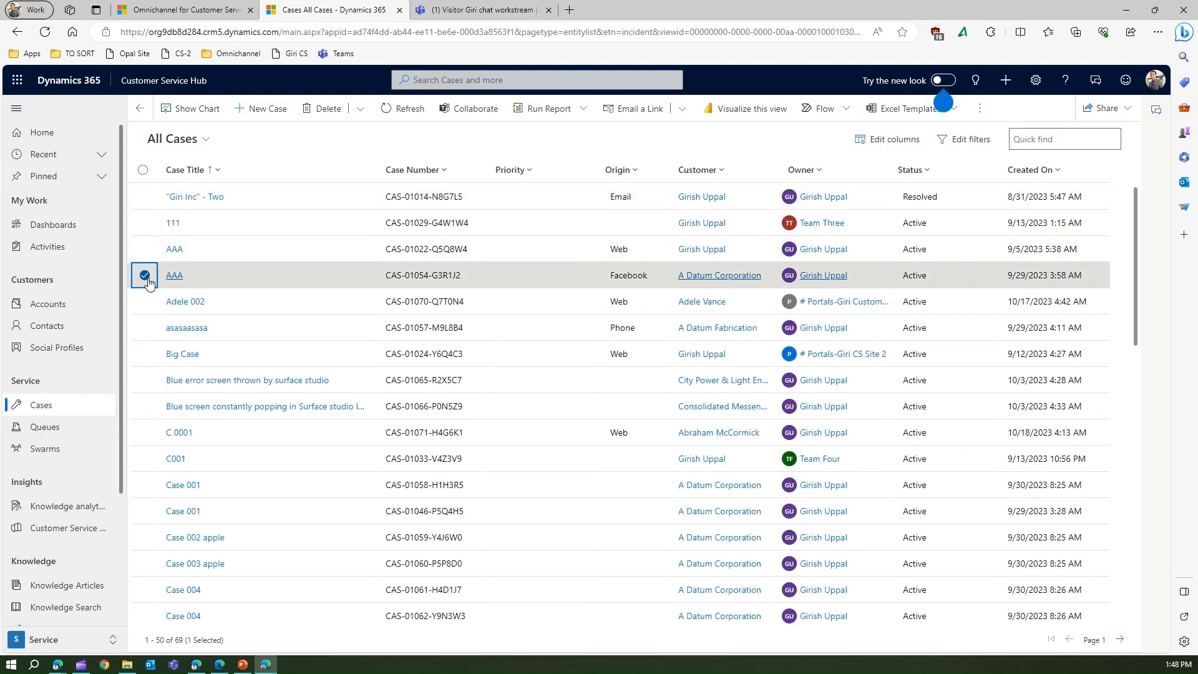
left_click(143, 275)
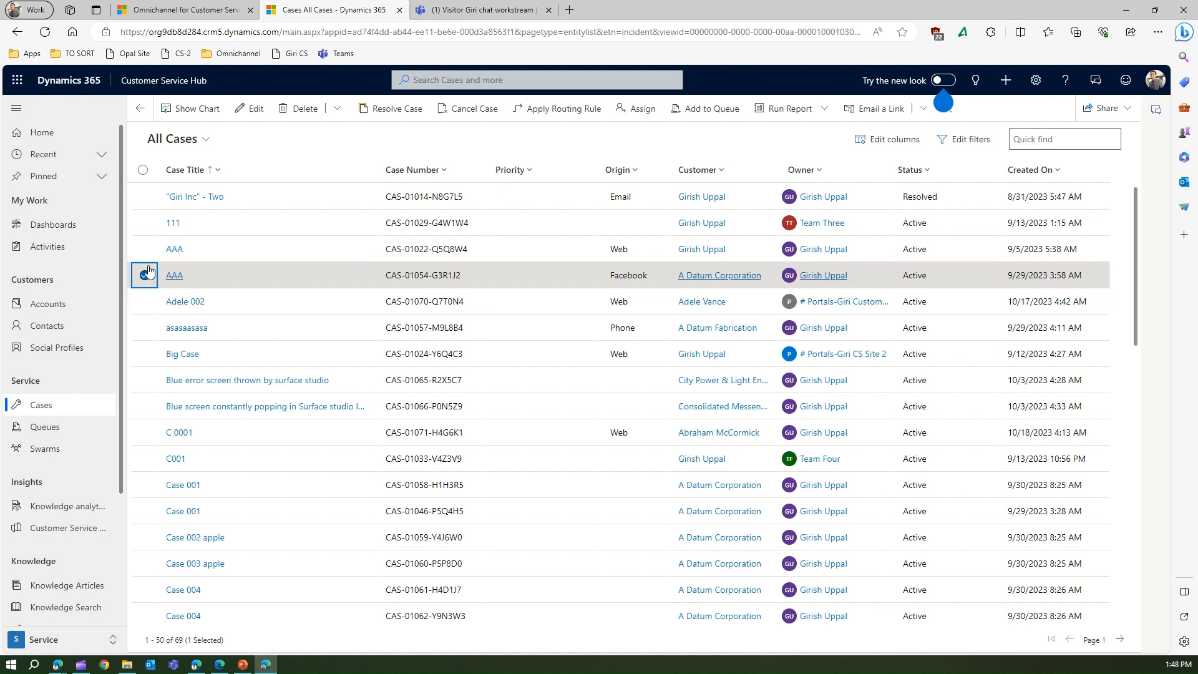
left_click(142, 275)
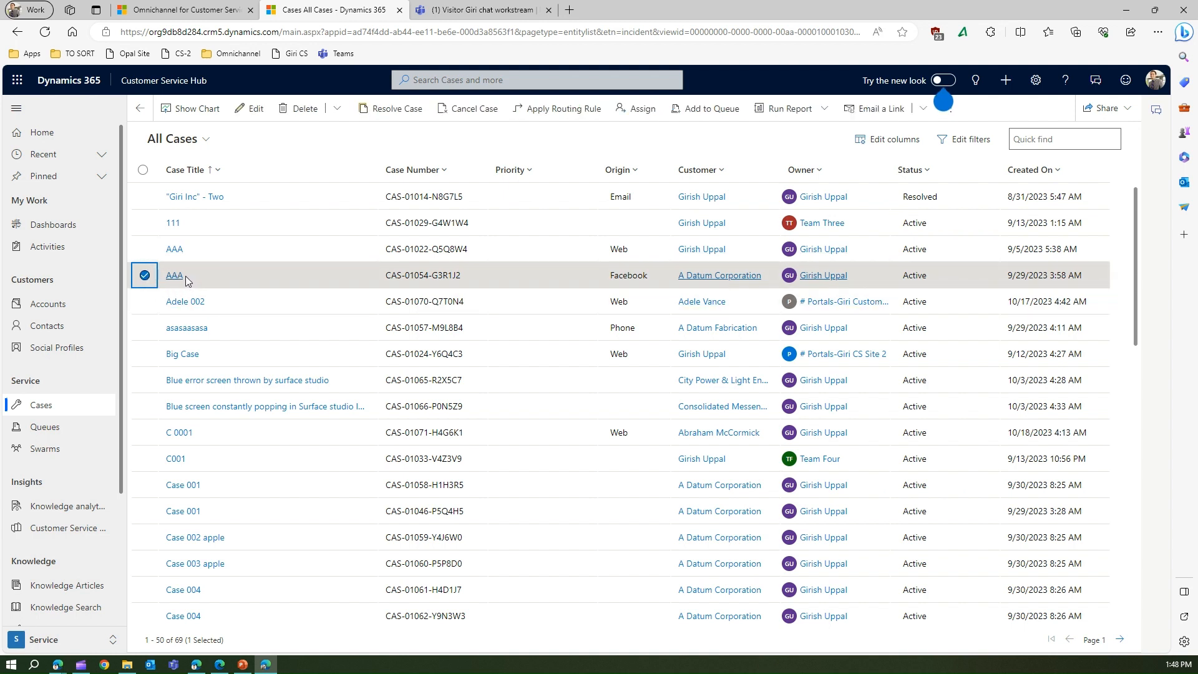
left_click(174, 274)
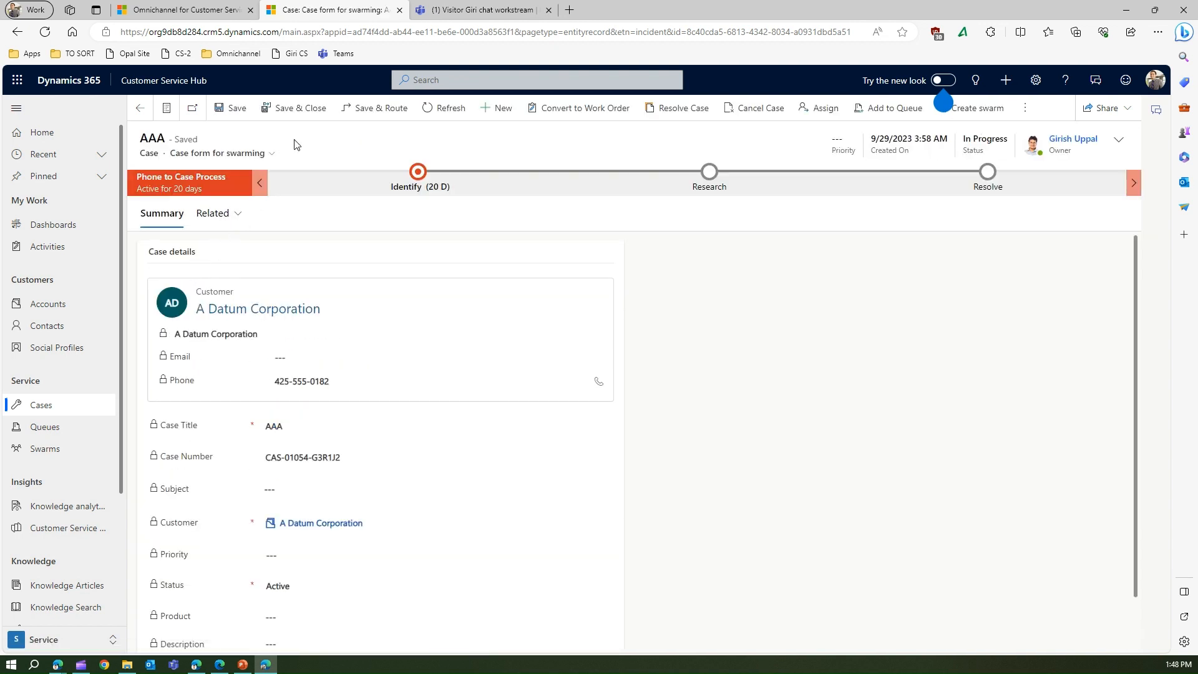
mouse_move(270, 155)
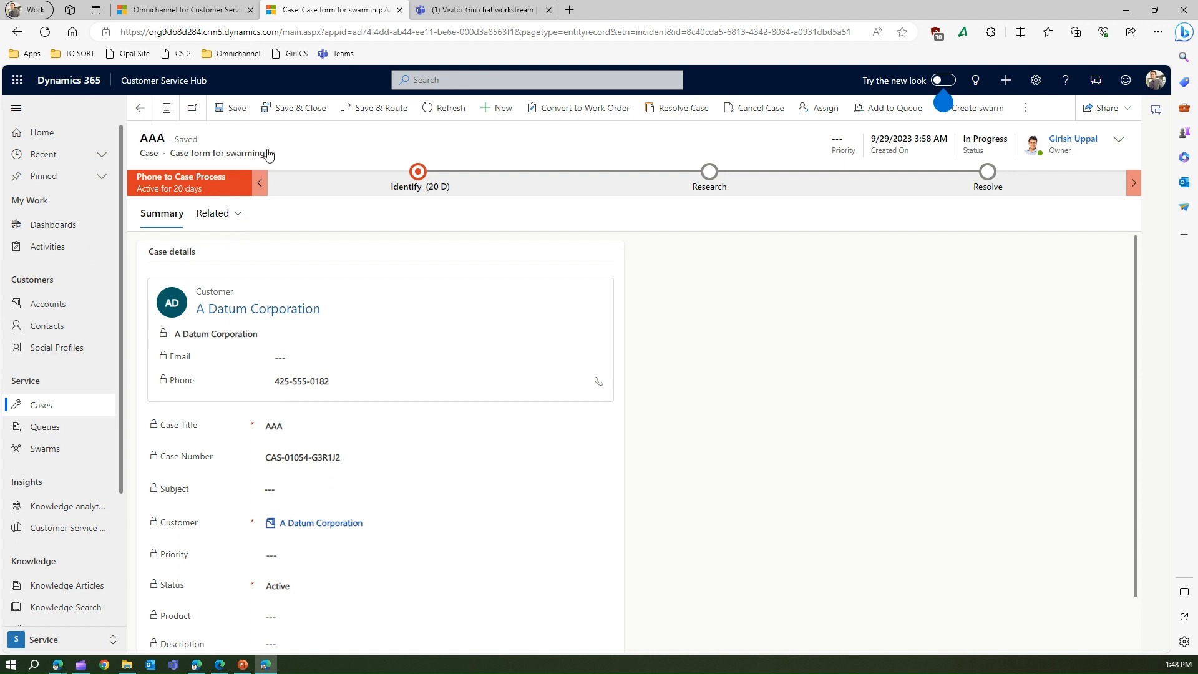
left_click(270, 153)
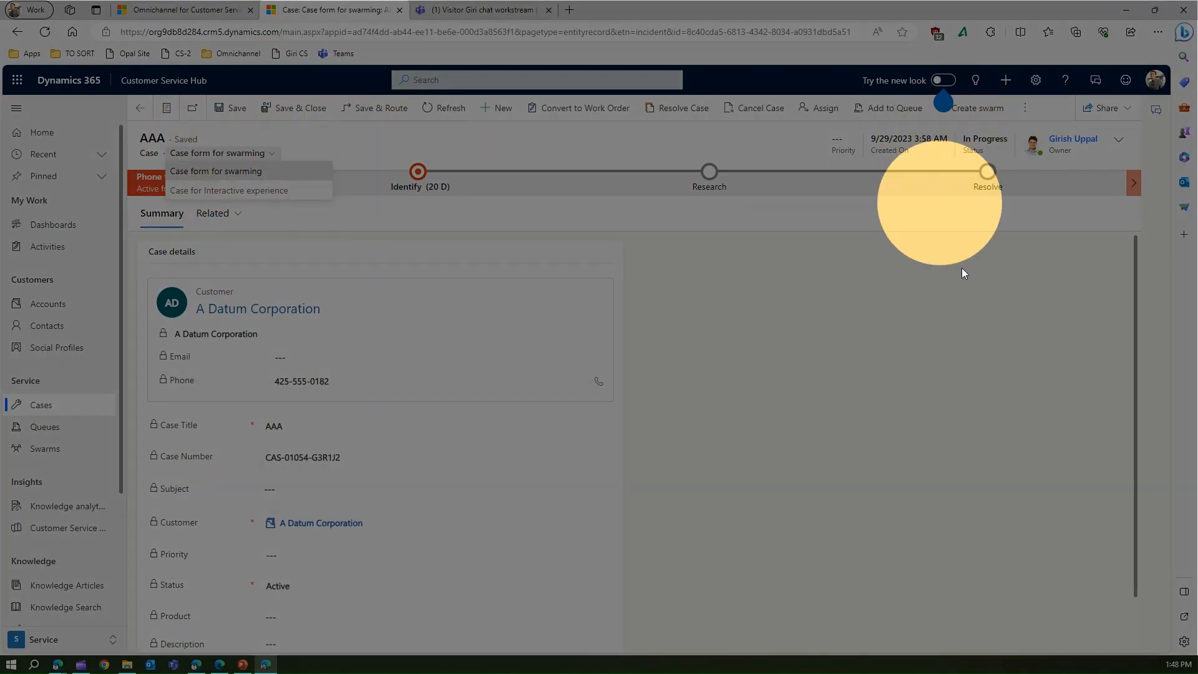
mouse_move(975, 107)
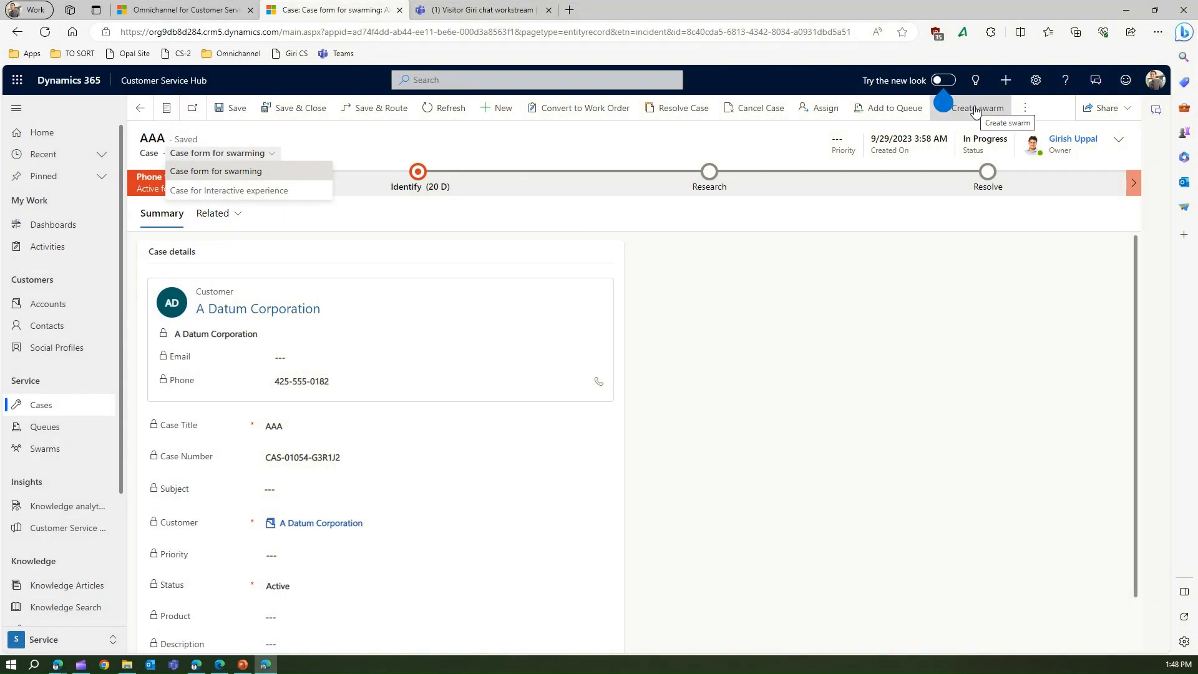
Step: Start a new swarm for case AAA with 'restarted PC' as the steps already tried
left_click(981, 107)
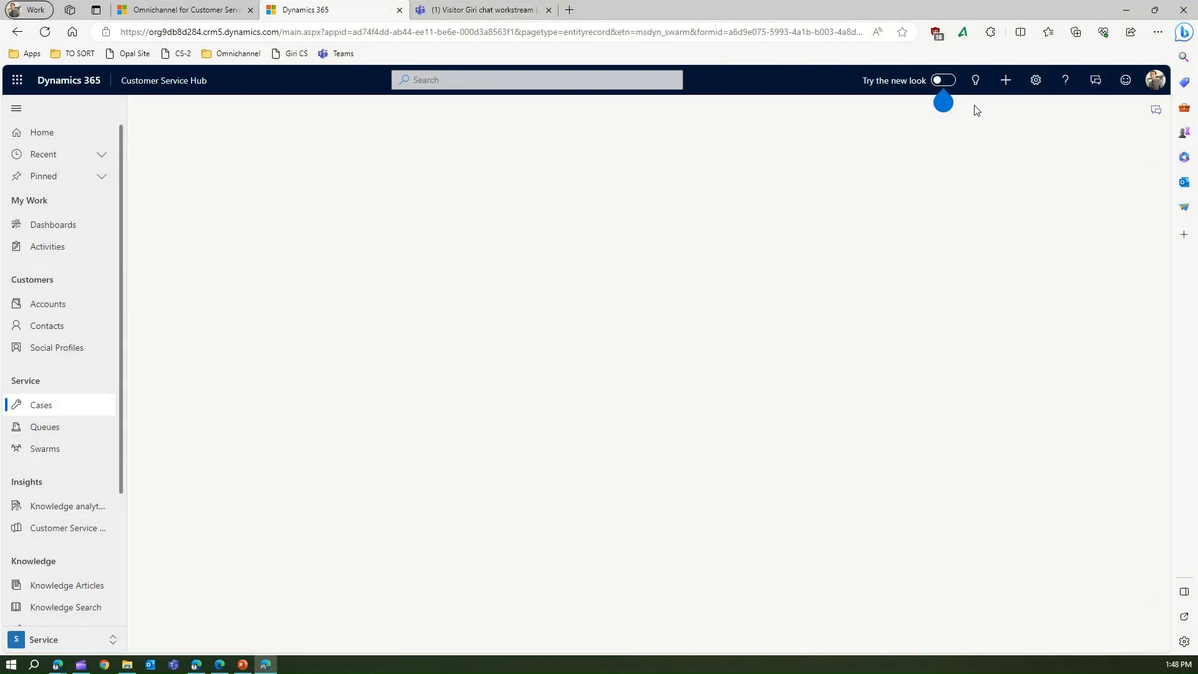
left_click(45, 448)
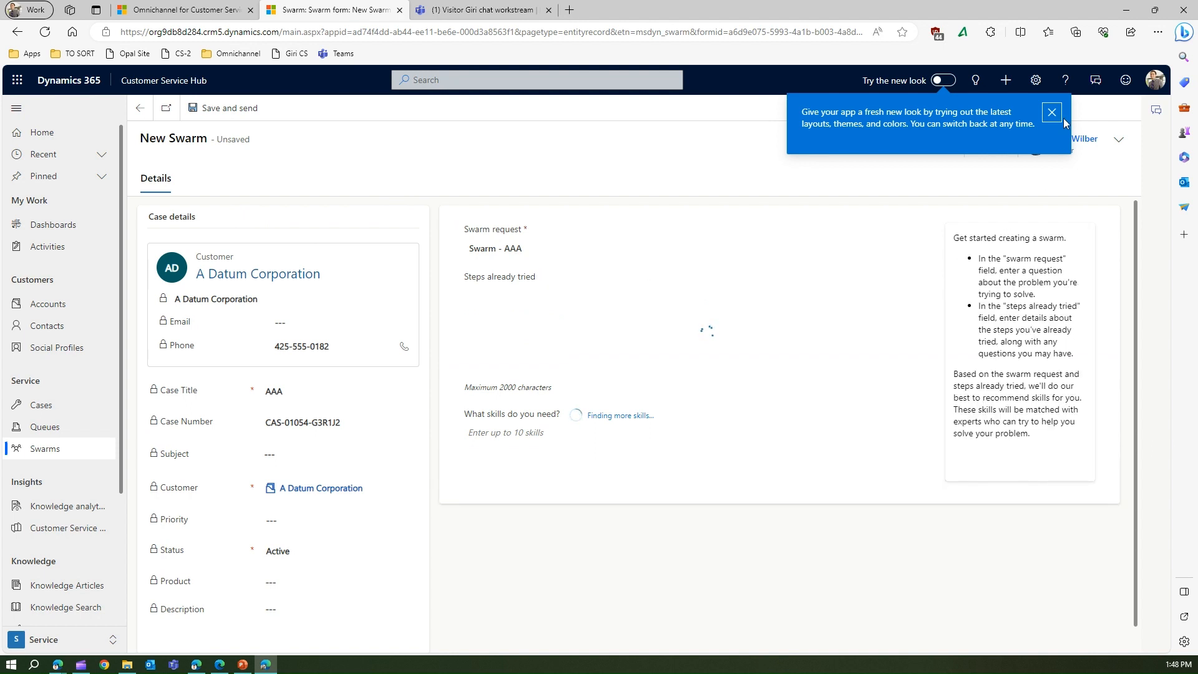
left_click(1052, 112)
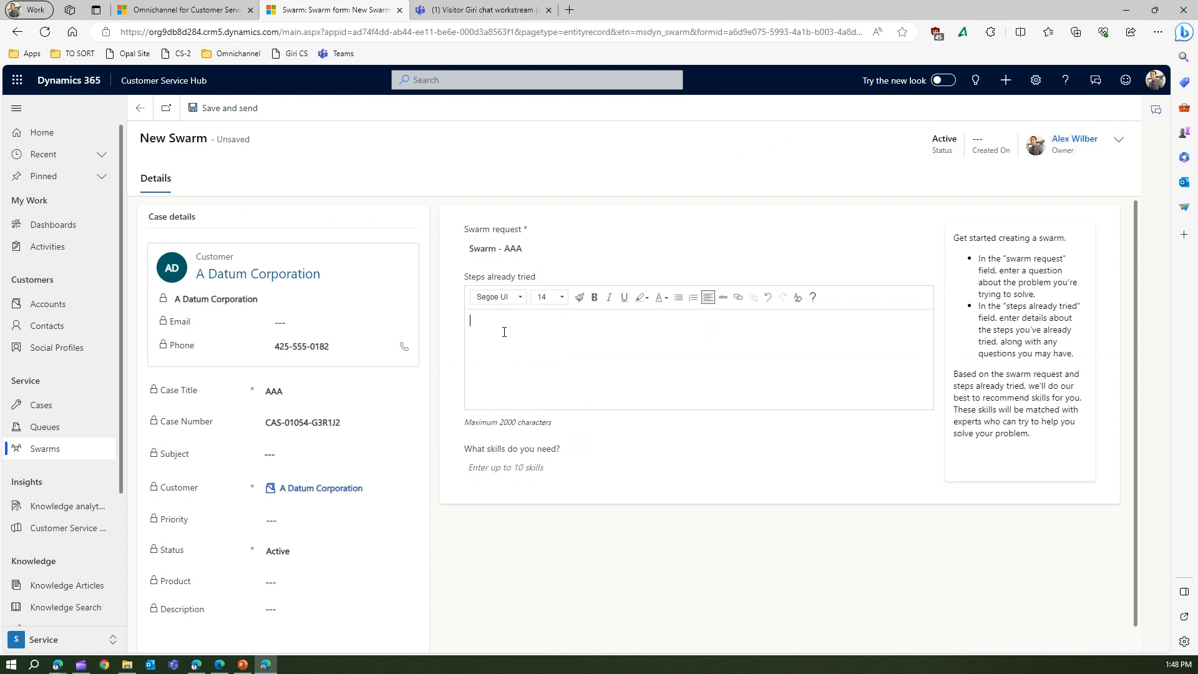
type("tries")
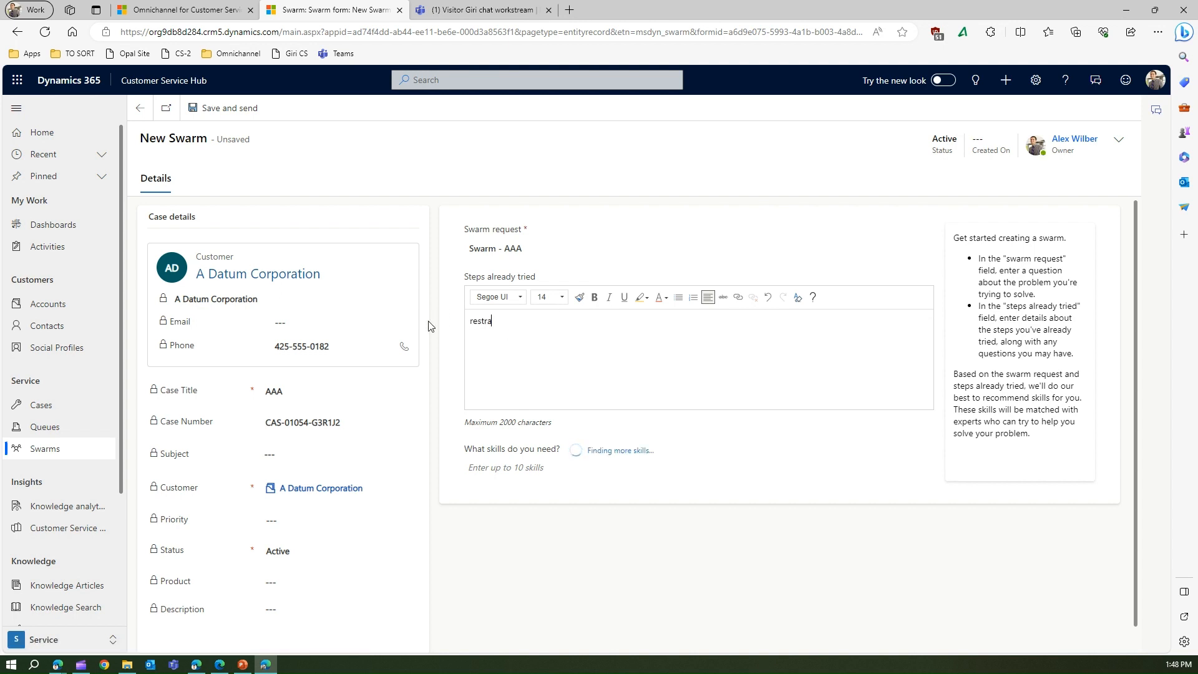
type("ted PC")
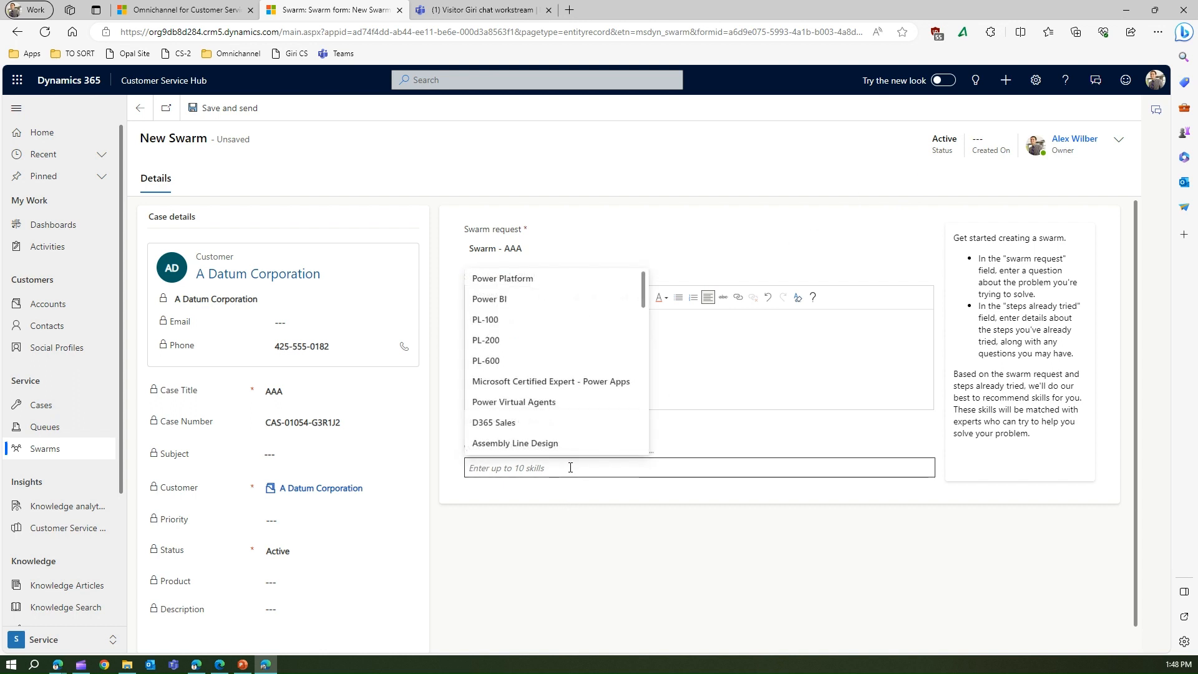
Step: Add Power BI as a needed skill and save and send the swarm
left_click(489, 298)
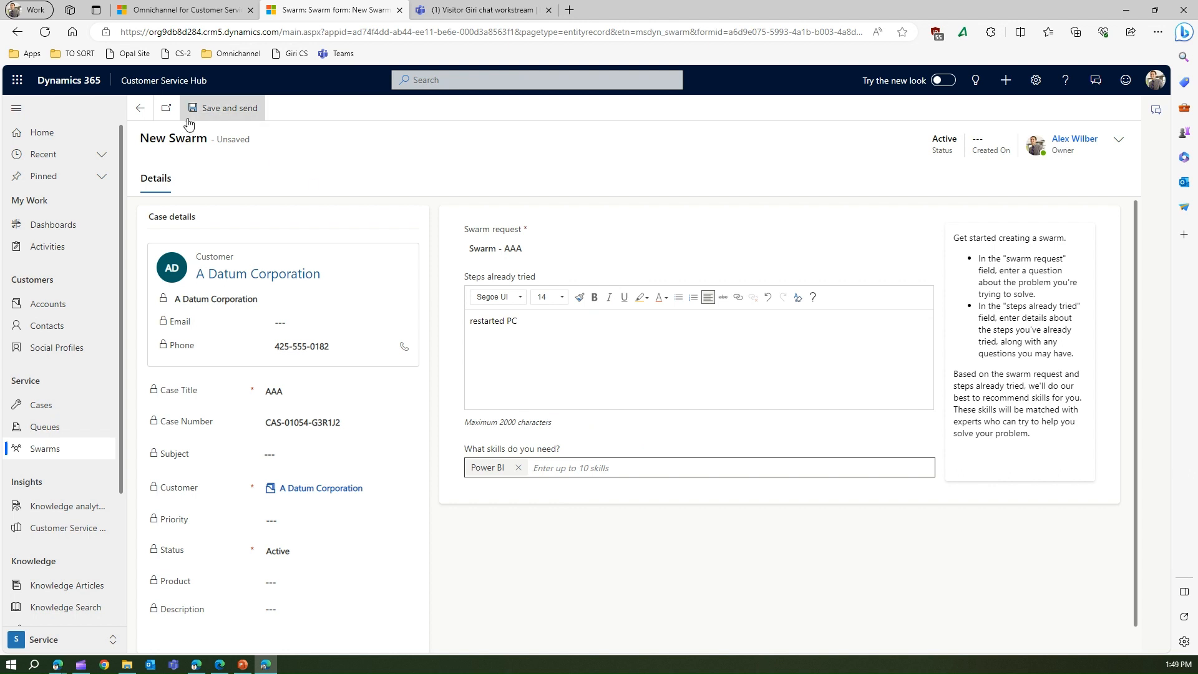
left_click(228, 107)
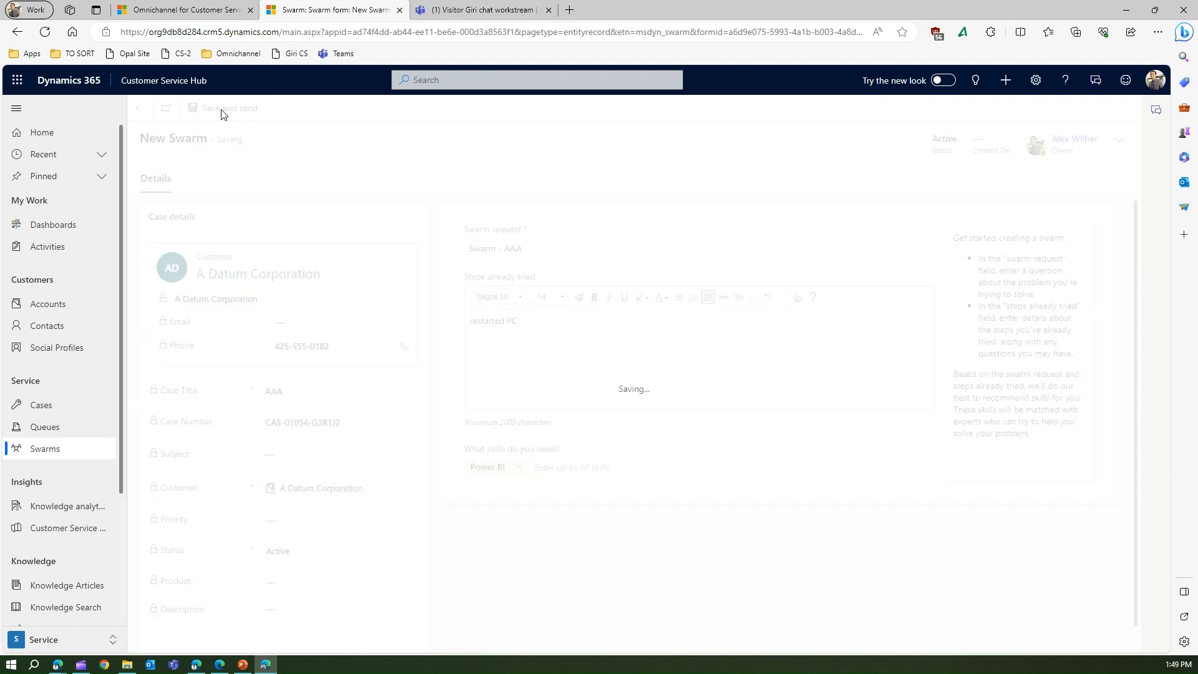
Step: Open the Teams chat connected to Swarm - AAA once the swarm saves, then view it in Teams
left_click(223, 107)
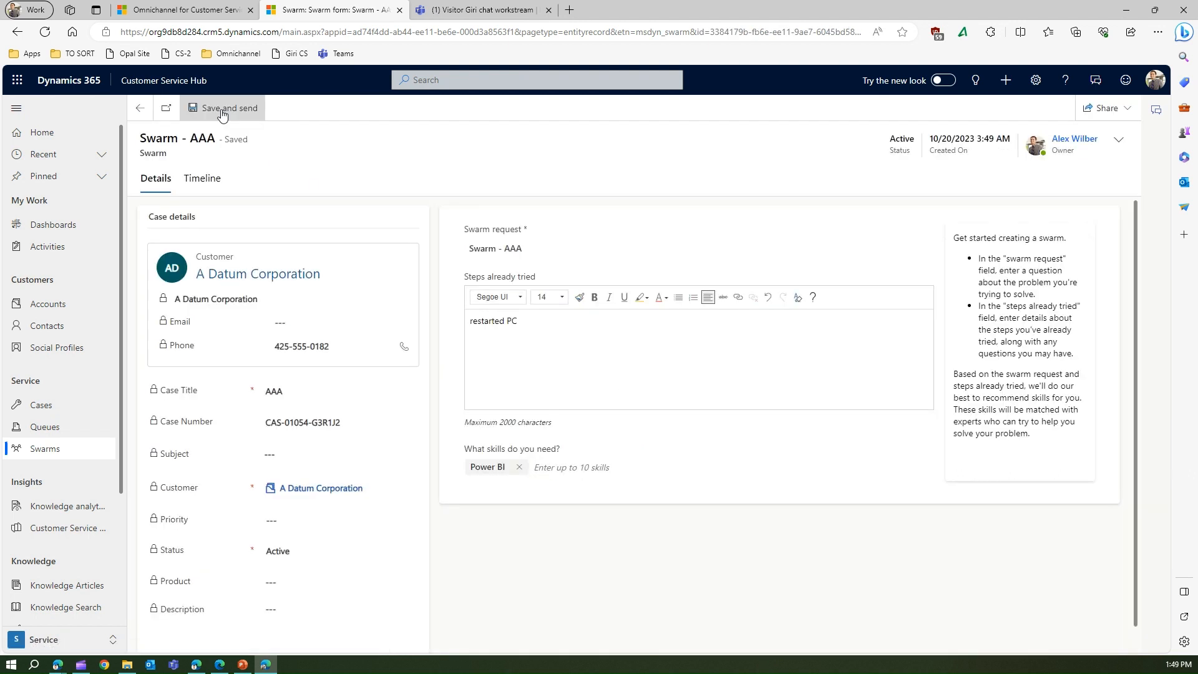
left_click(223, 108)
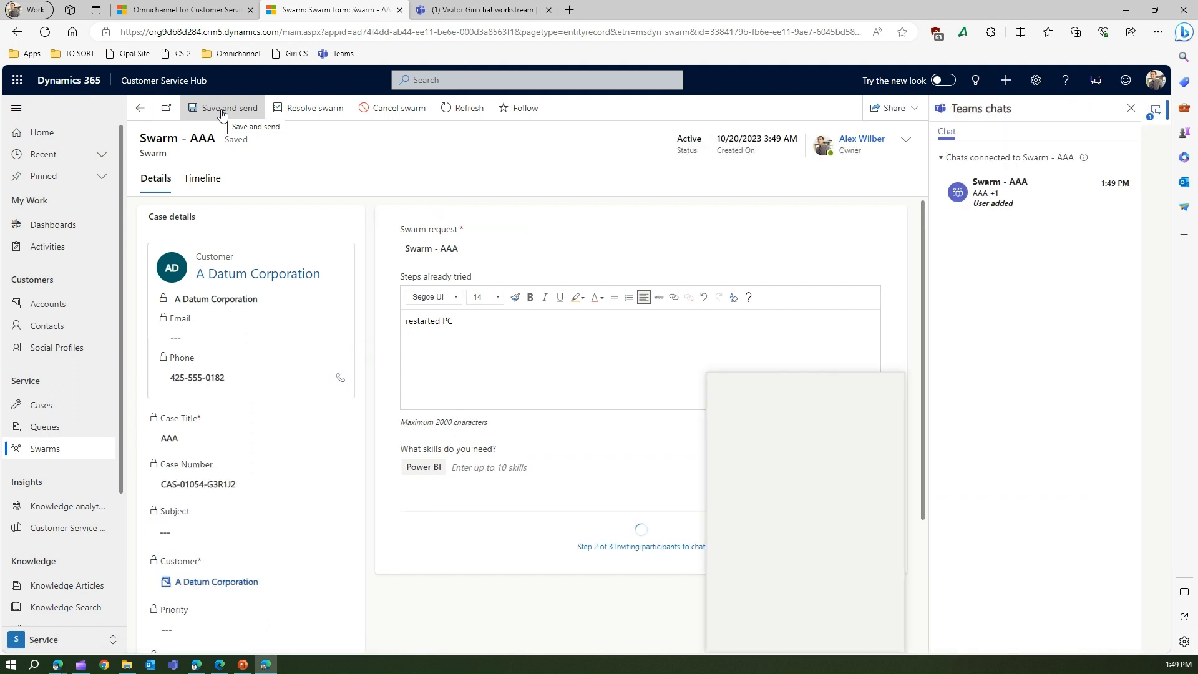
left_click(222, 107)
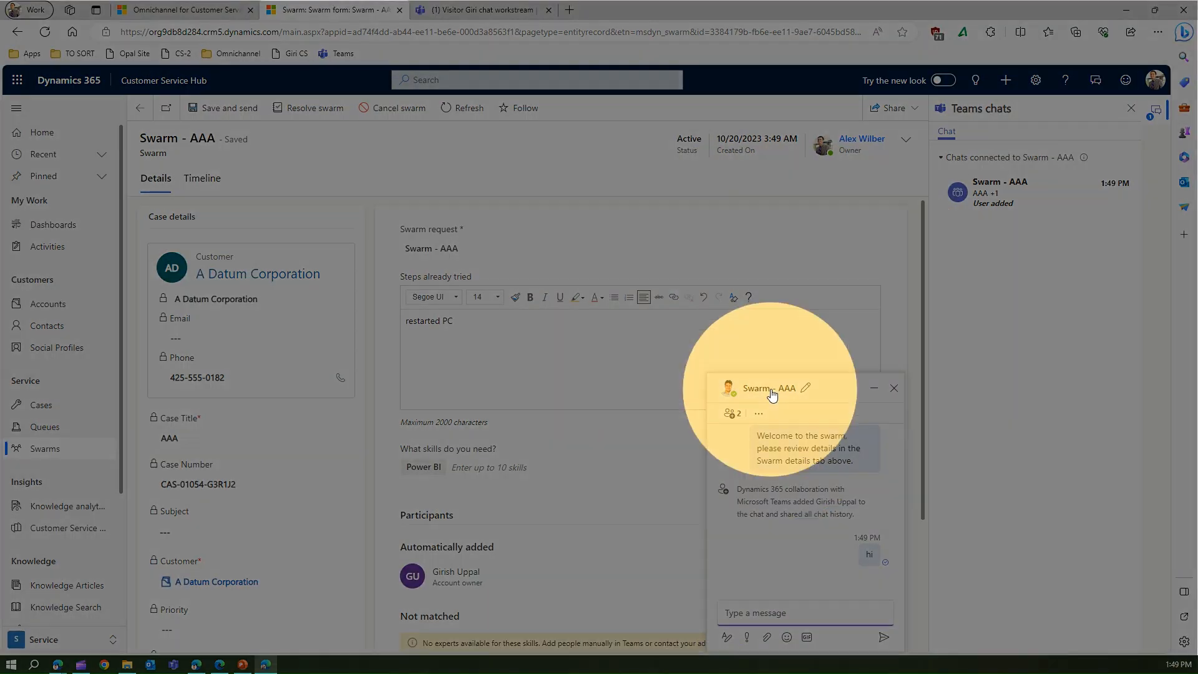
left_click(199, 663)
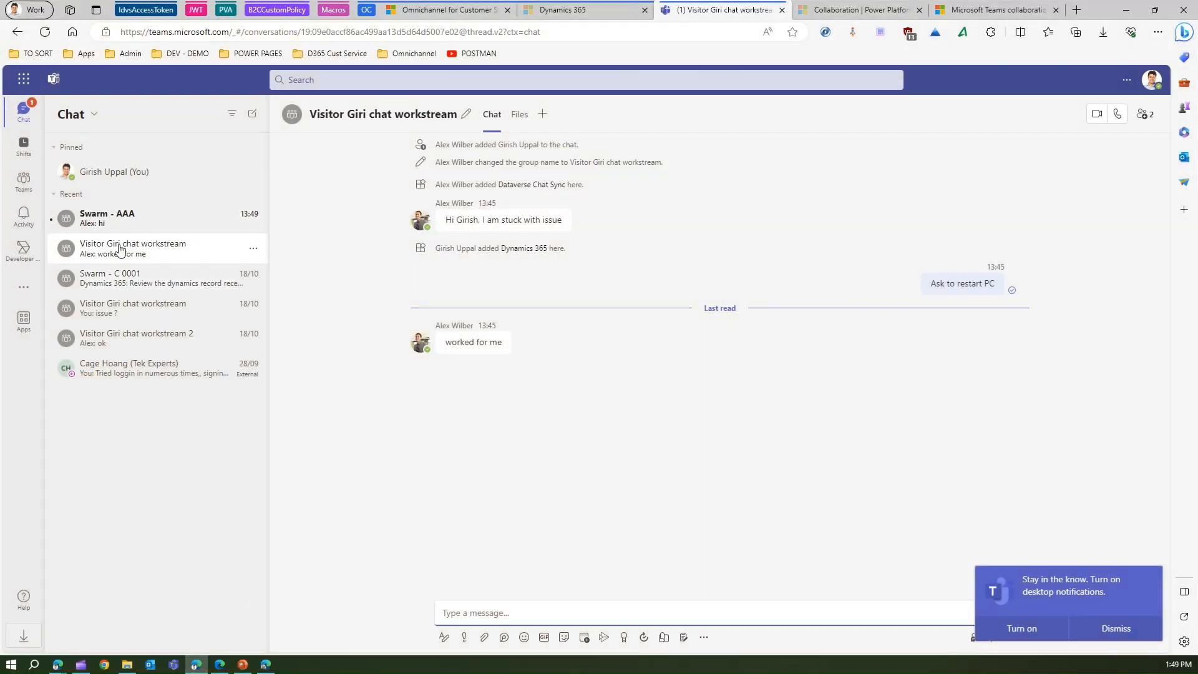
mouse_move(126, 224)
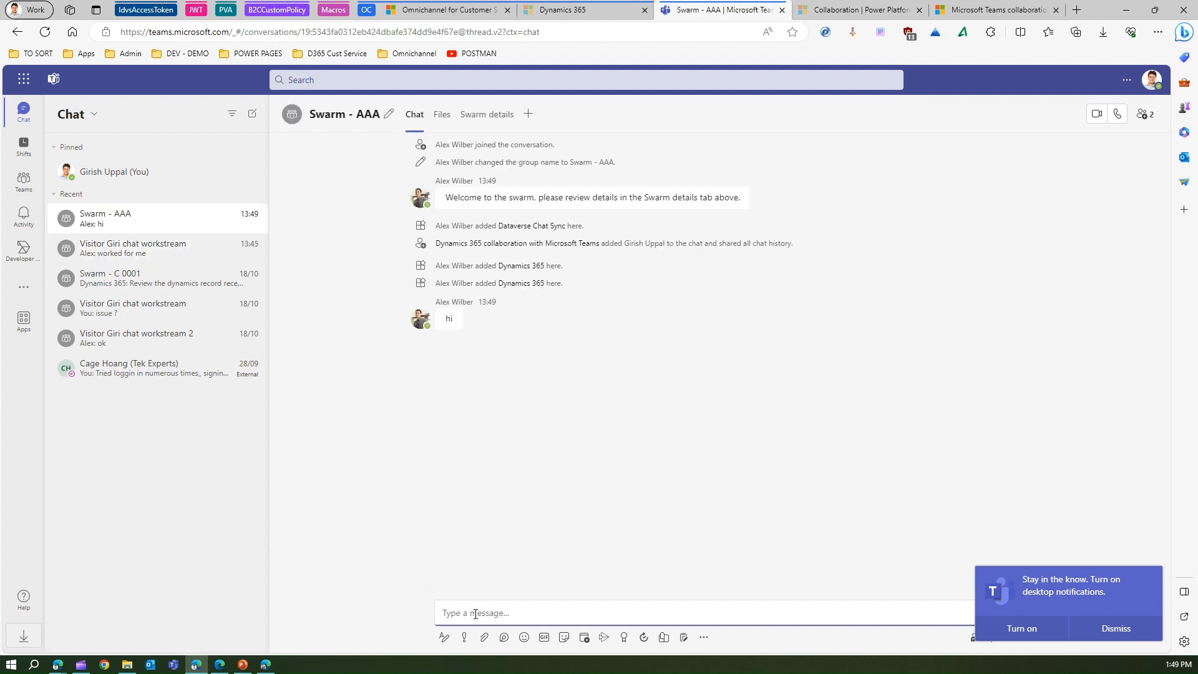
Step: Reply 'restart IIS' in the Swarm - AAA Teams group chat
type("restrat")
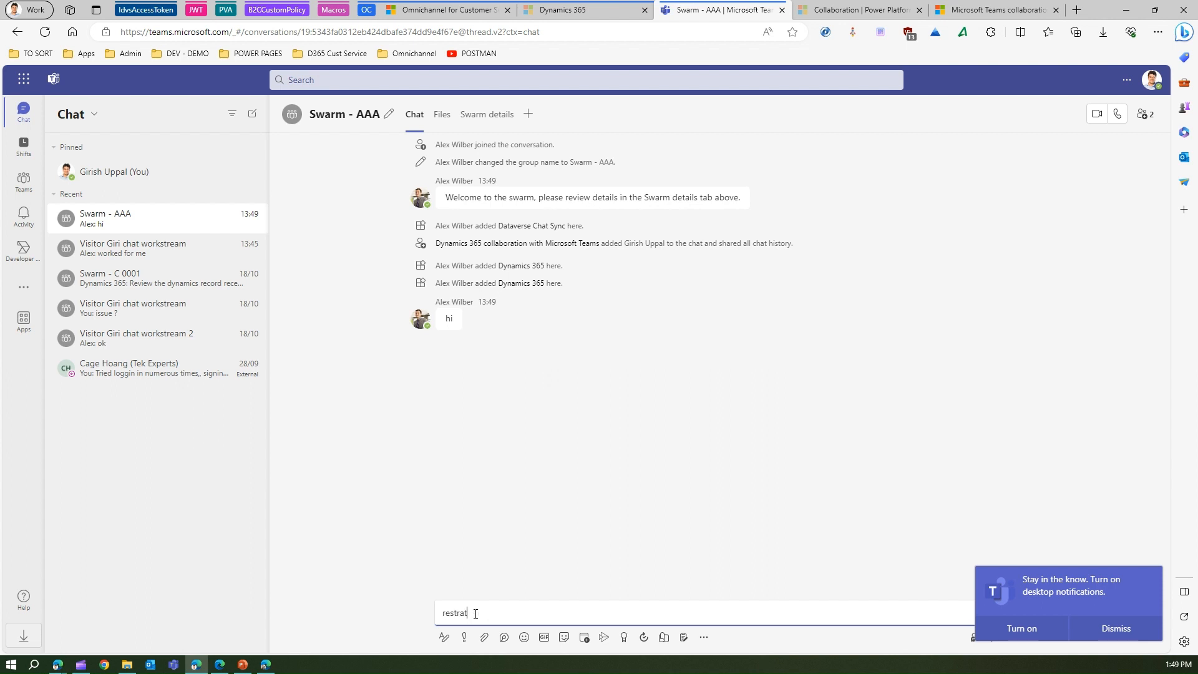
type("restart")
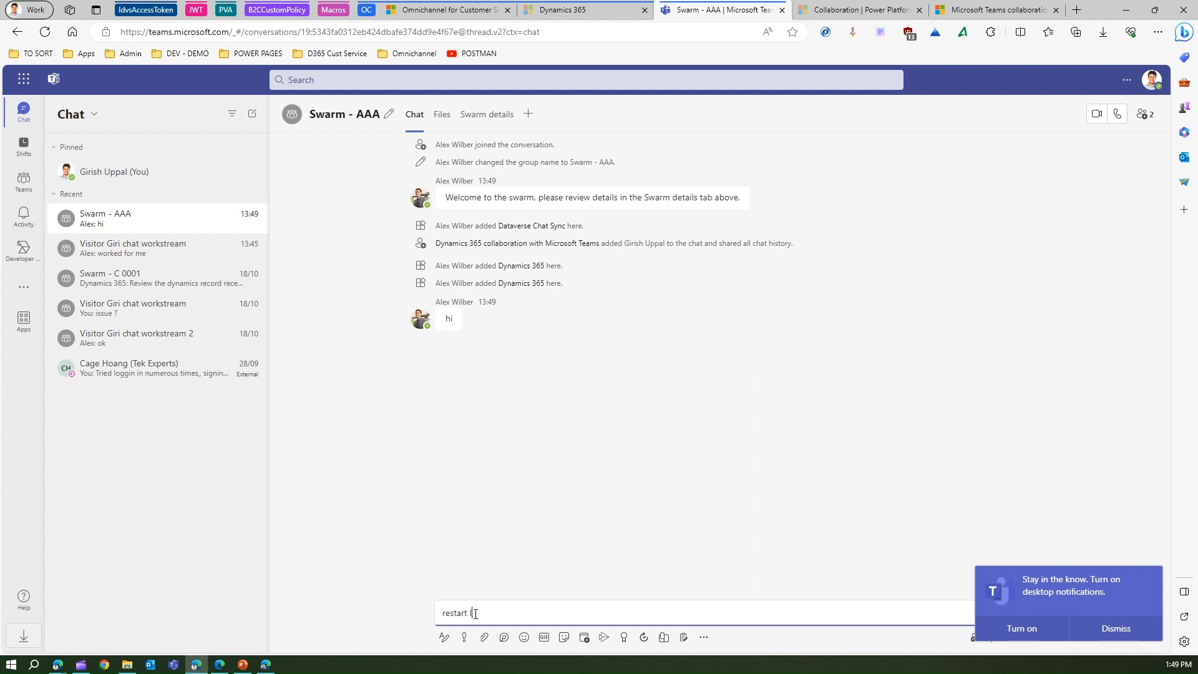
key("Return")
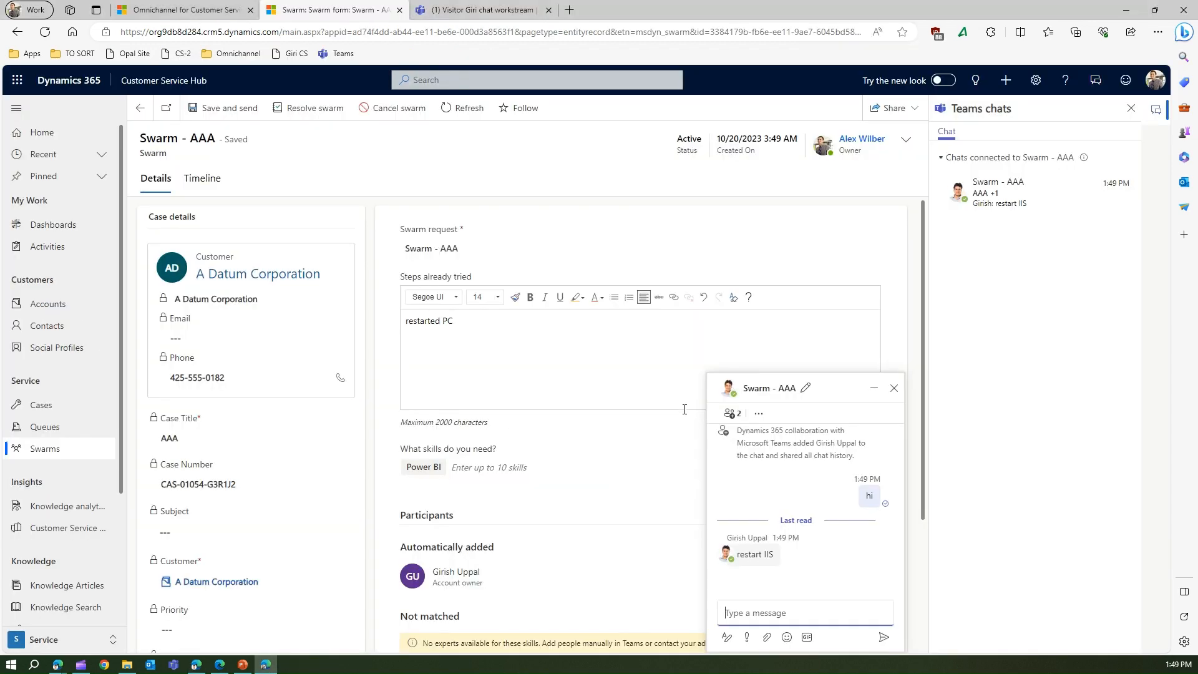
mouse_move(719, 413)
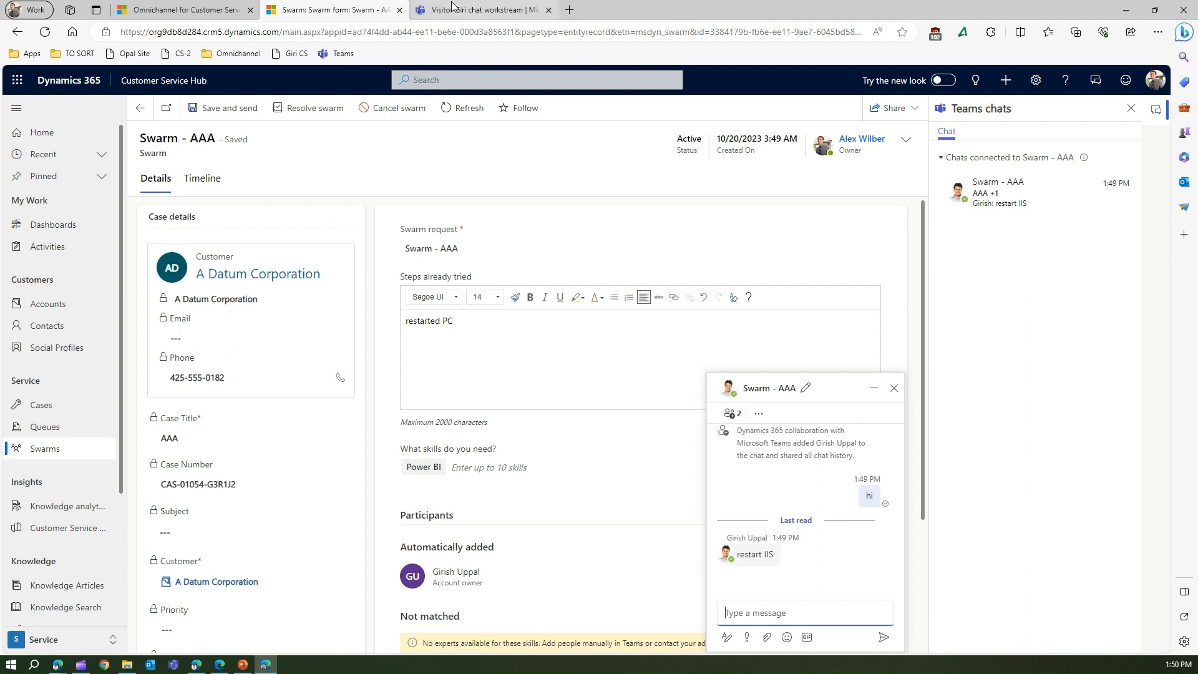
left_click(481, 10)
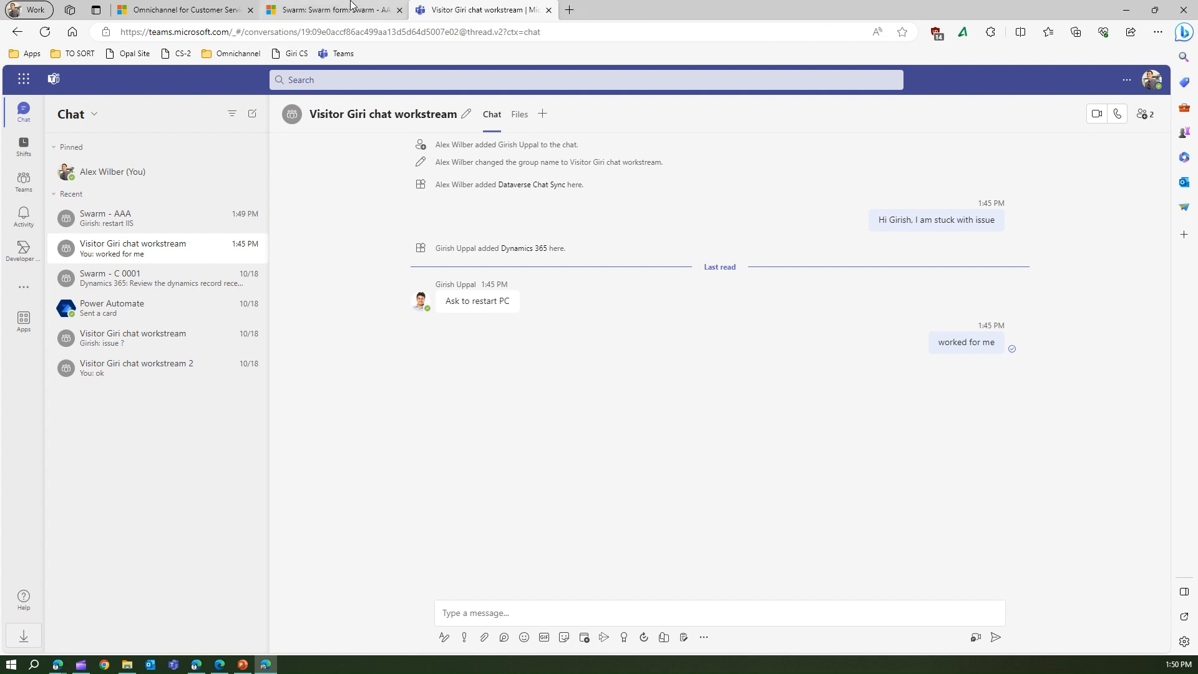
left_click(332, 9)
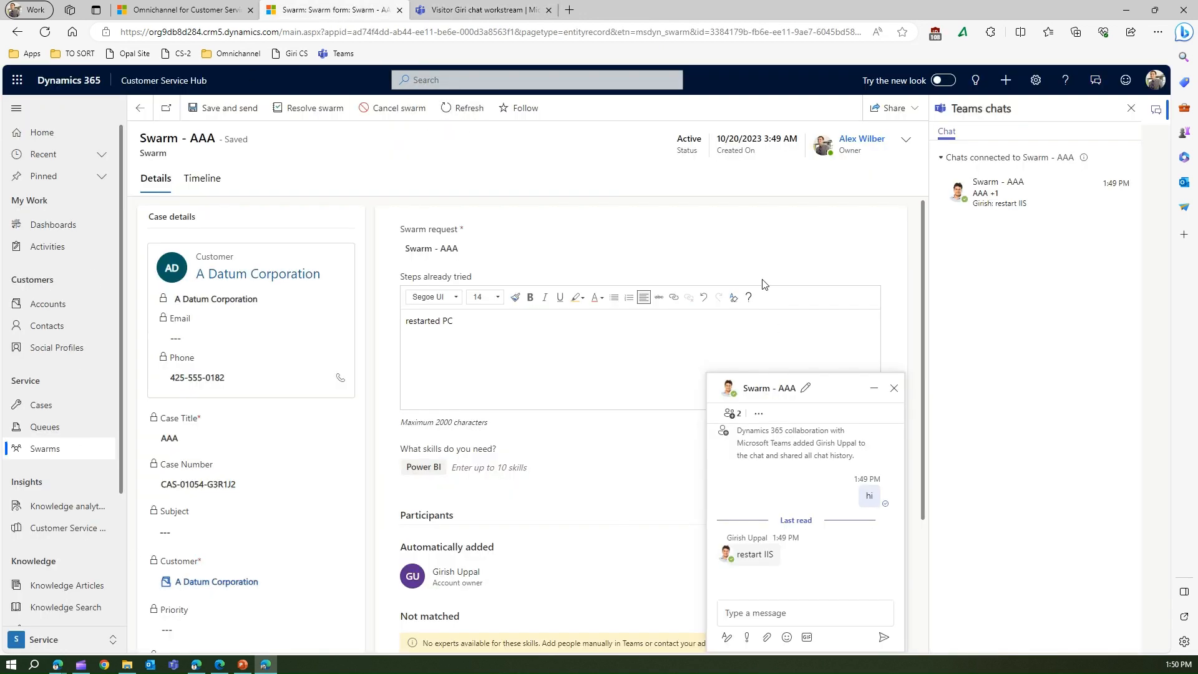
mouse_move(511, 162)
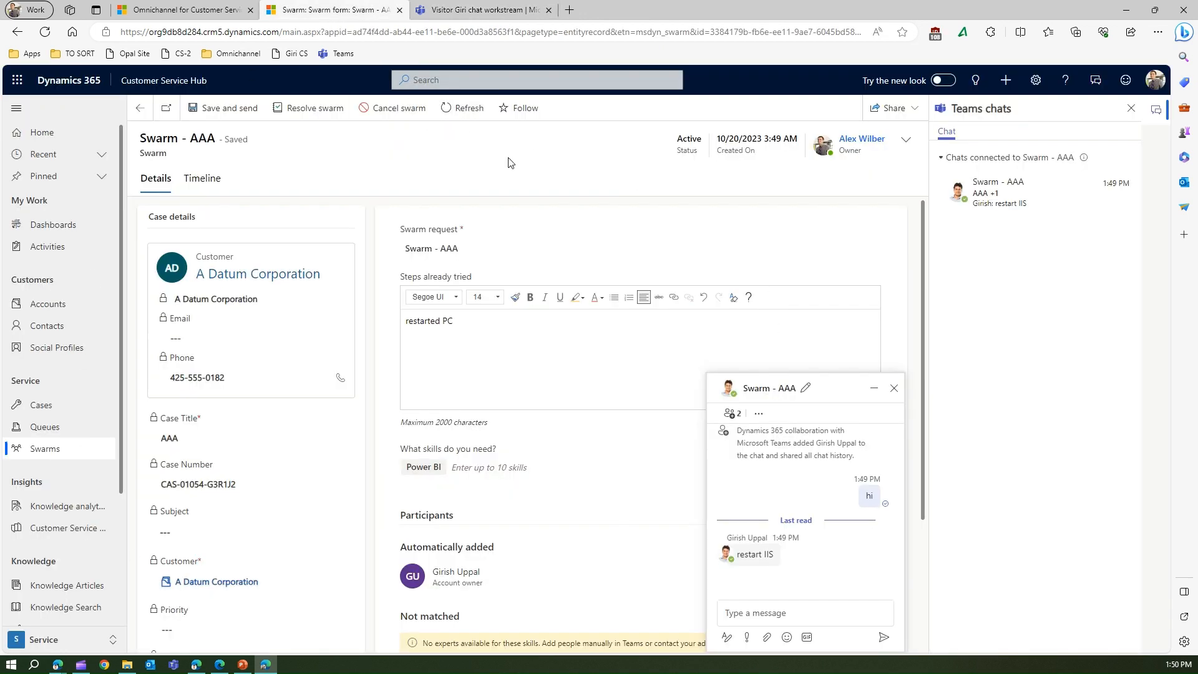